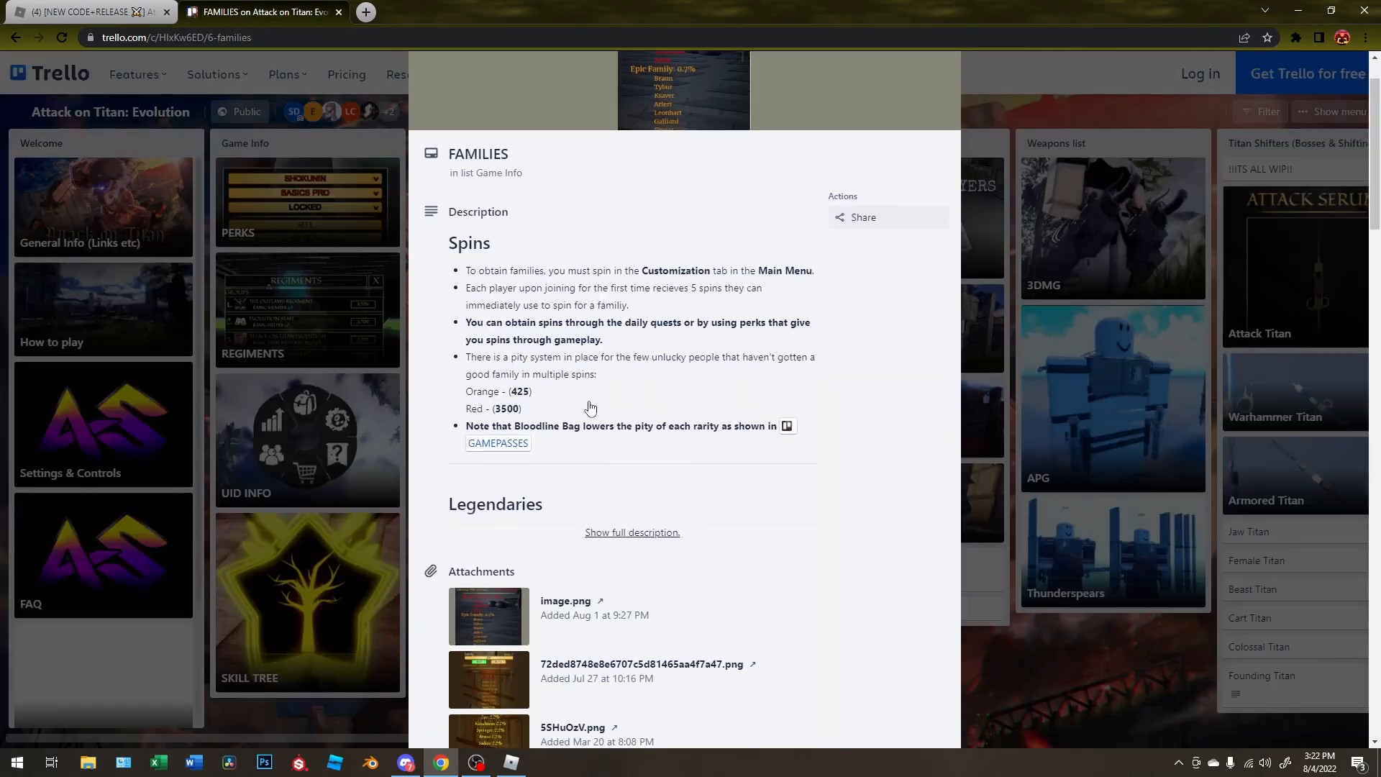
Scroll the FAMILIES description down past Legendaries and Rares to the Forster entry
scroll(down, 3)
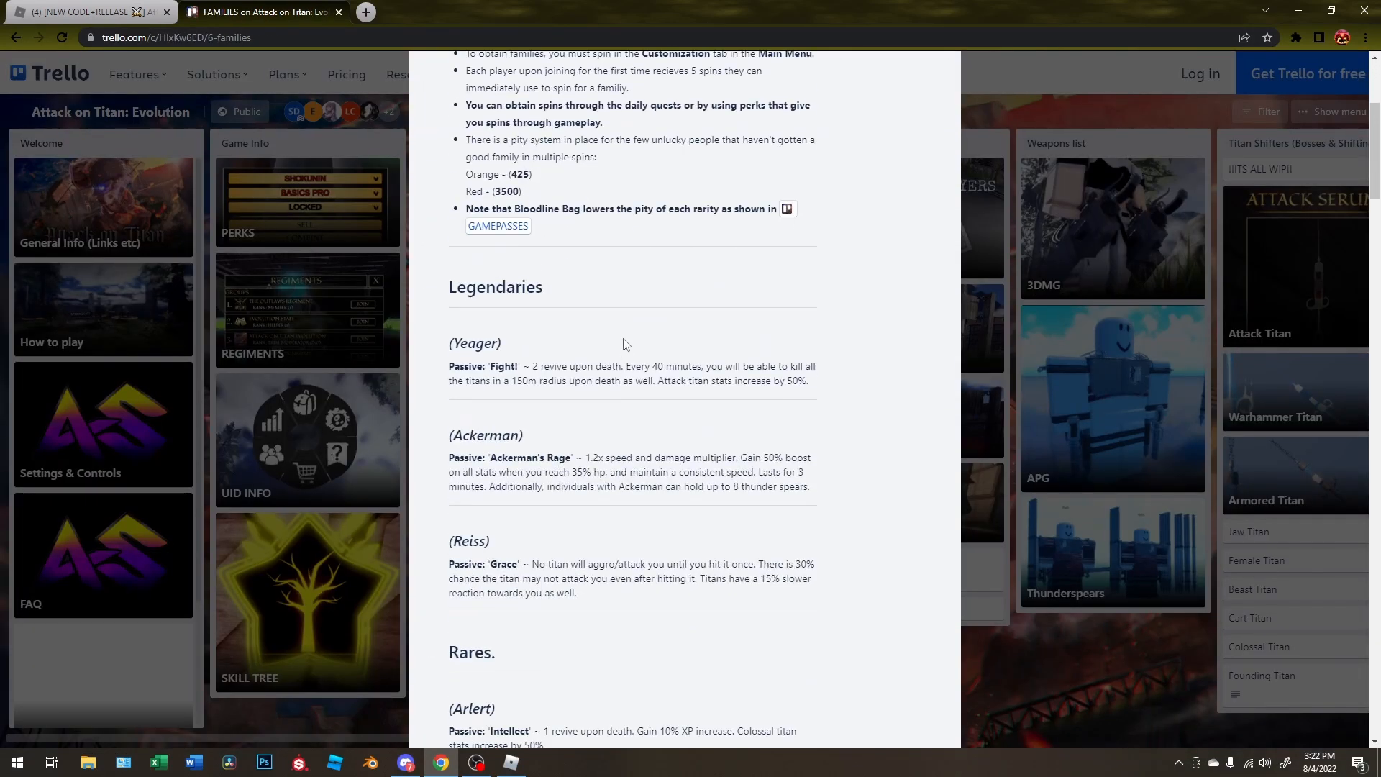
scroll(down, 3)
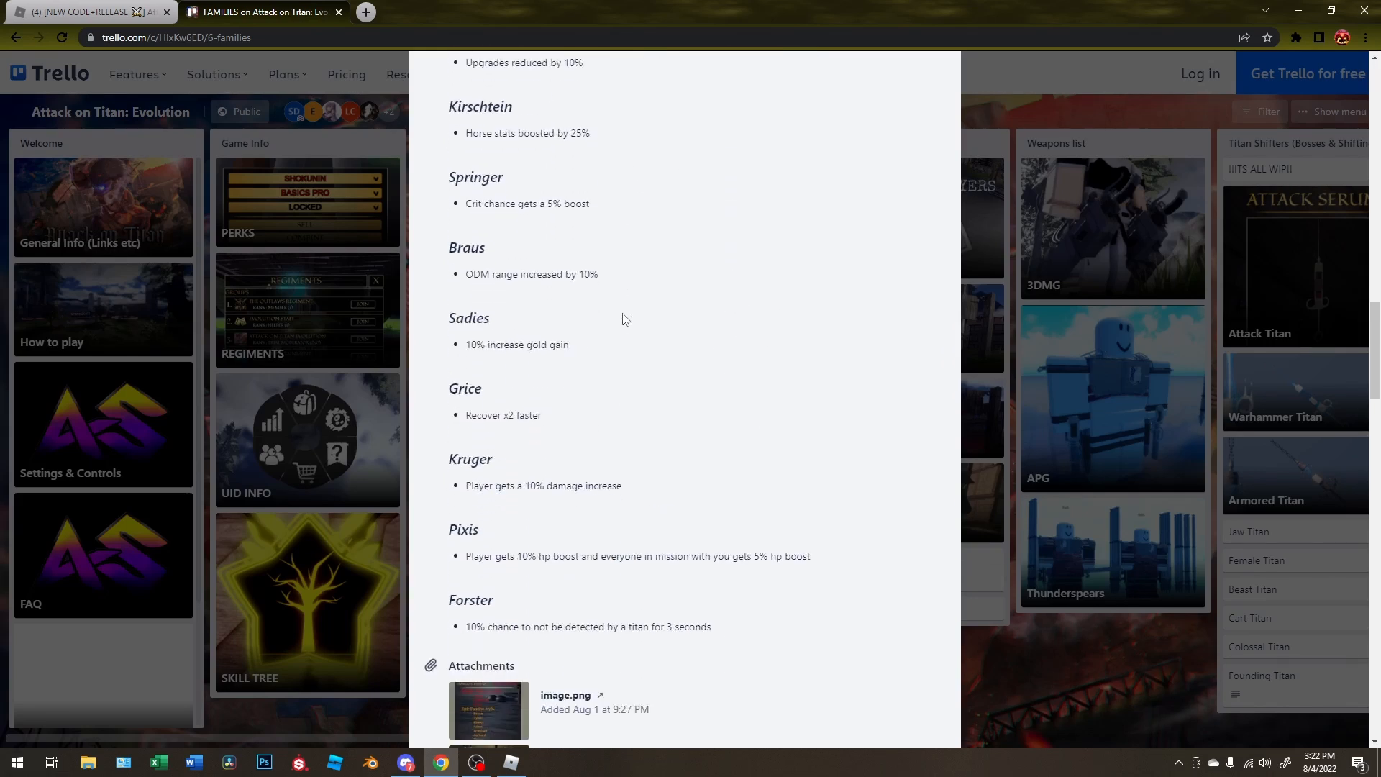
scroll(down, 3)
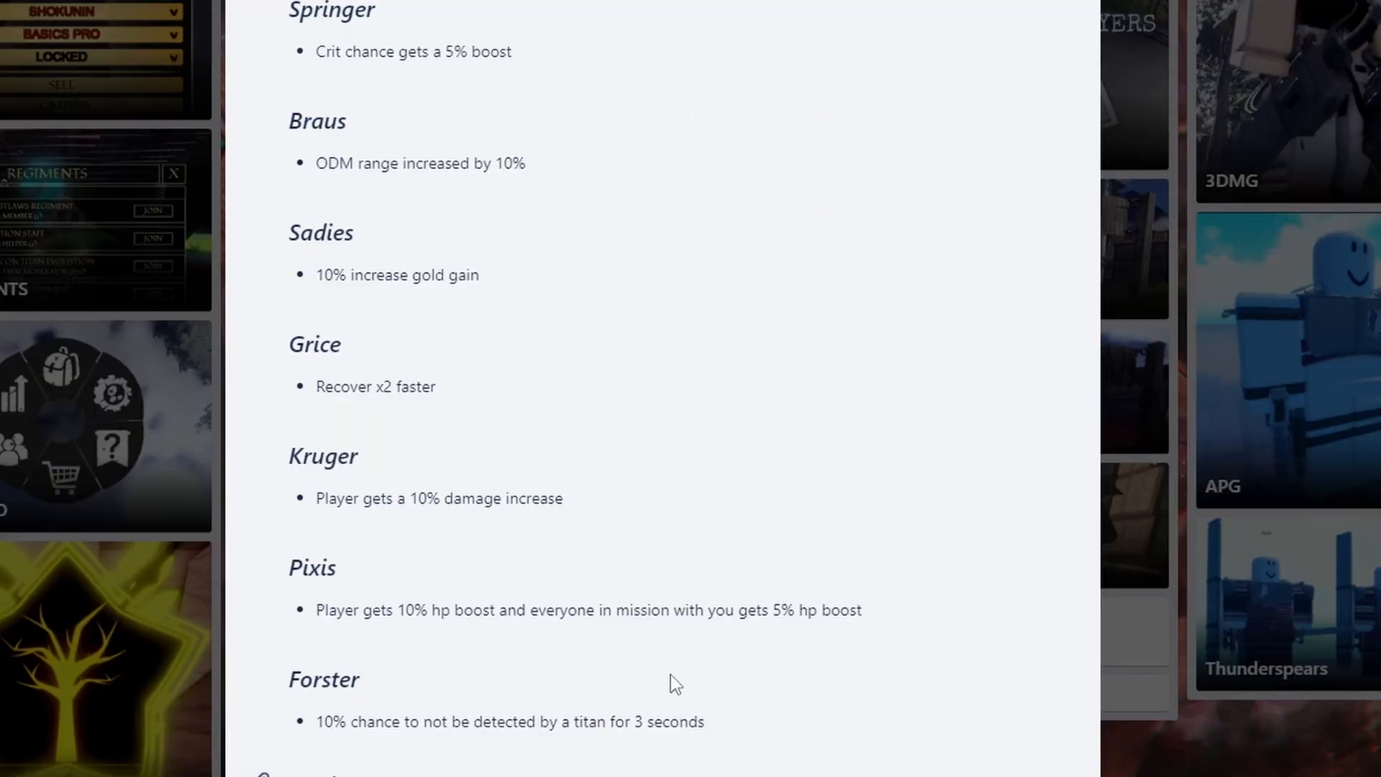
mouse_move(458, 745)
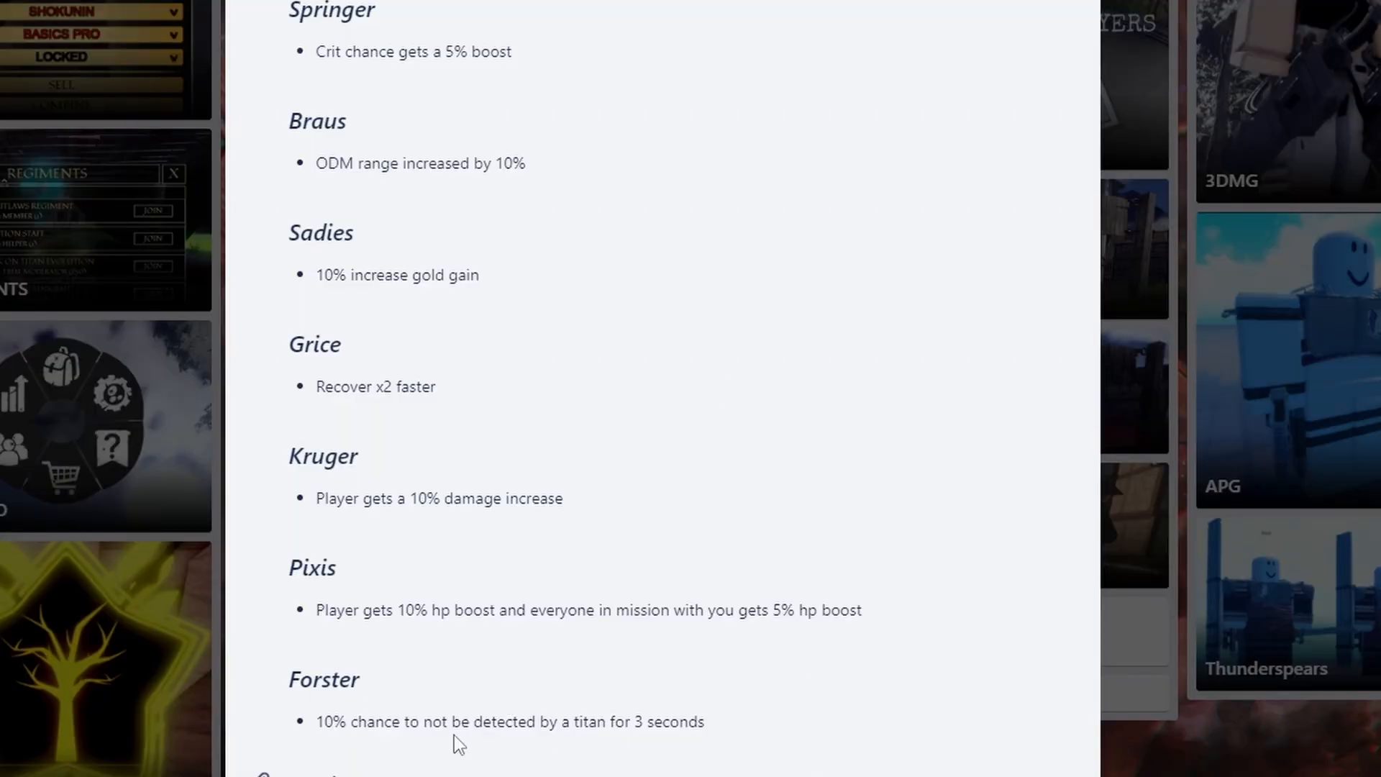
mouse_move(499, 740)
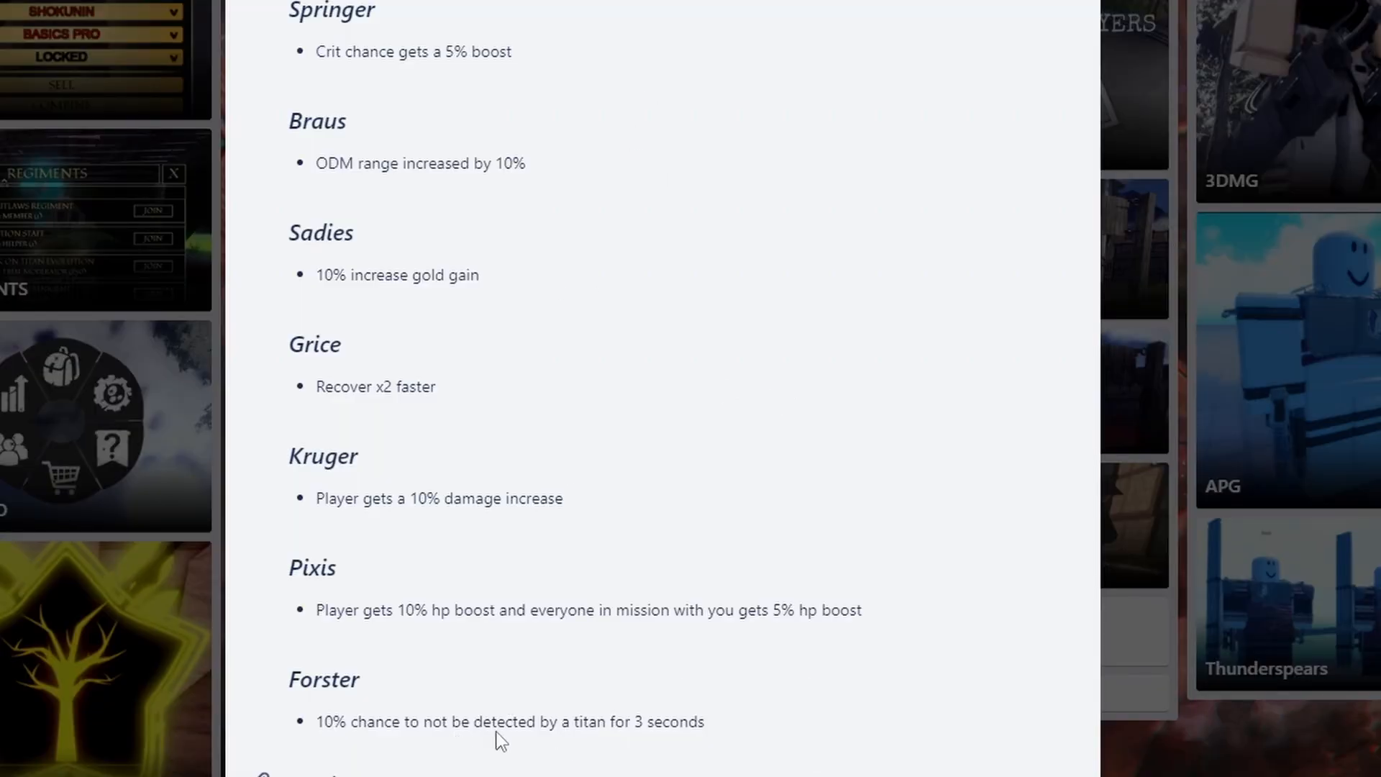
mouse_move(377, 712)
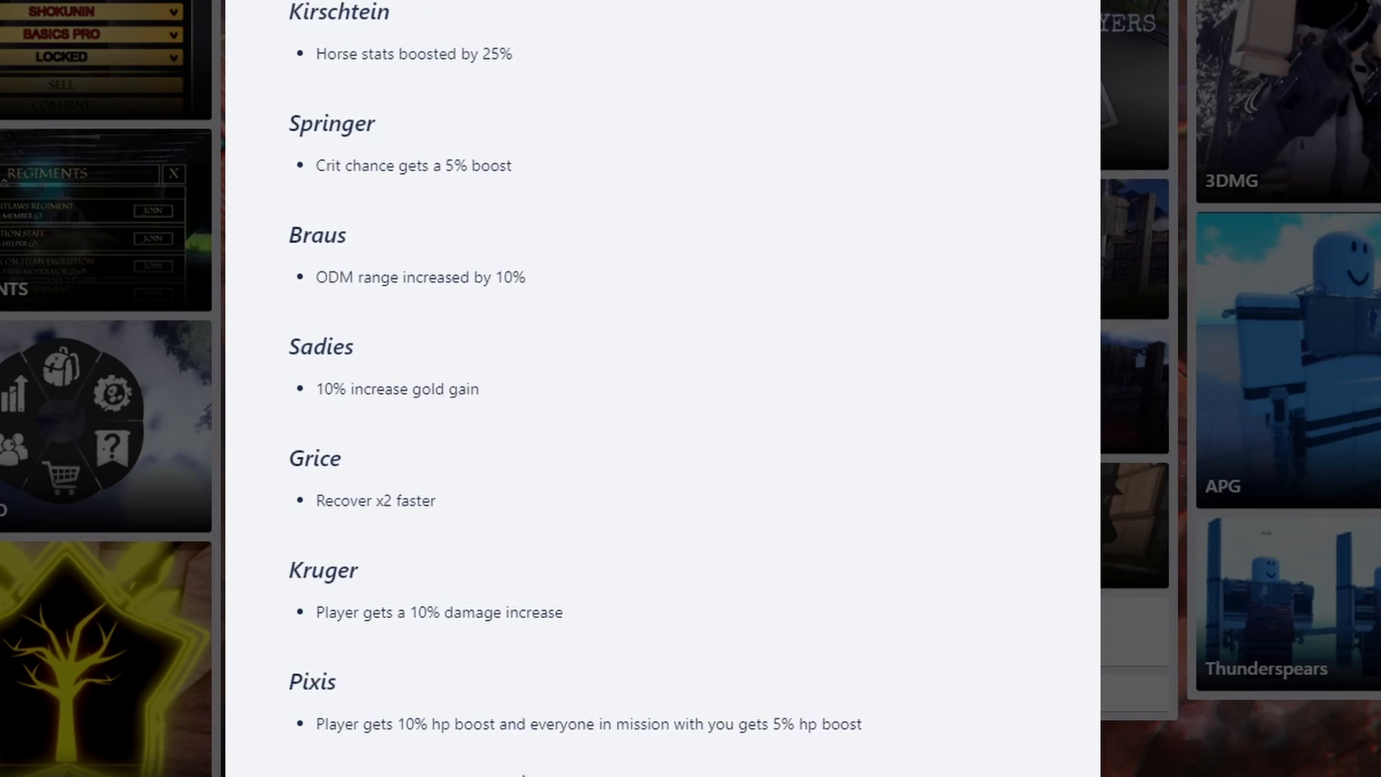
mouse_move(823, 745)
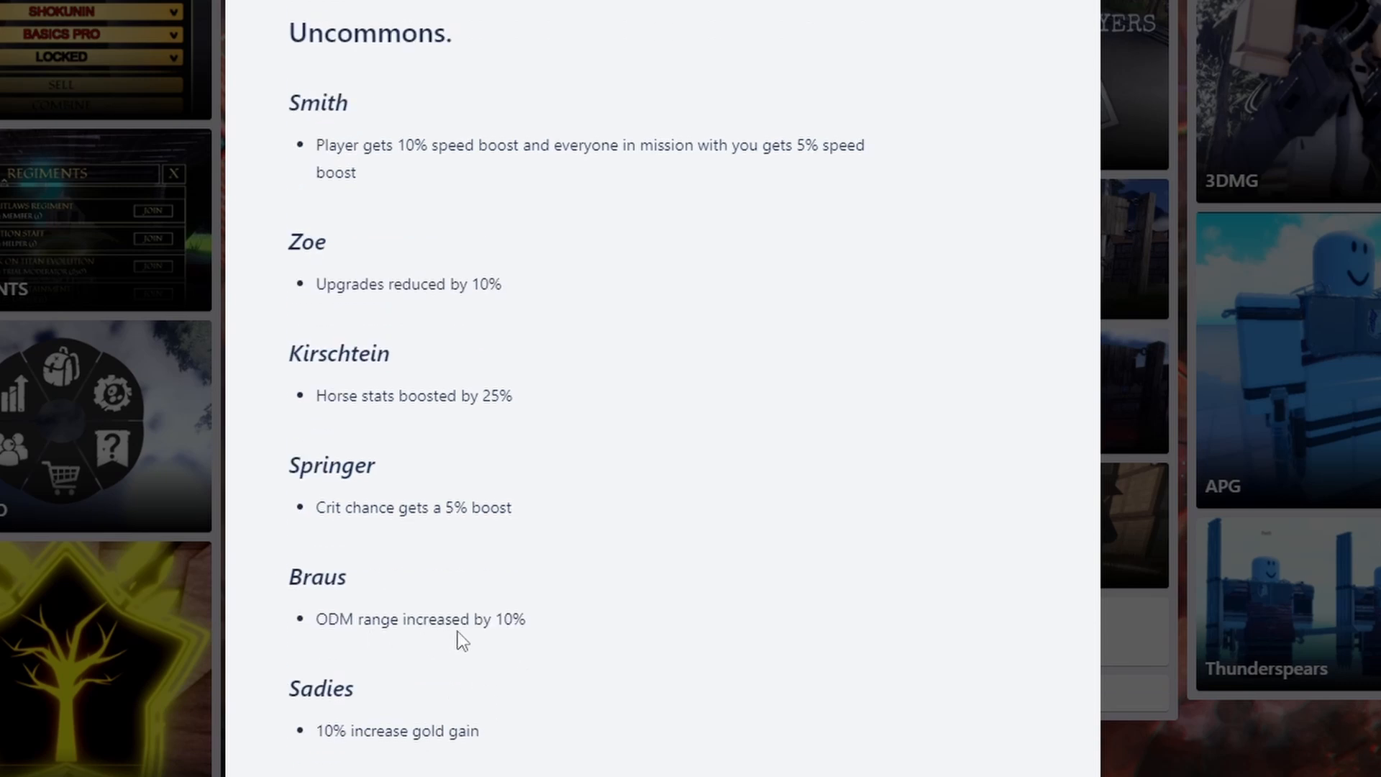
Scroll up slightly toward Galliard, Leonhart and Ksaver above the Uncommons heading
scroll(up, 3)
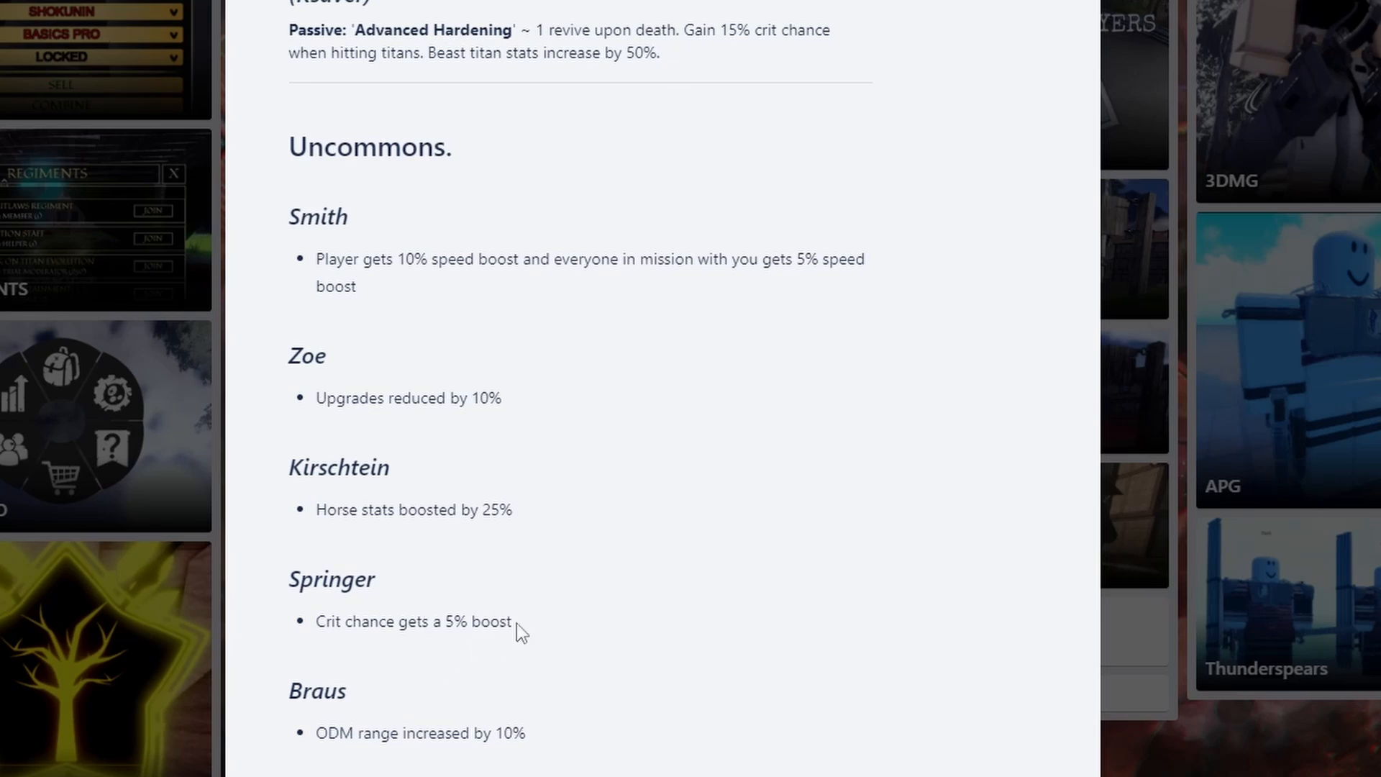
mouse_move(469, 641)
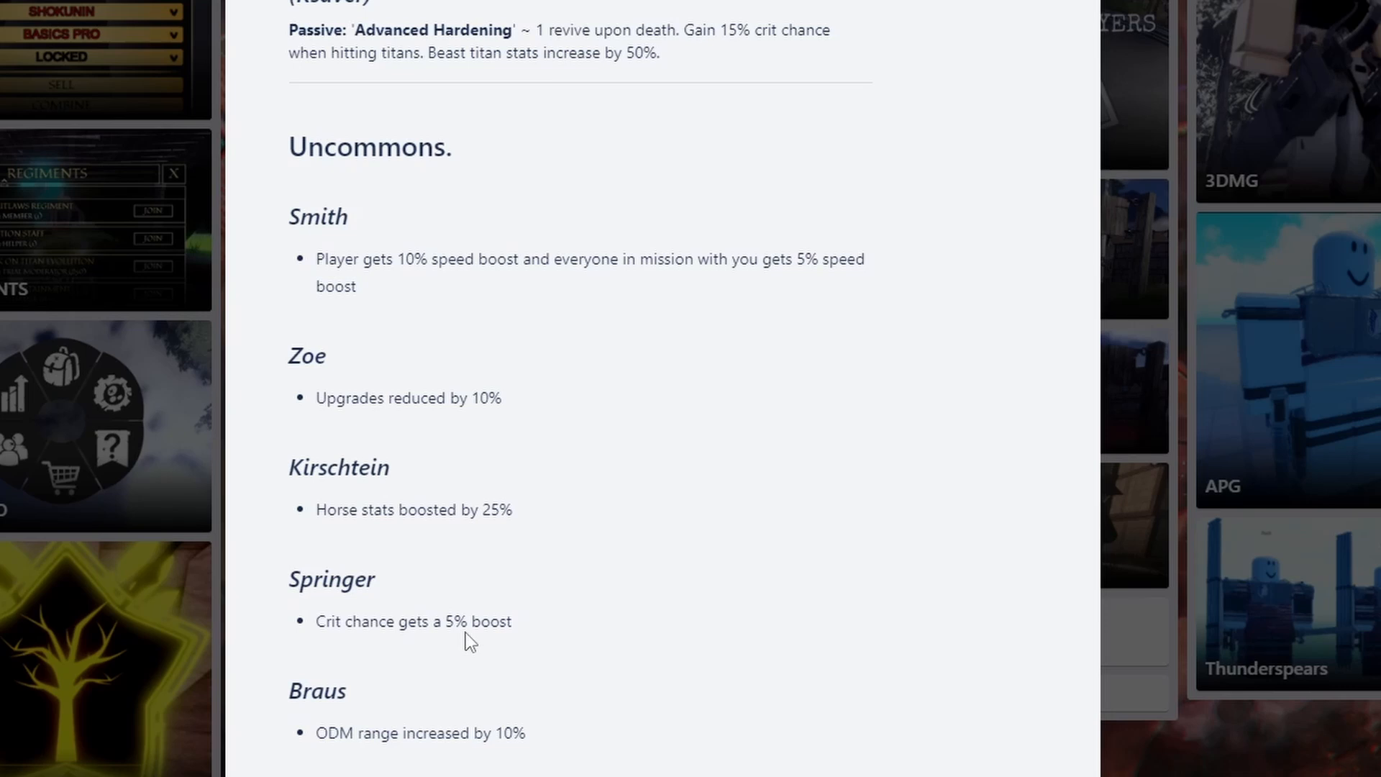
mouse_move(425, 615)
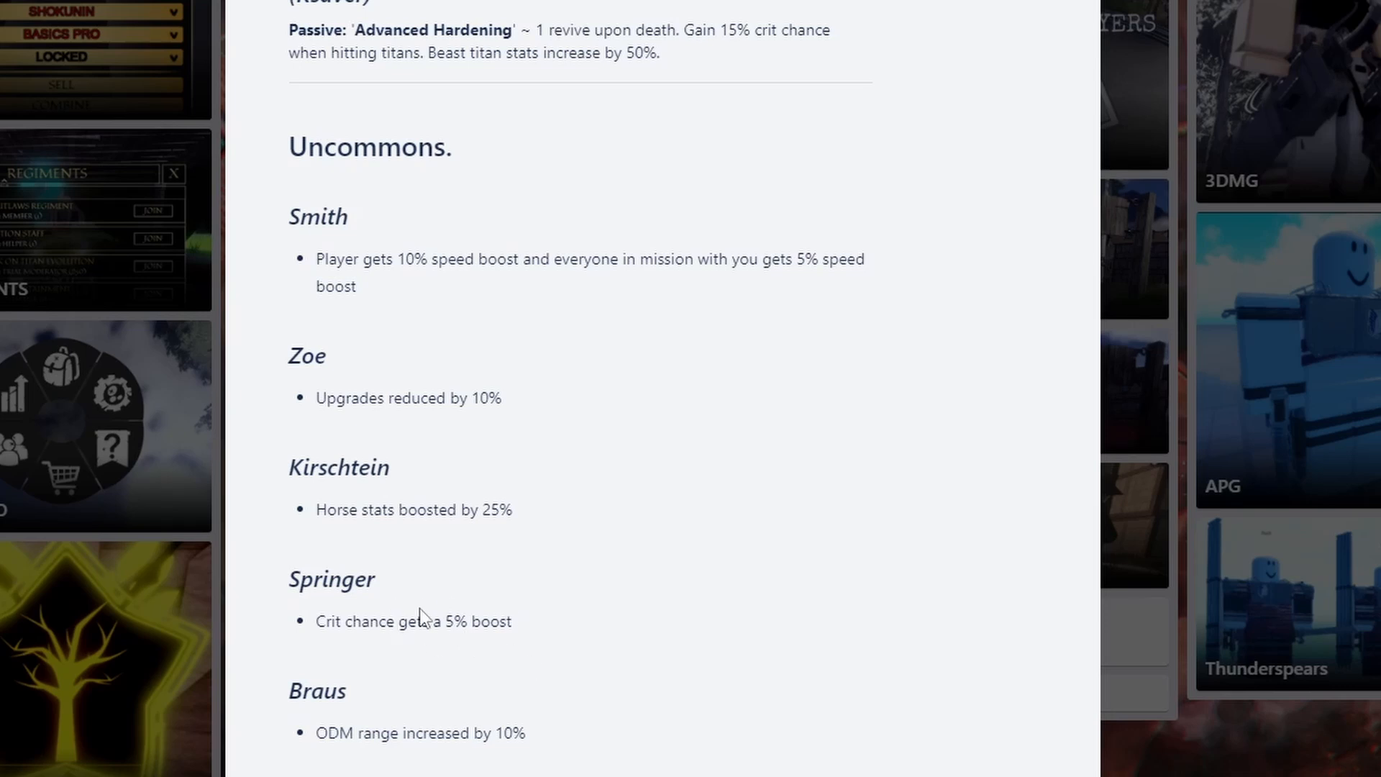
mouse_move(519, 663)
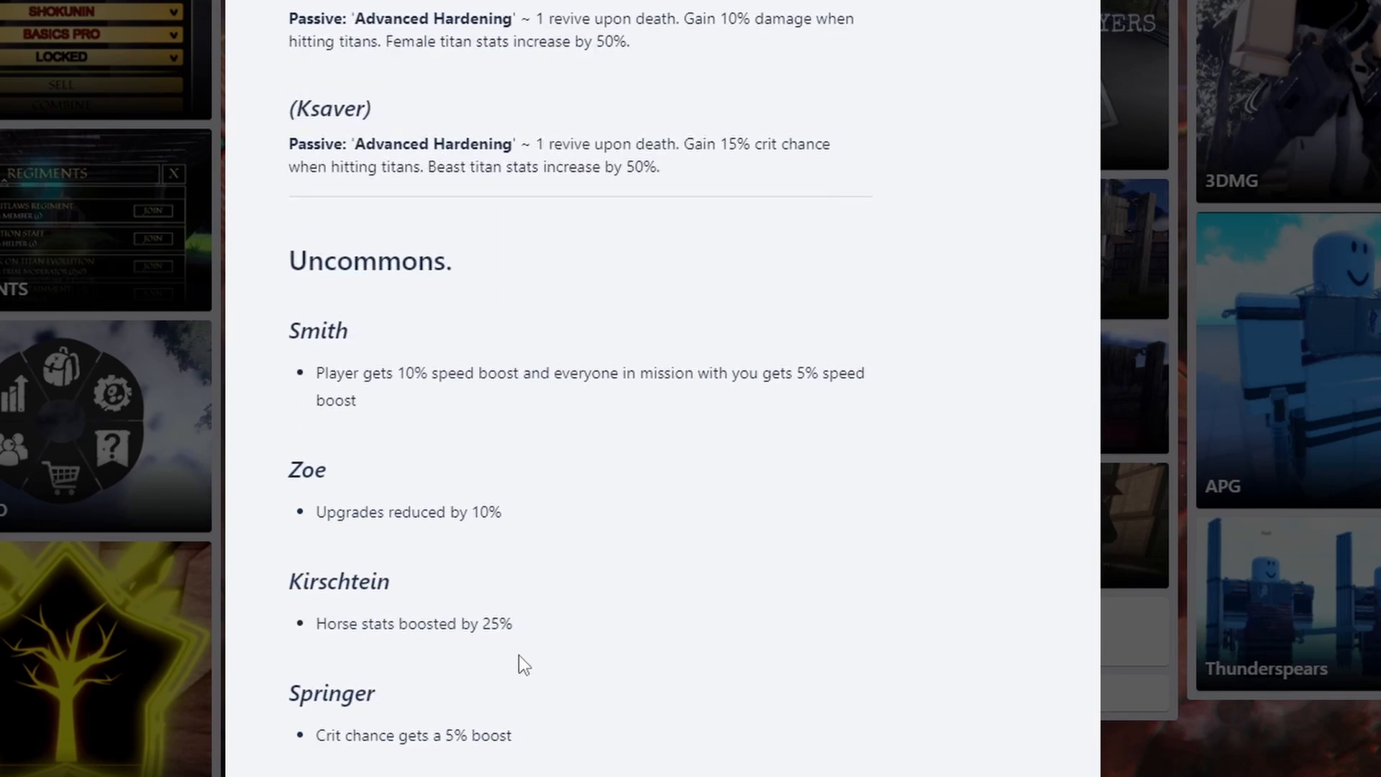
mouse_move(395, 660)
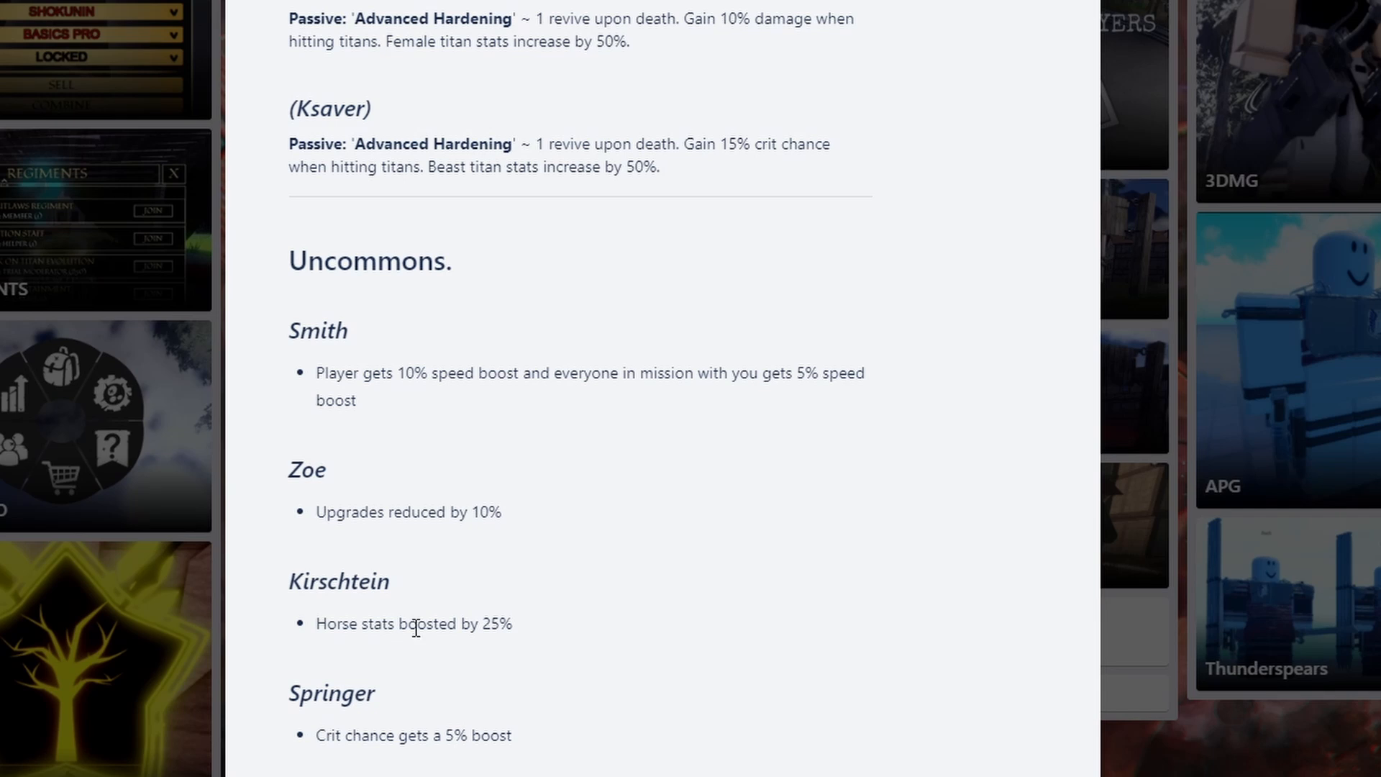
mouse_move(506, 659)
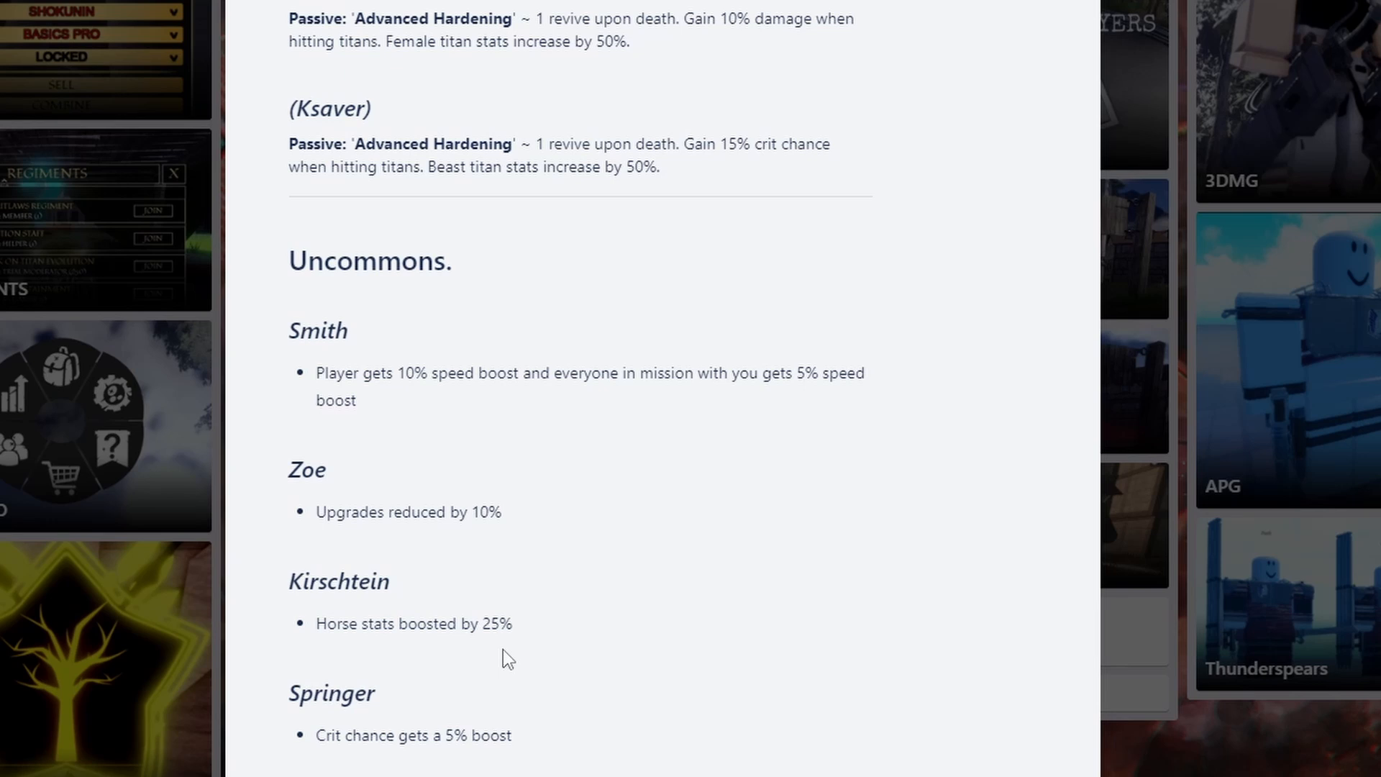
mouse_move(424, 656)
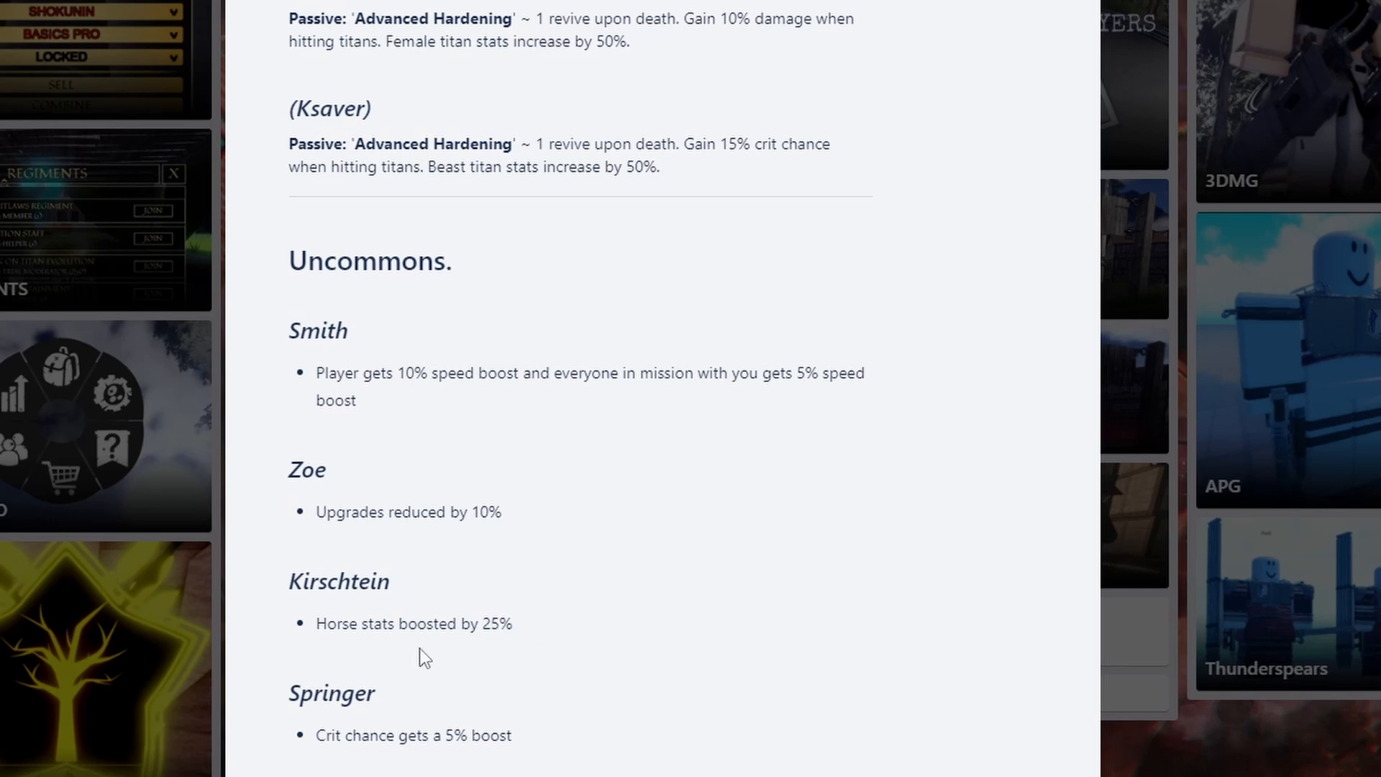
mouse_move(428, 667)
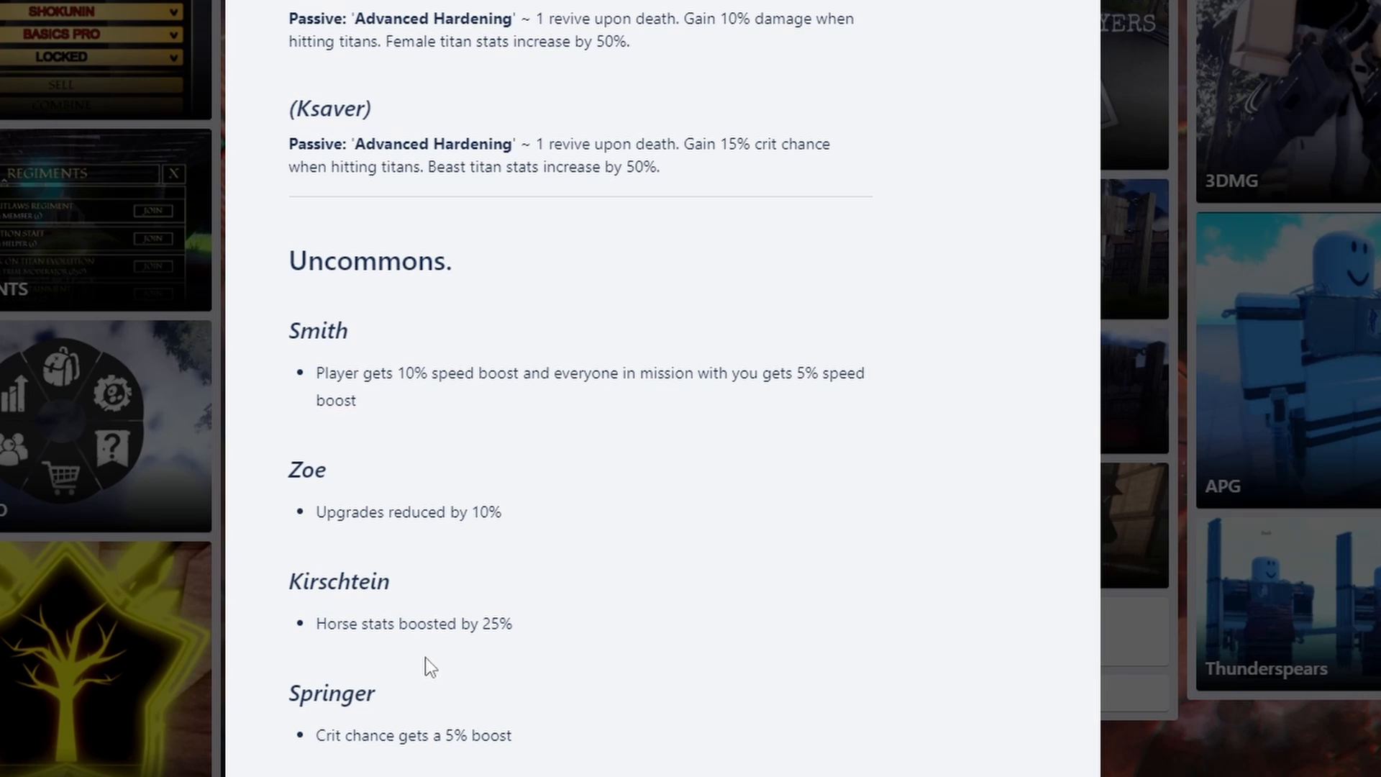
mouse_move(343, 623)
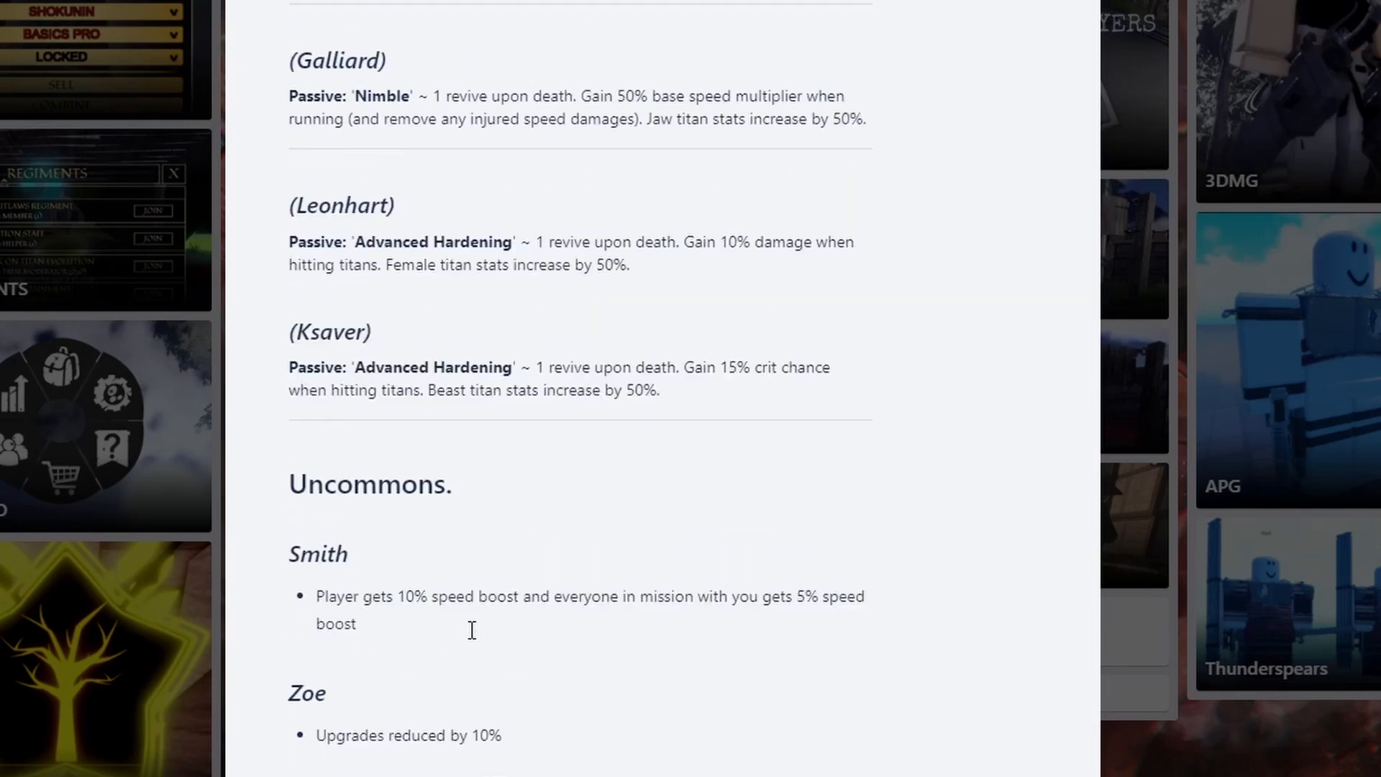
Scroll the FAMILIES description up and down around the Finger, Tybur and Galliard entries
scroll(down, 3)
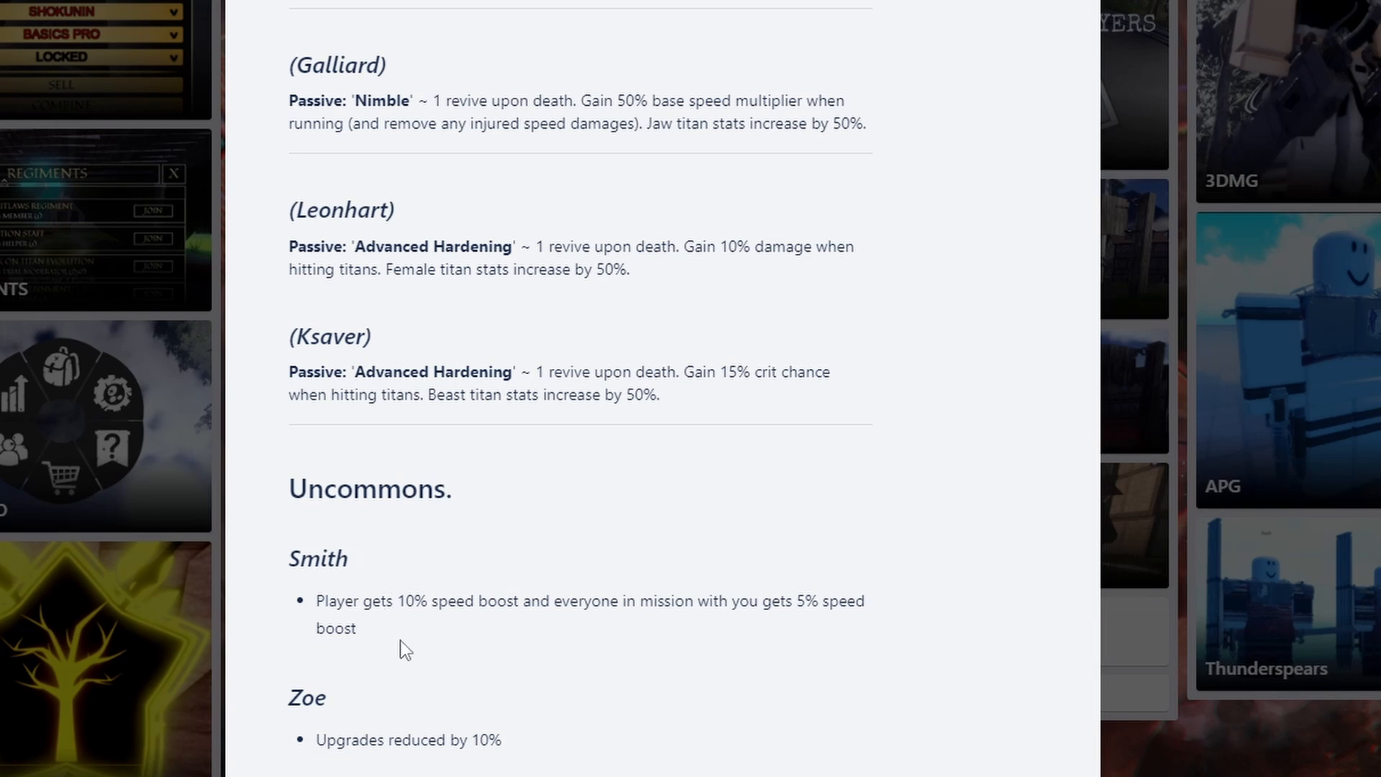
scroll(up, 3)
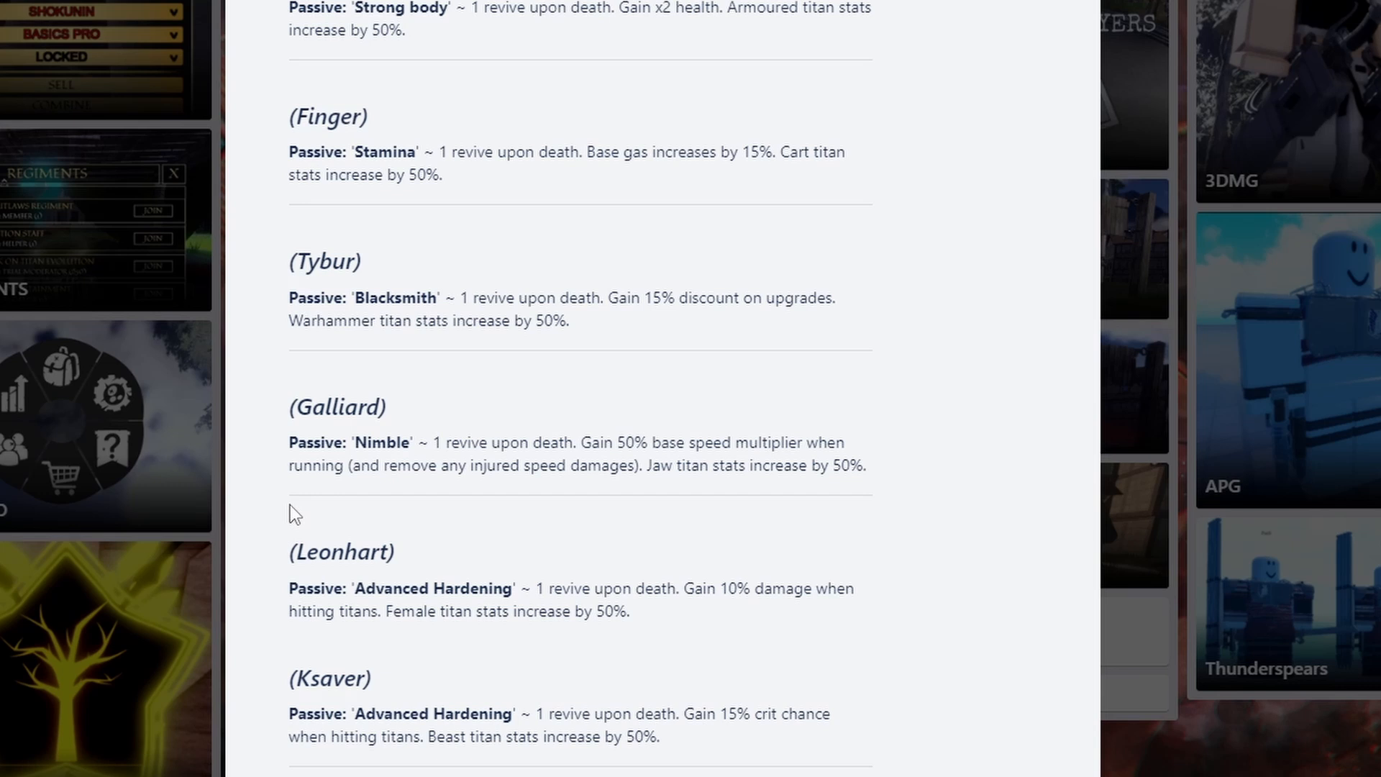
scroll(down, 3)
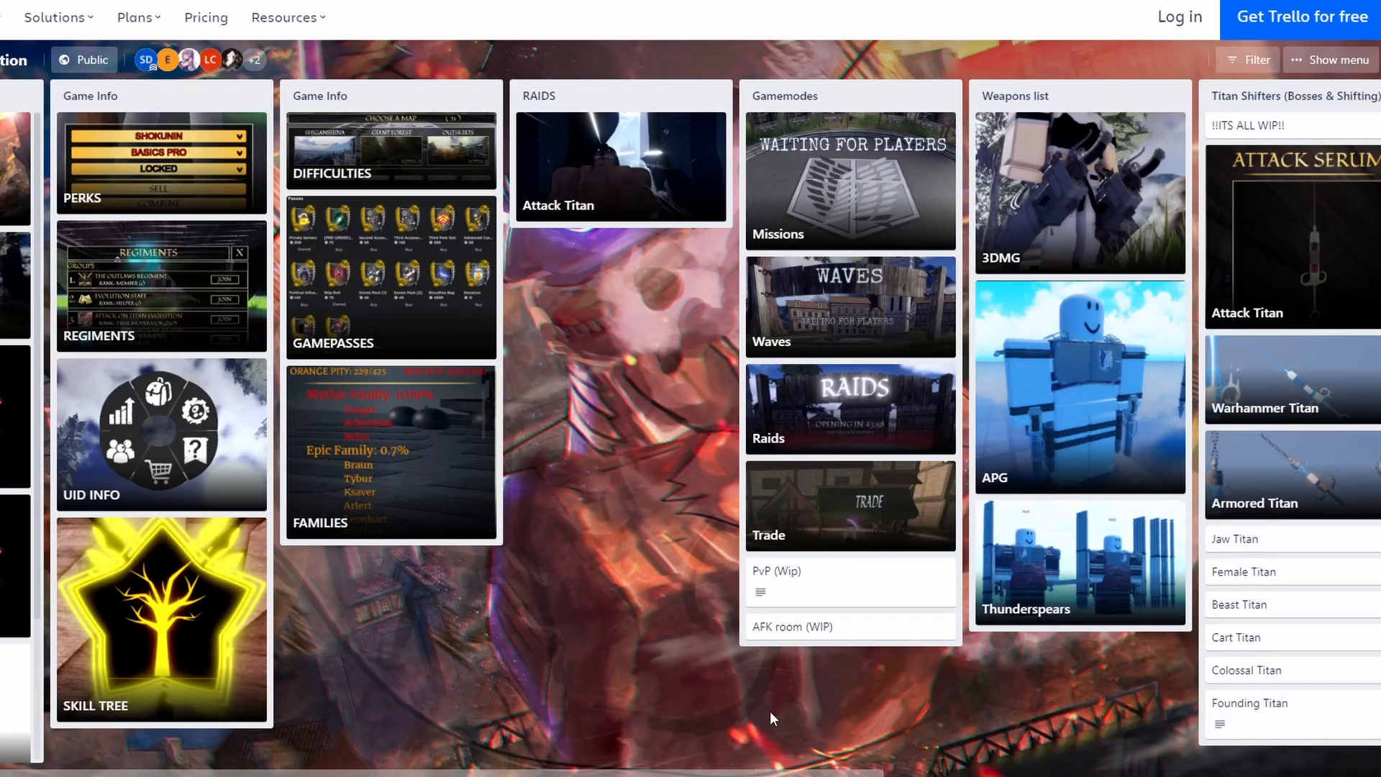
mouse_move(389, 470)
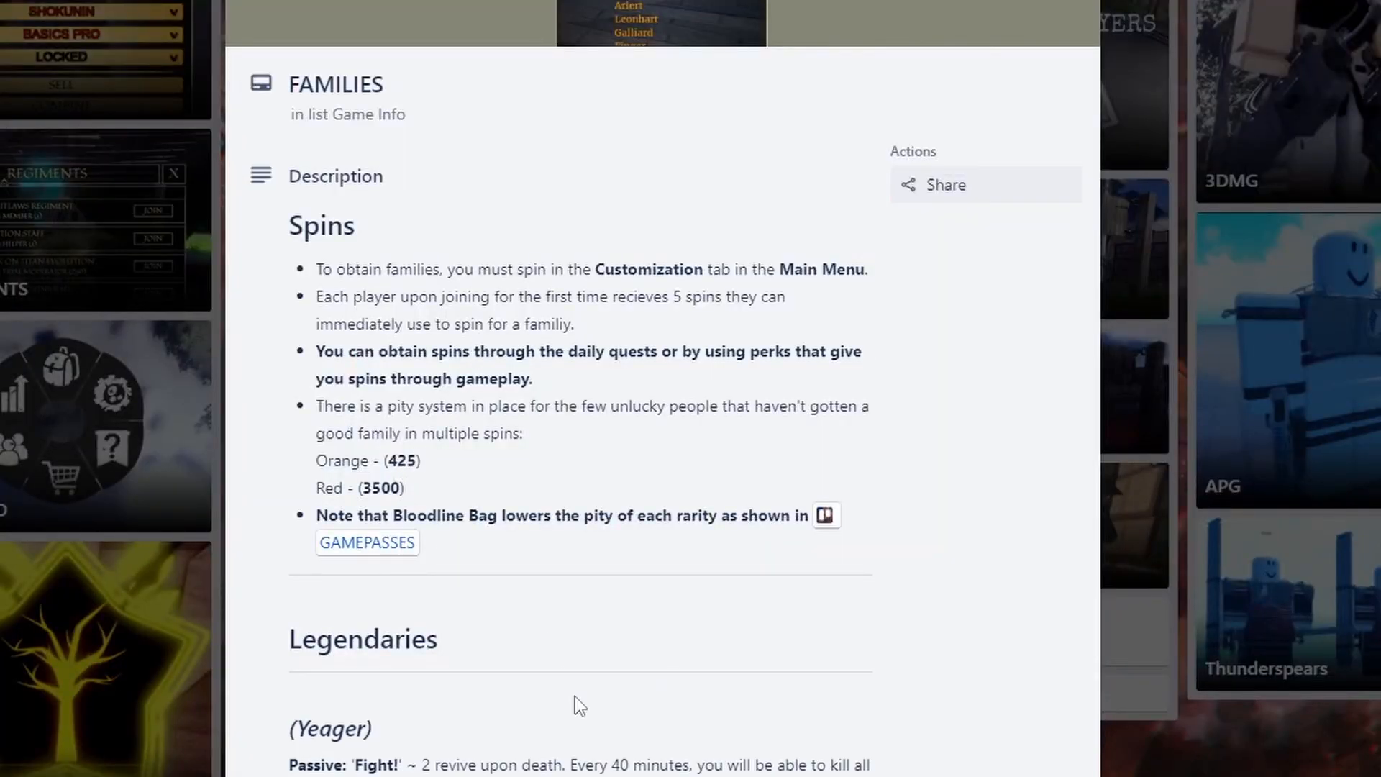
Scroll down until Ksaver and the Uncommons heading are visible
scroll(down, 3)
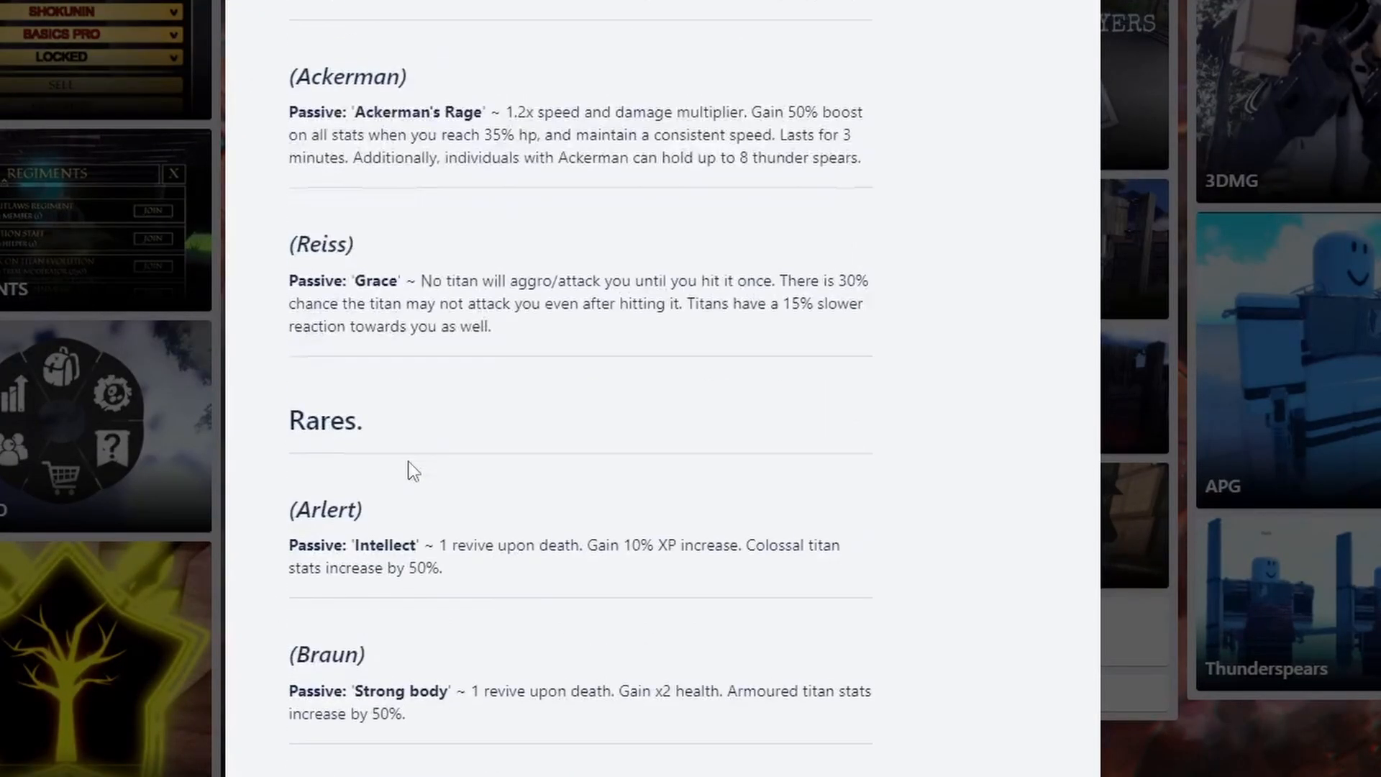
scroll(down, 3)
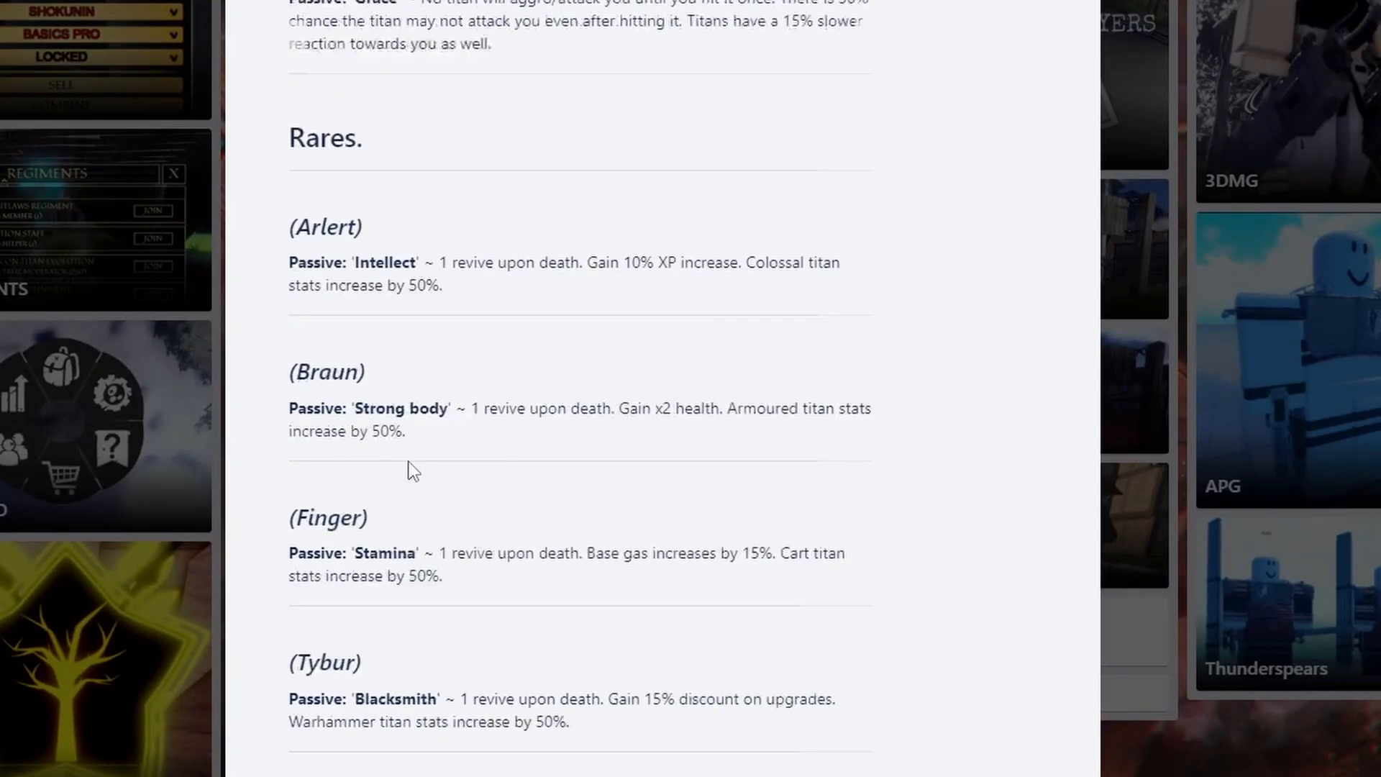
scroll(down, 3)
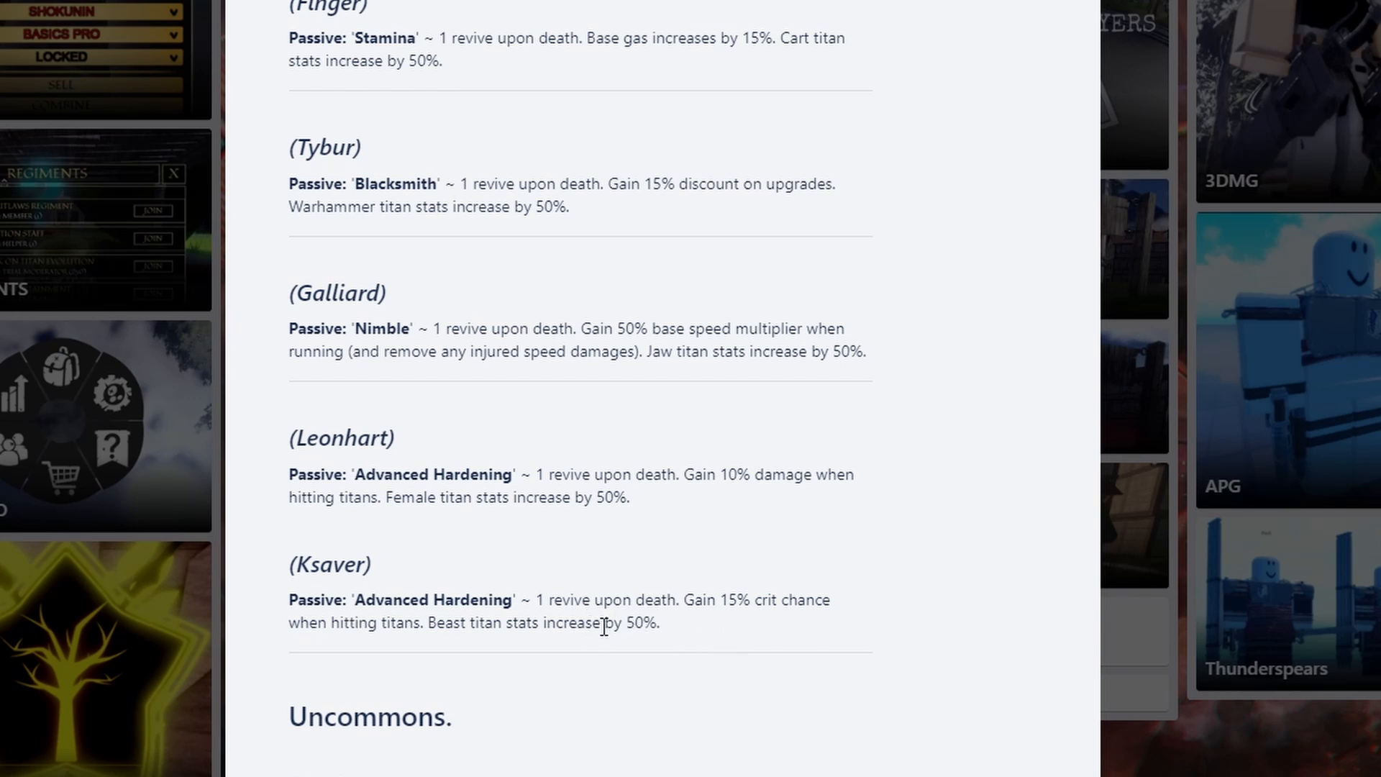
Shift the description up to show Braun's Strong body passive through Ksaver
drag(443, 623, 659, 623)
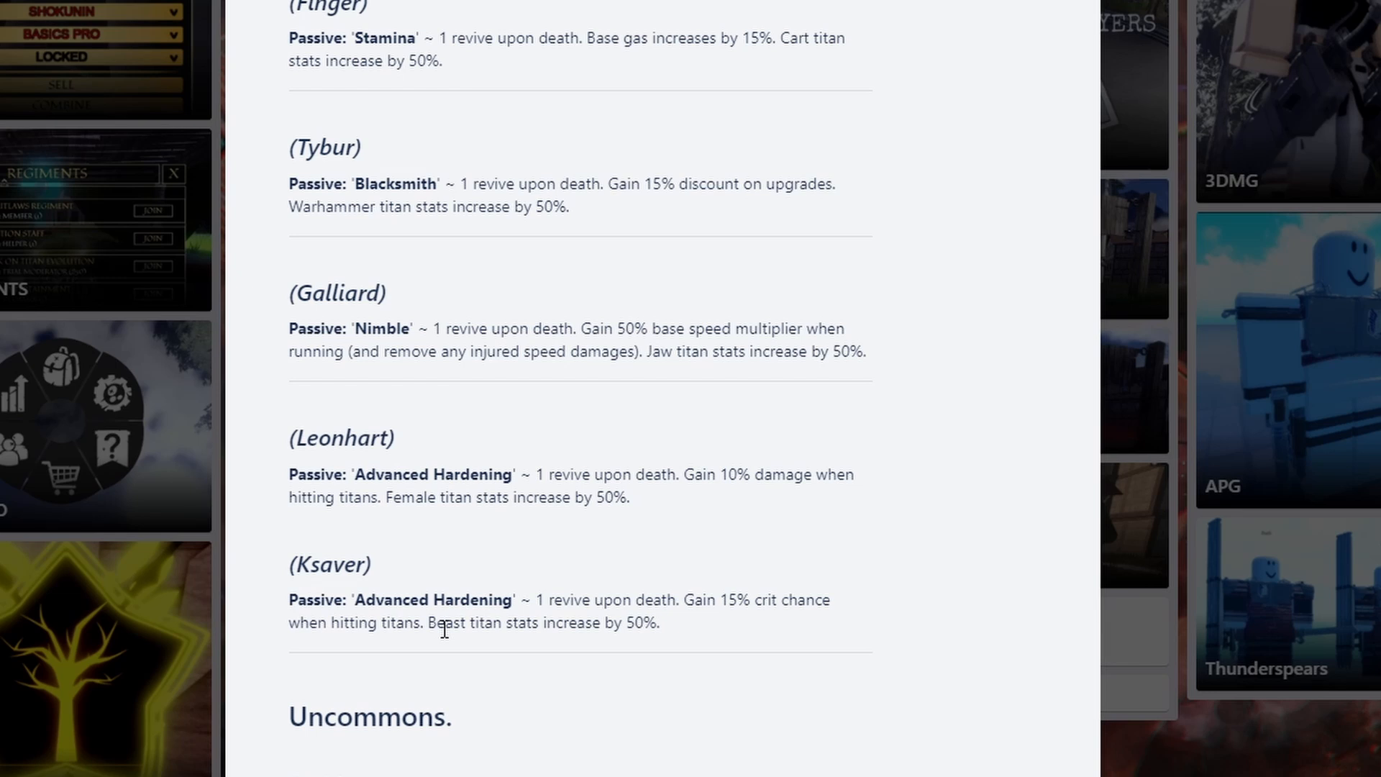
mouse_move(583, 616)
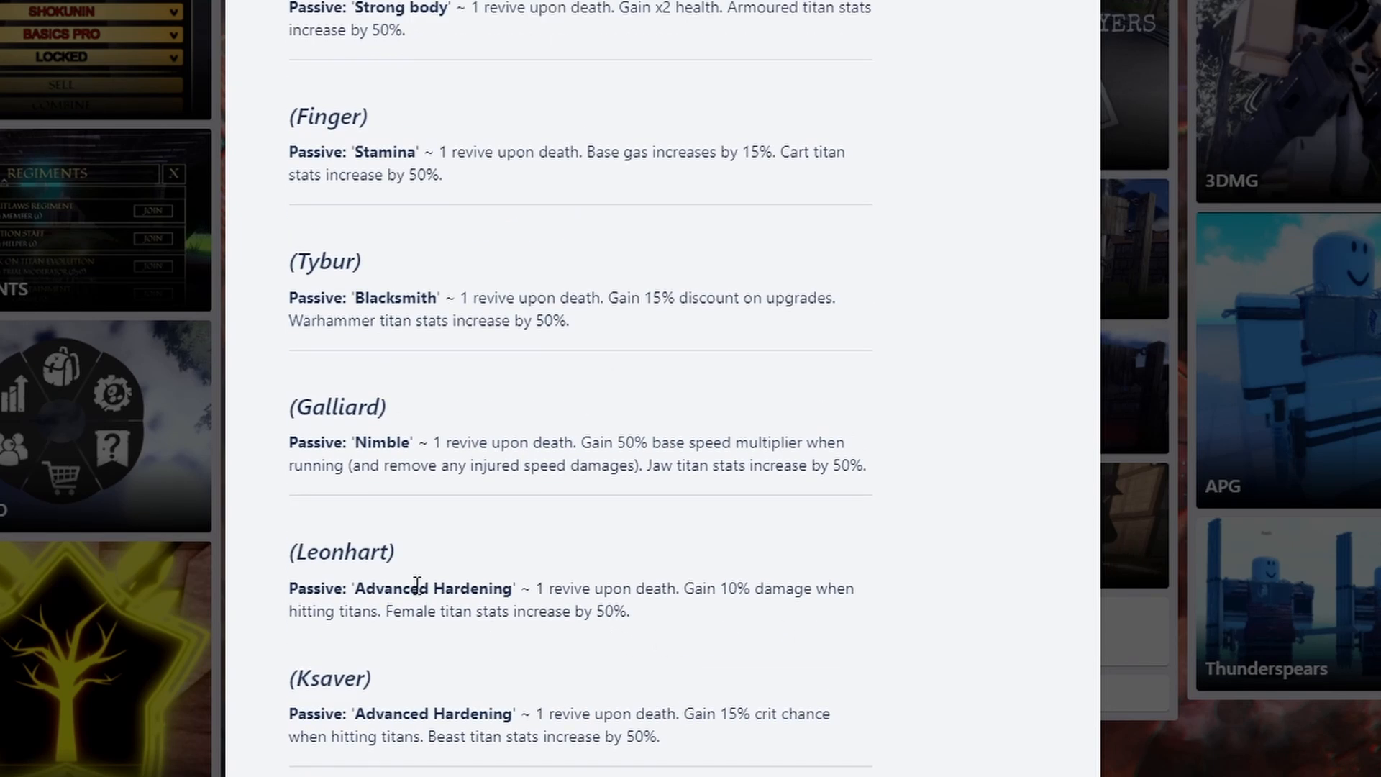
mouse_move(699, 721)
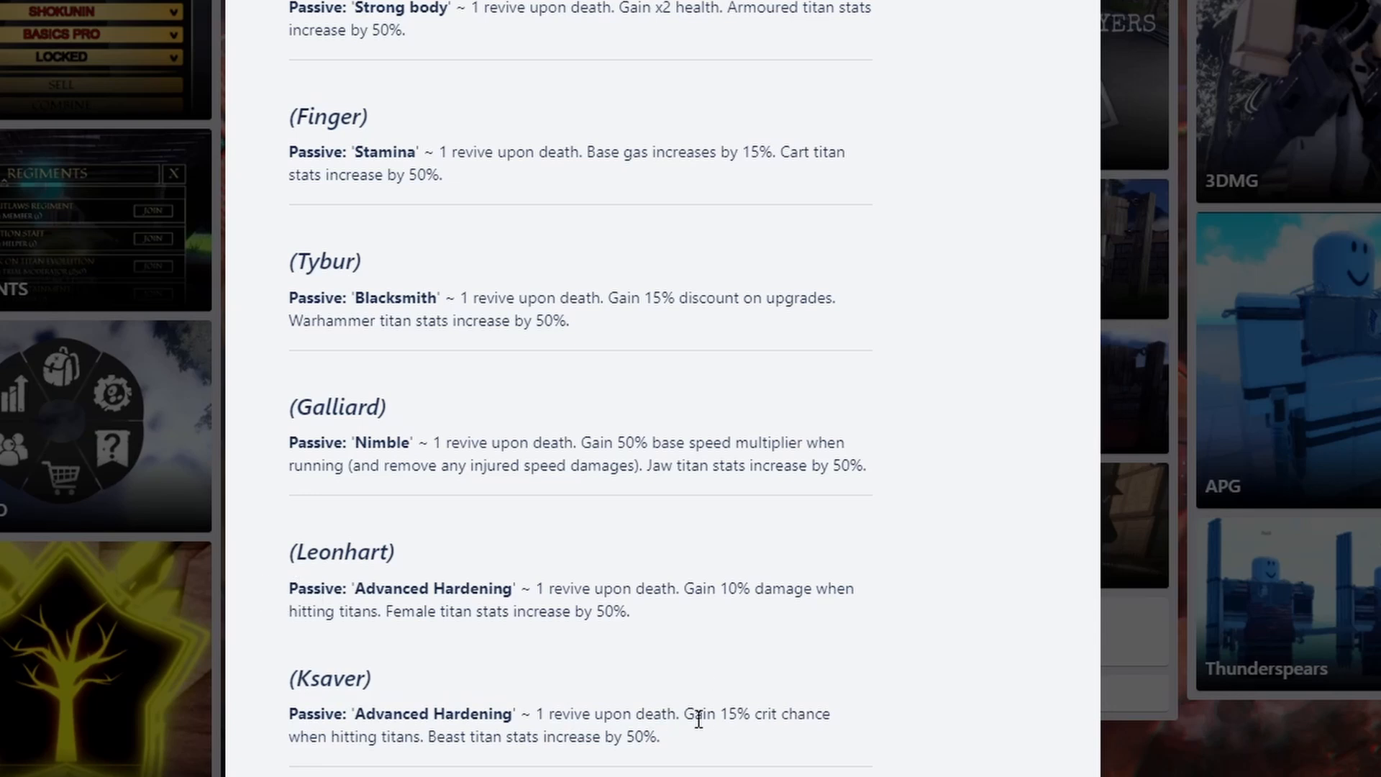
mouse_move(773, 710)
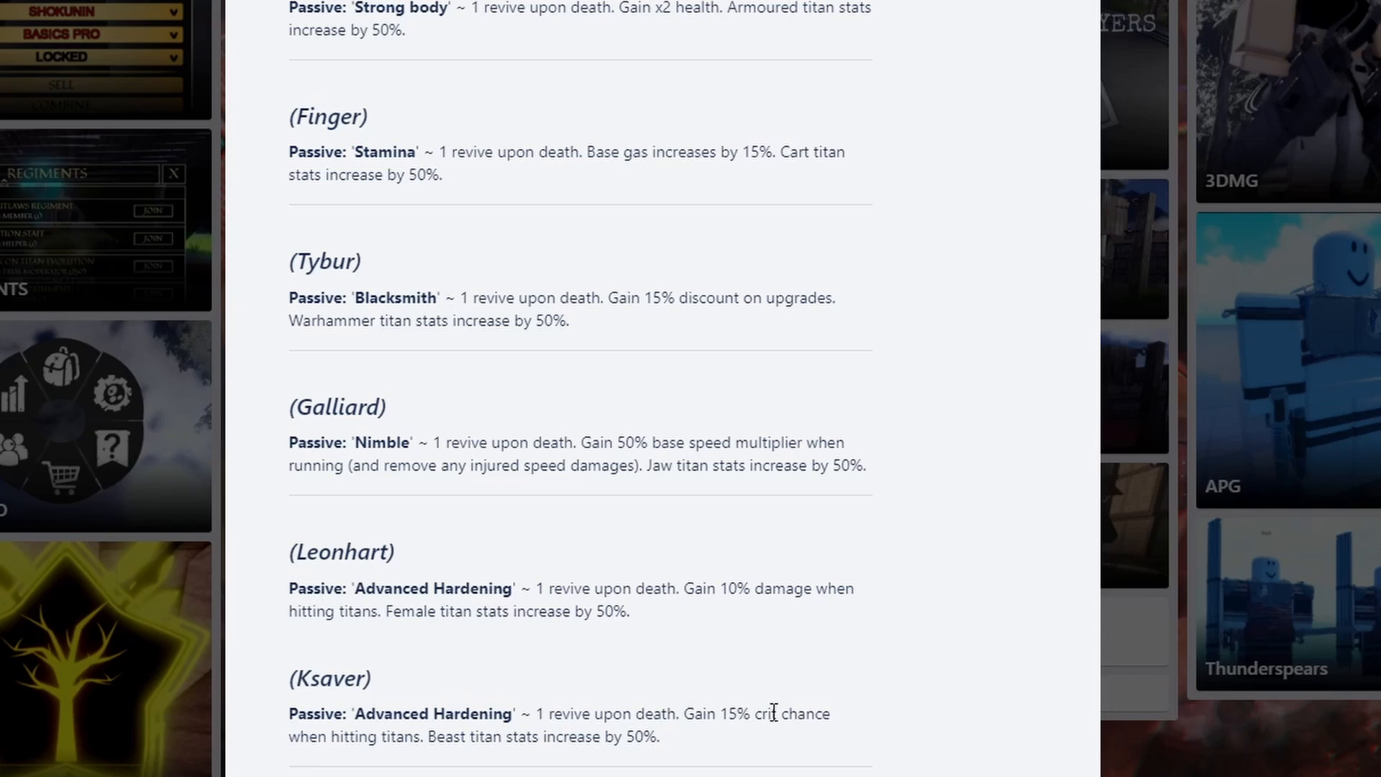
mouse_move(668, 625)
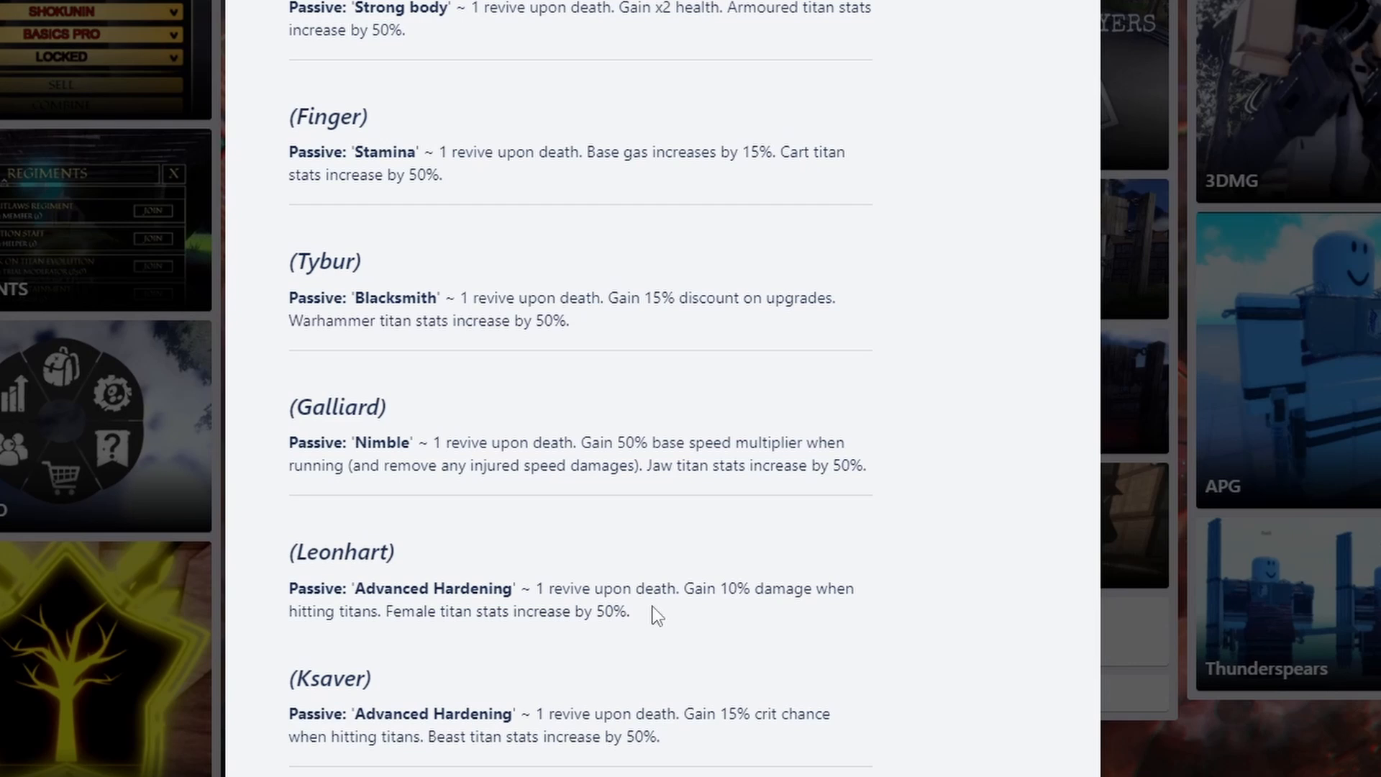
double_click(611, 612)
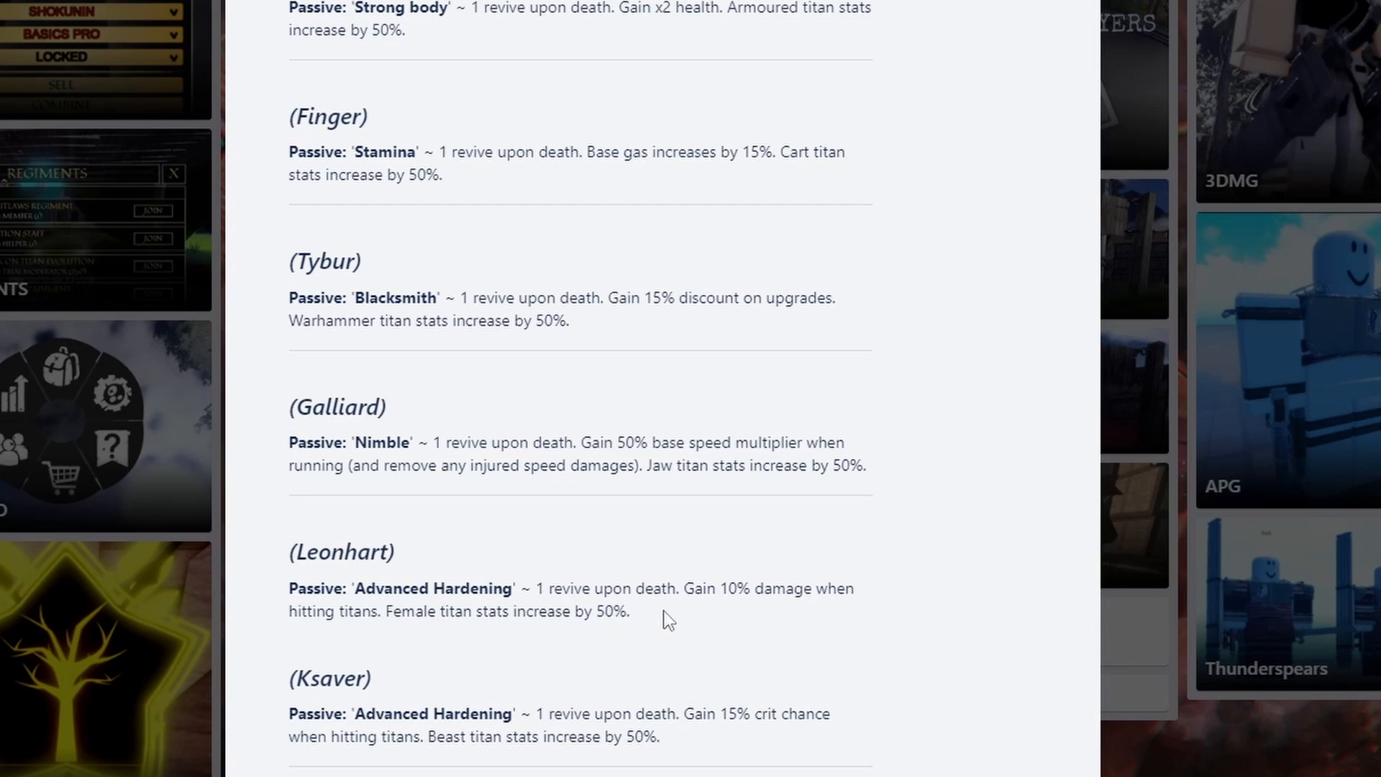
Highlight Tybur's Blacksmith passive text, then scroll up to the Reiss entry
scroll(down, 3)
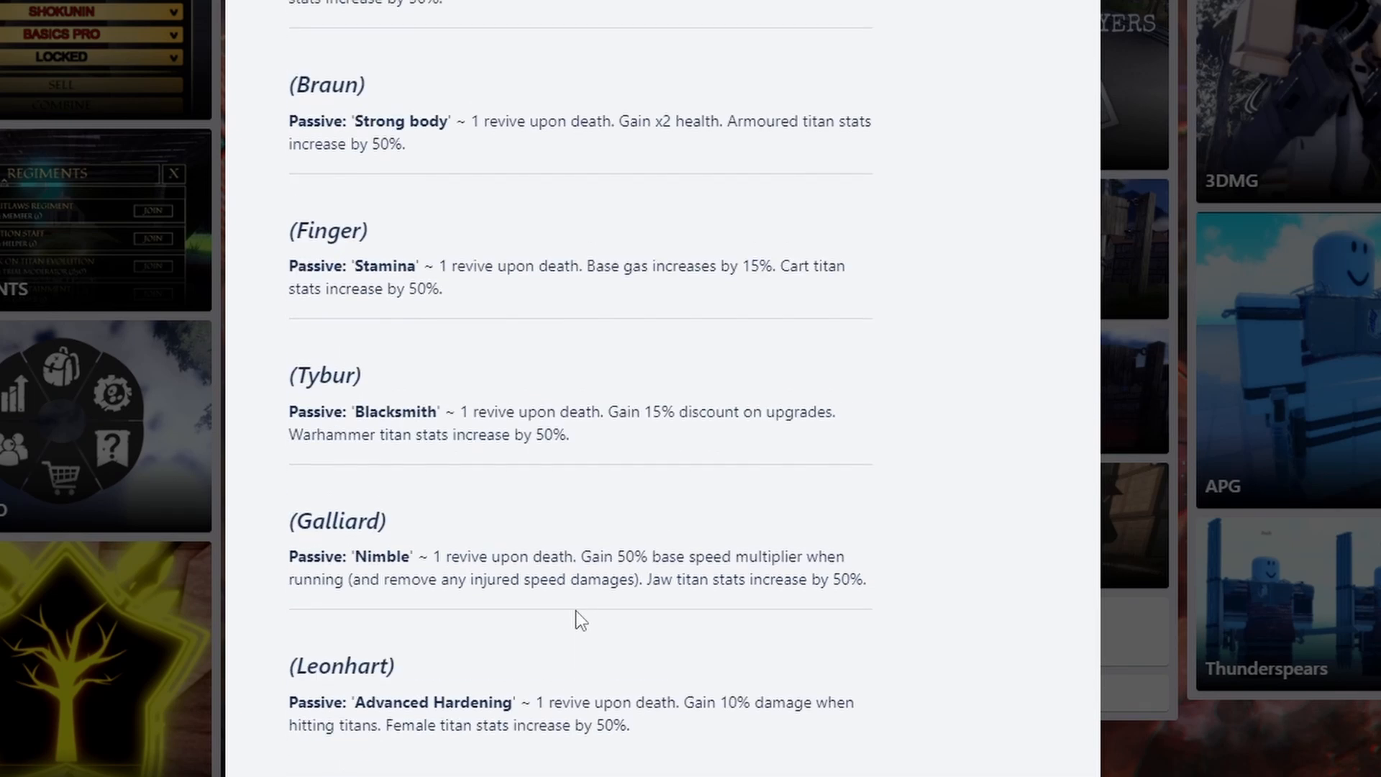
mouse_move(523, 605)
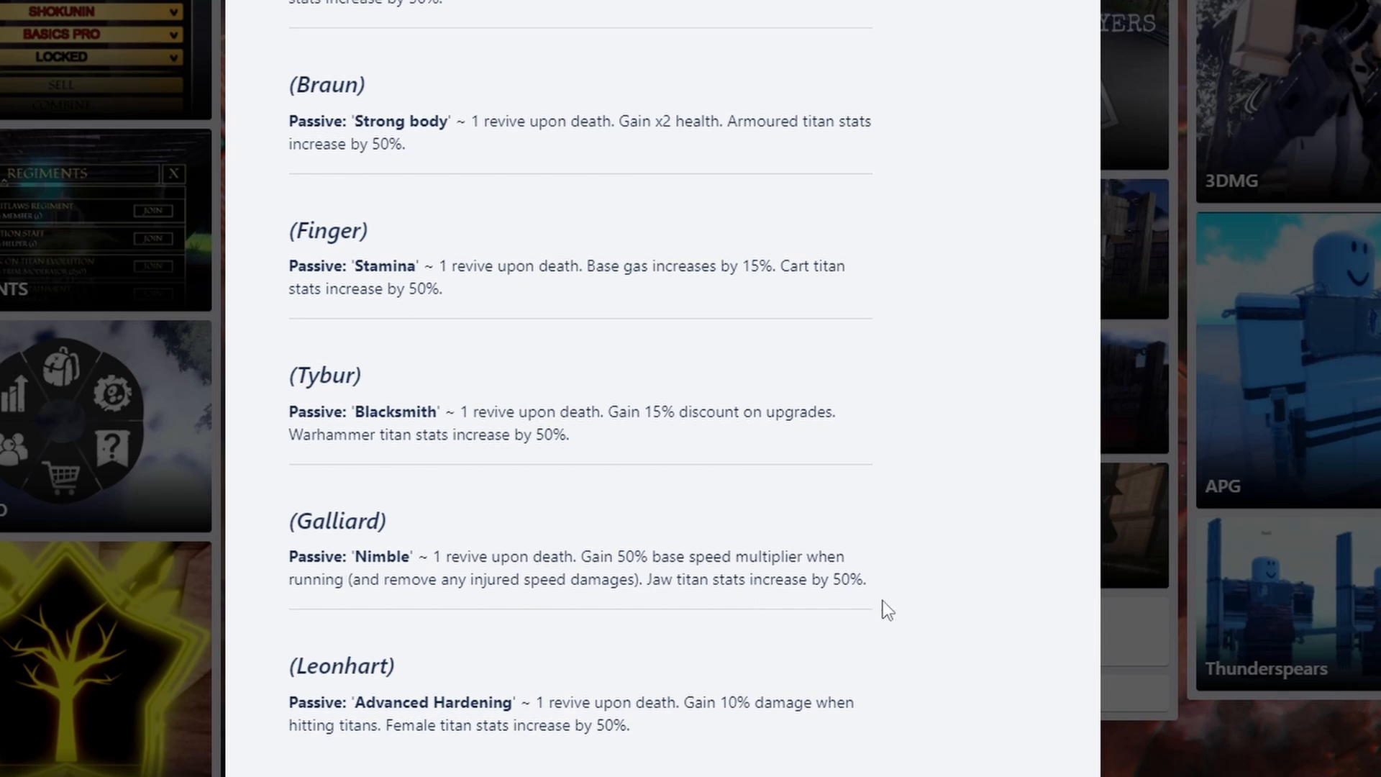
scroll(up, 3)
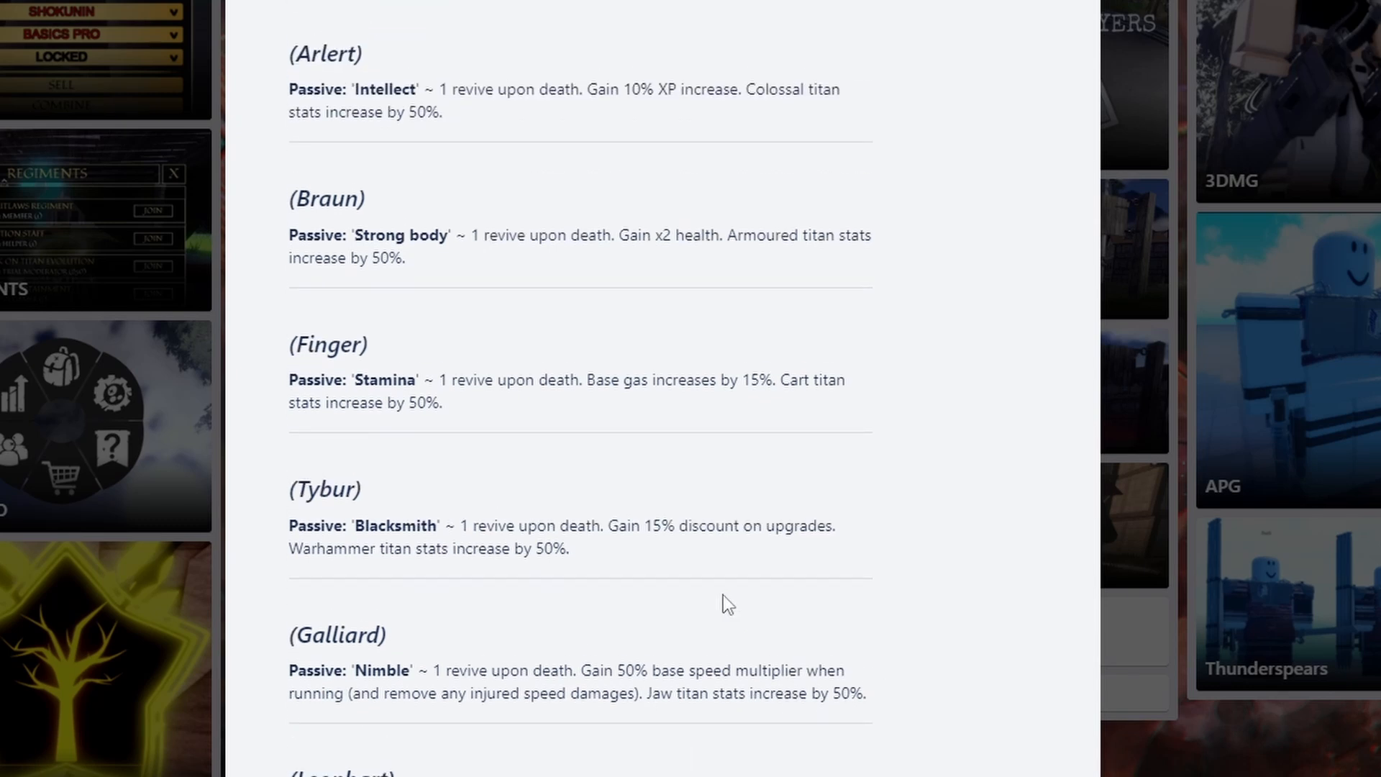
mouse_move(679, 603)
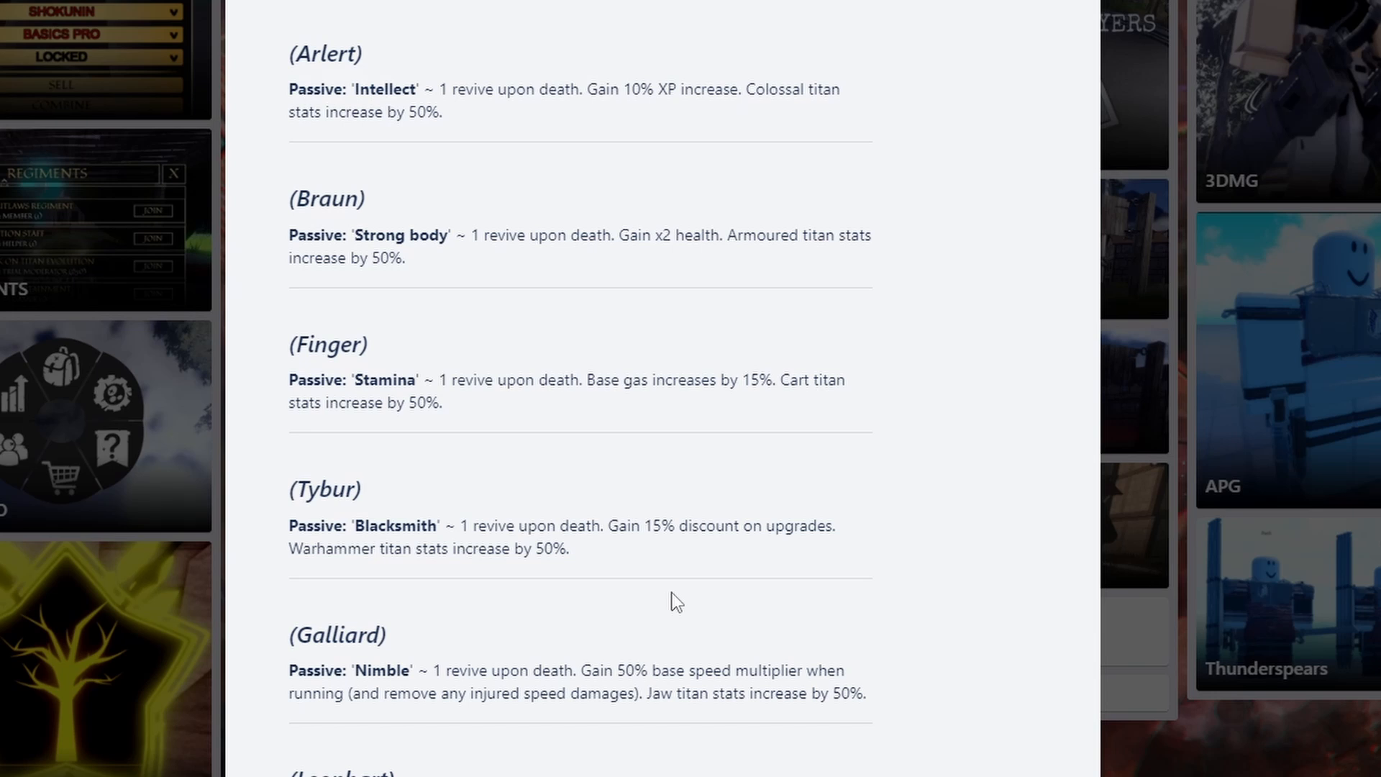
mouse_move(589, 565)
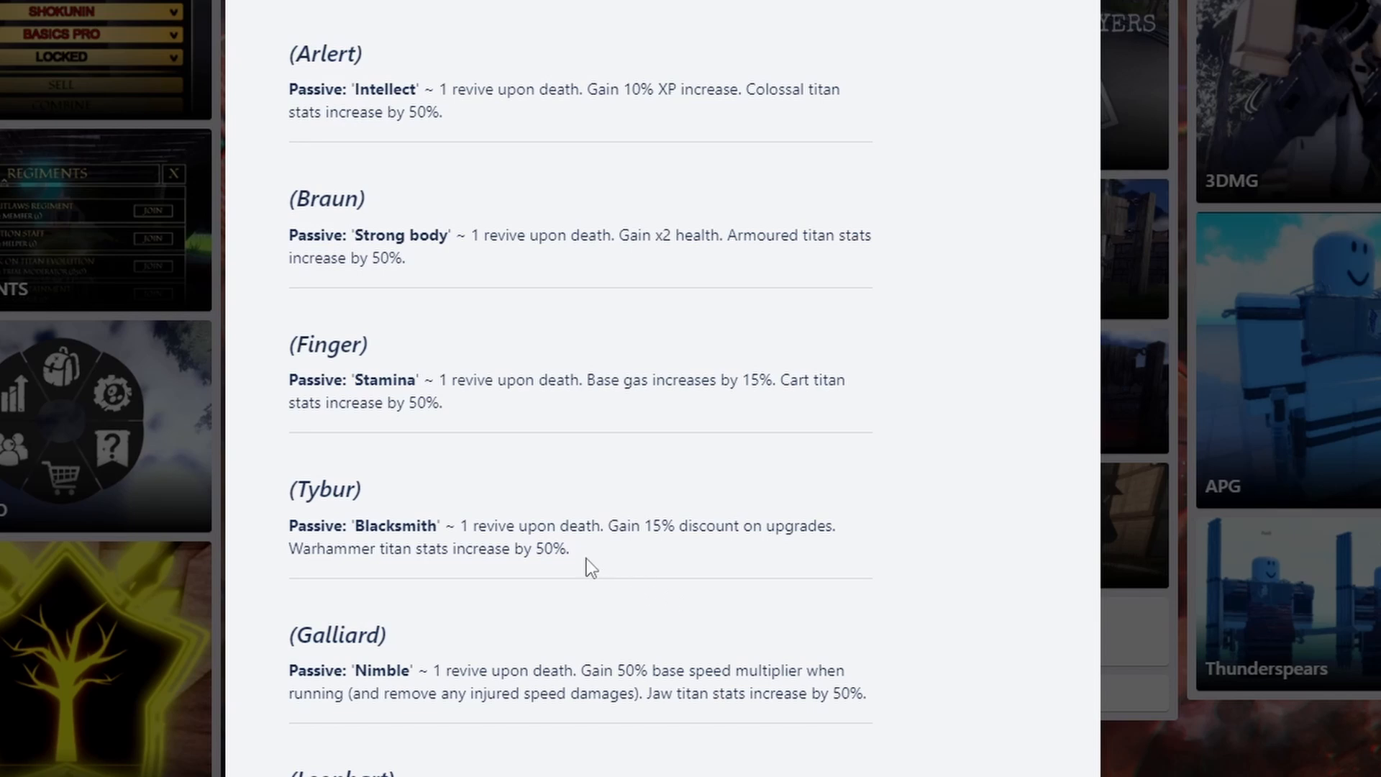
drag(484, 526, 385, 548)
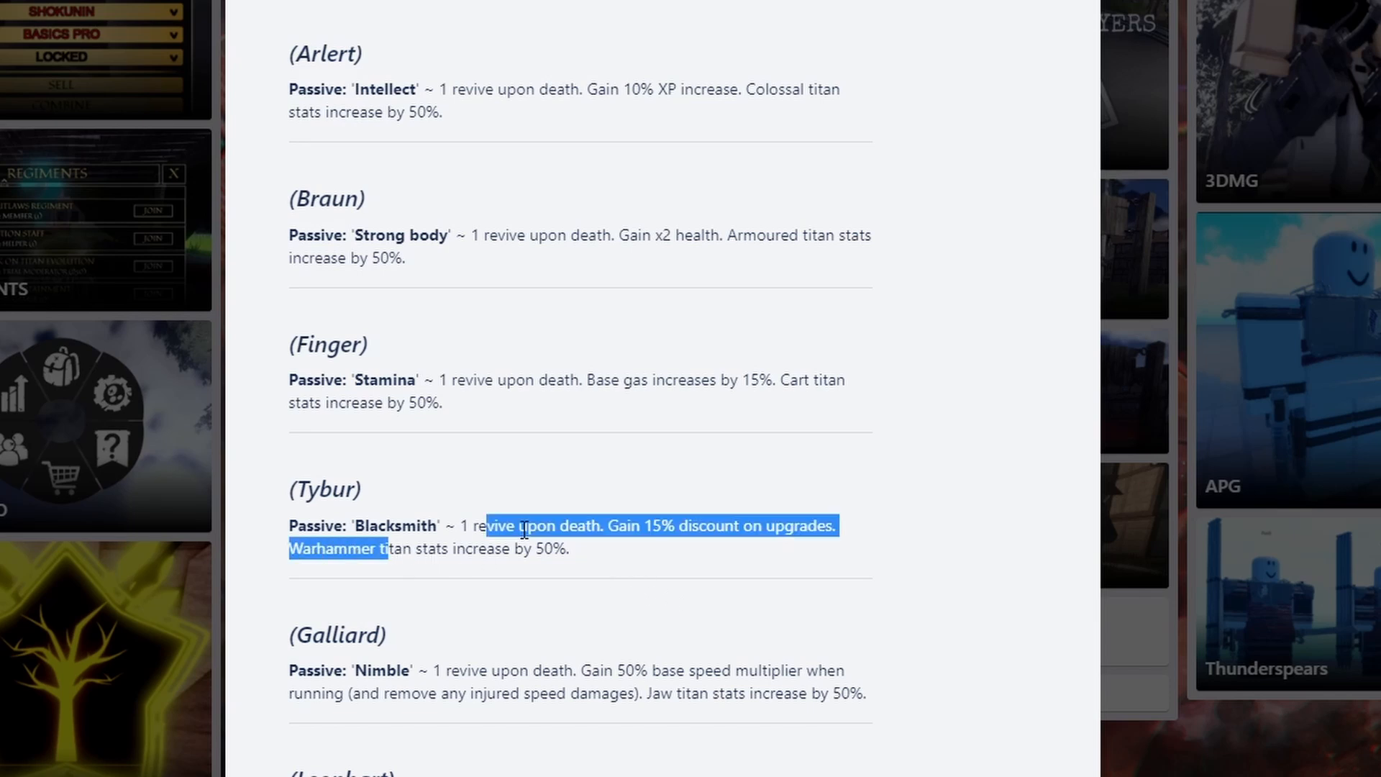
click(647, 574)
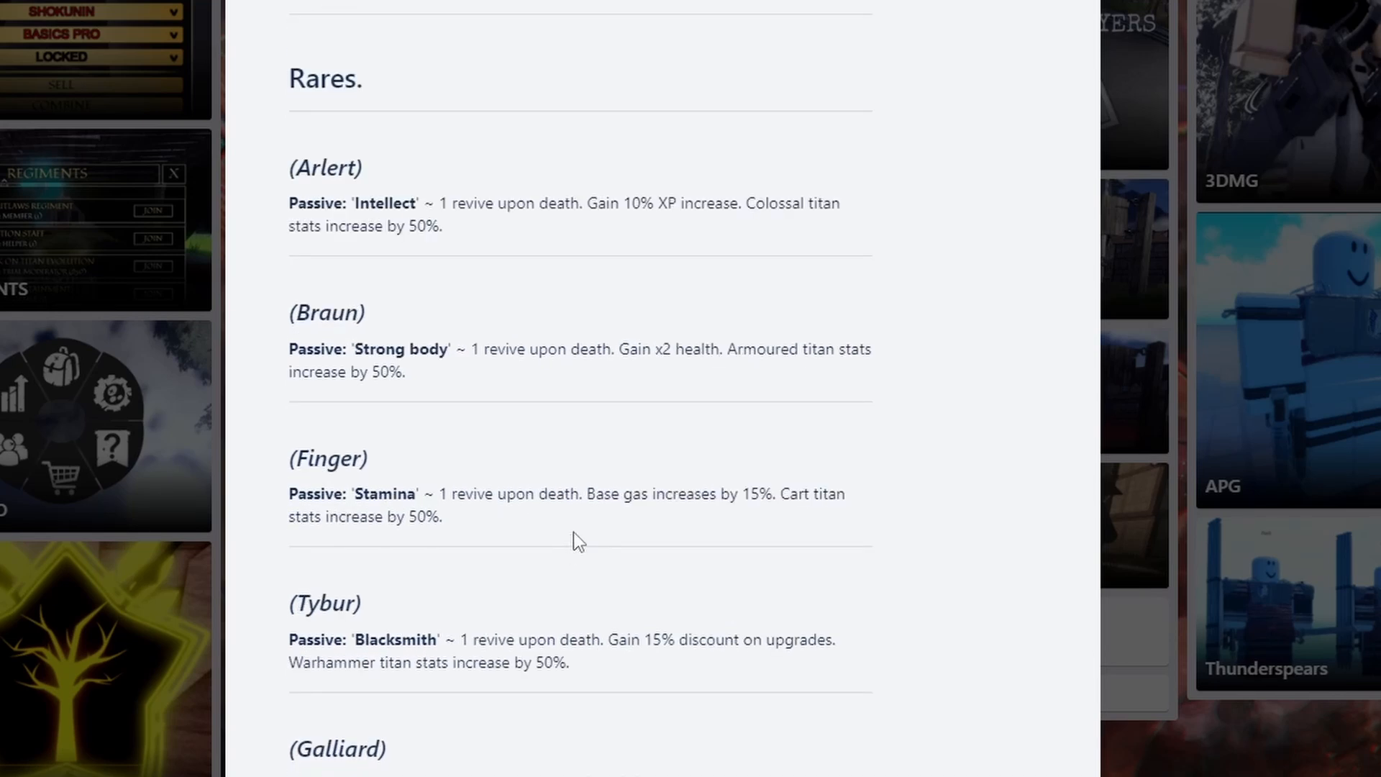
mouse_move(727, 518)
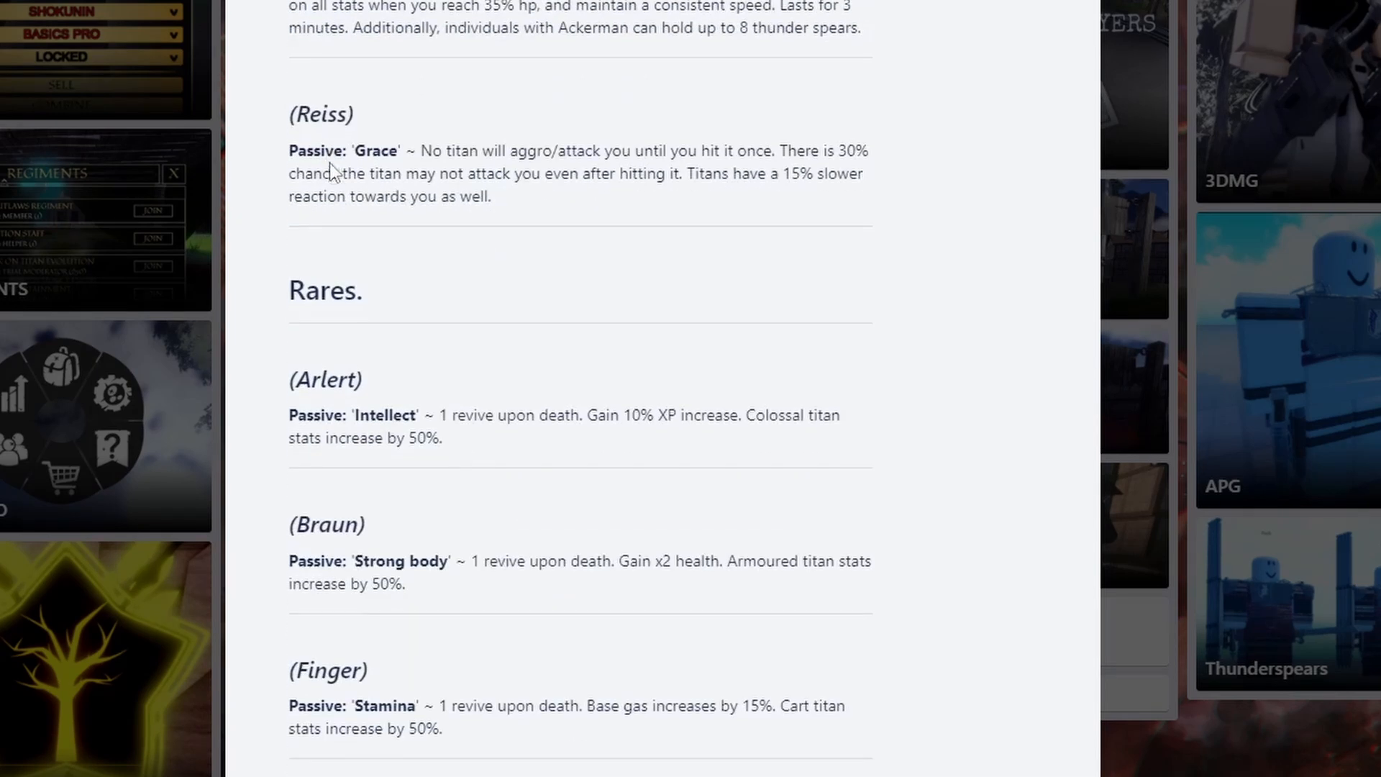
scroll(down, 3)
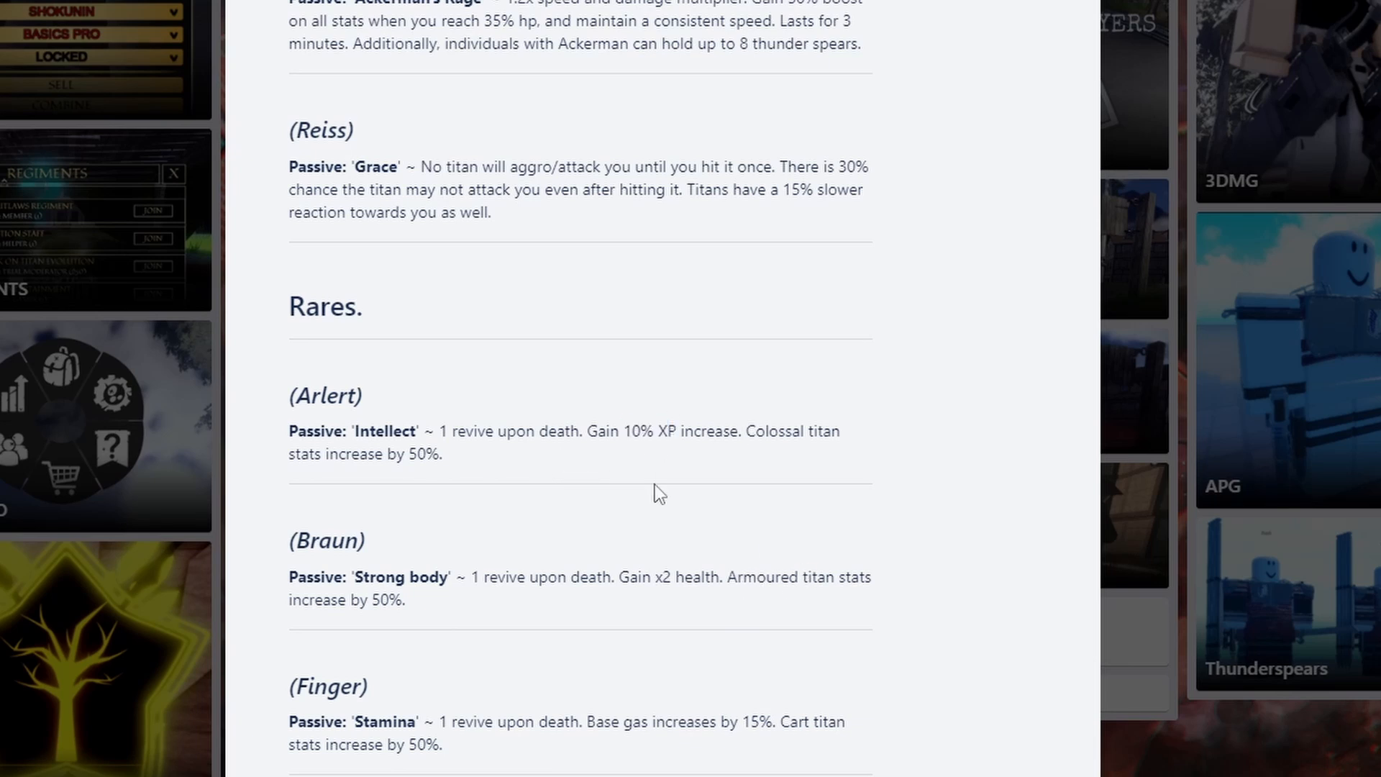
Show Yeager, Ackerman and Reiss, highlighting then deselecting Reiss's Grace passive
scroll(down, 3)
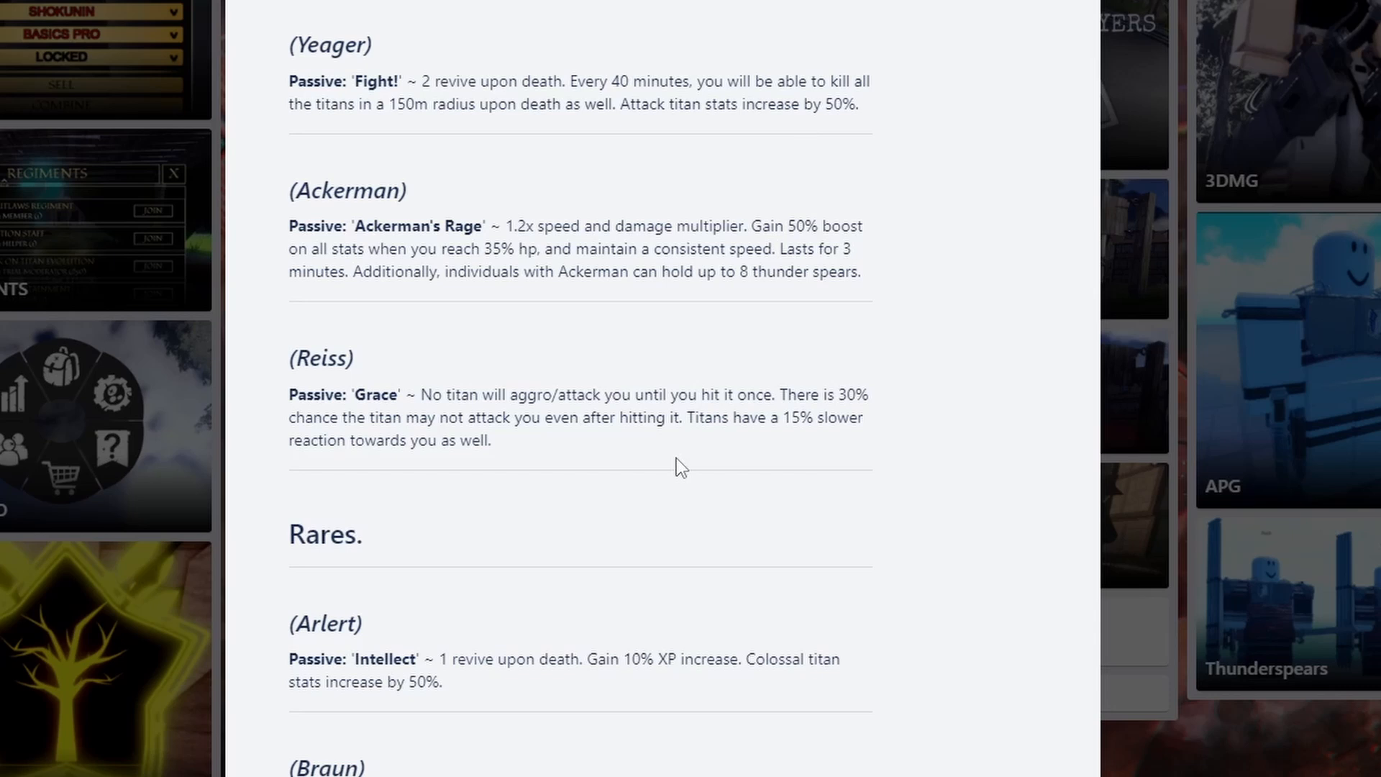
mouse_move(681, 389)
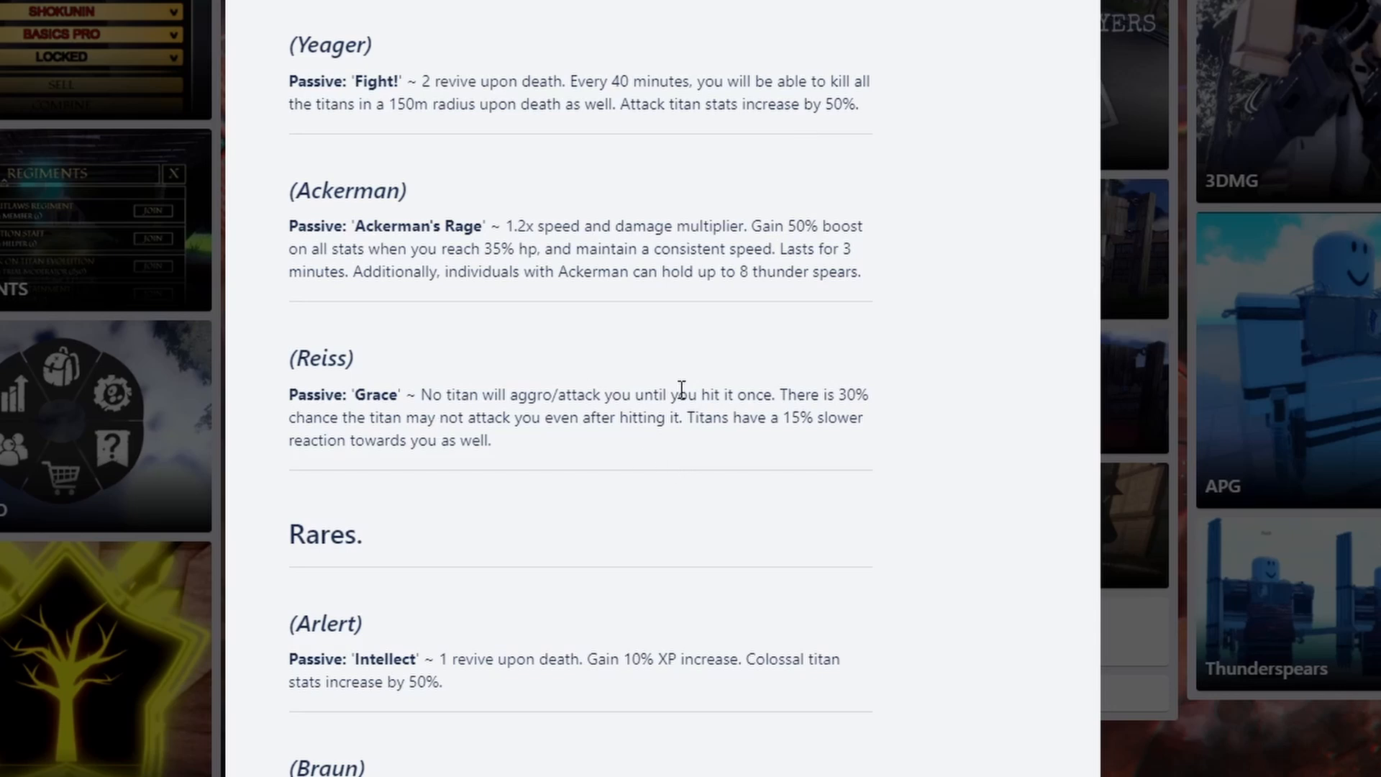
mouse_move(666, 472)
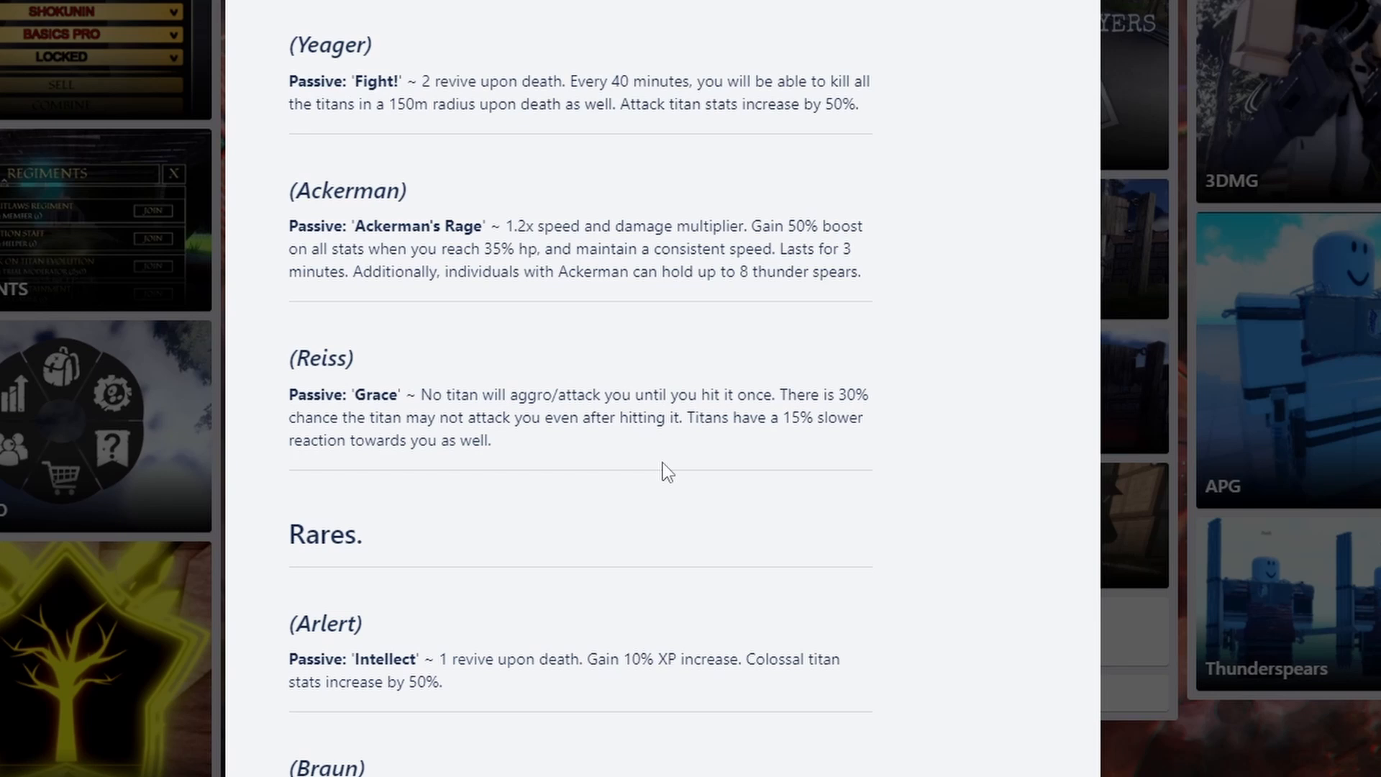
mouse_move(650, 442)
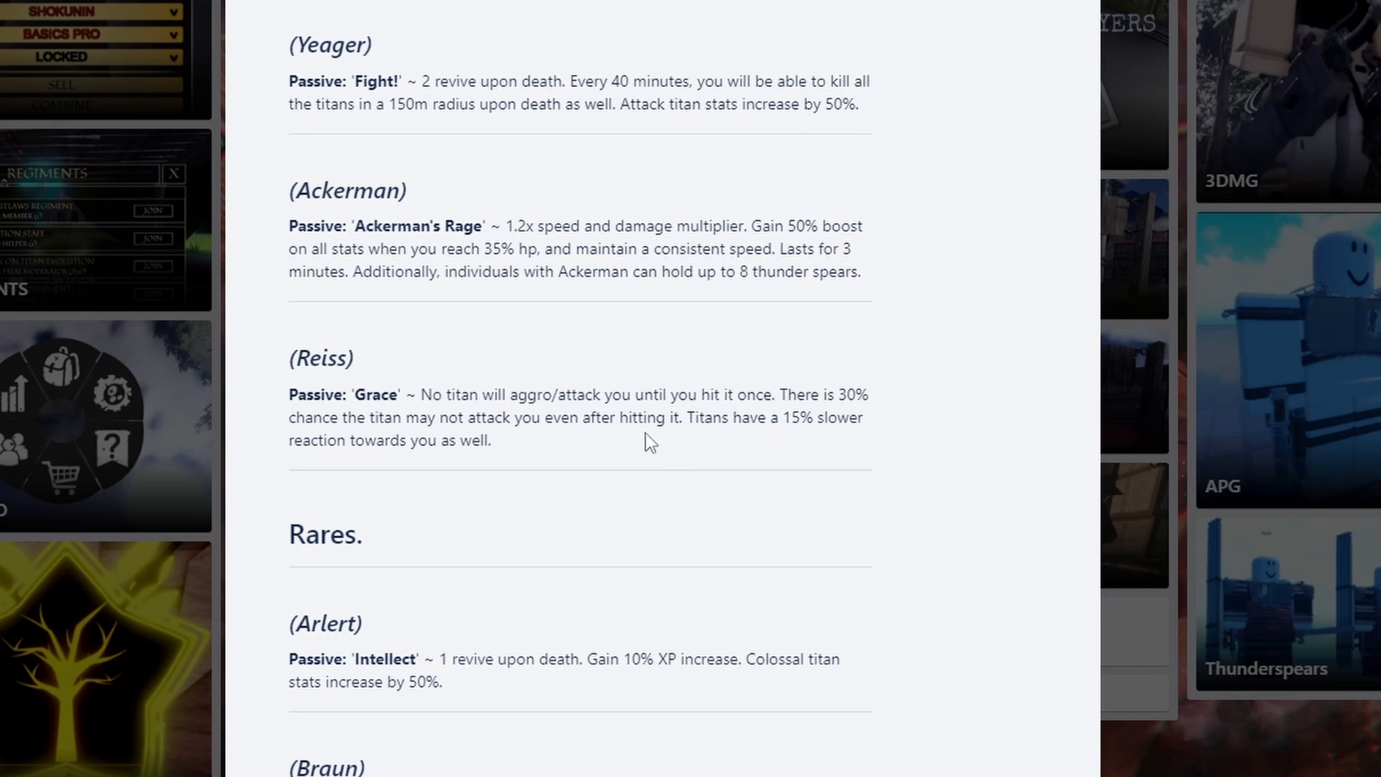
mouse_move(686, 465)
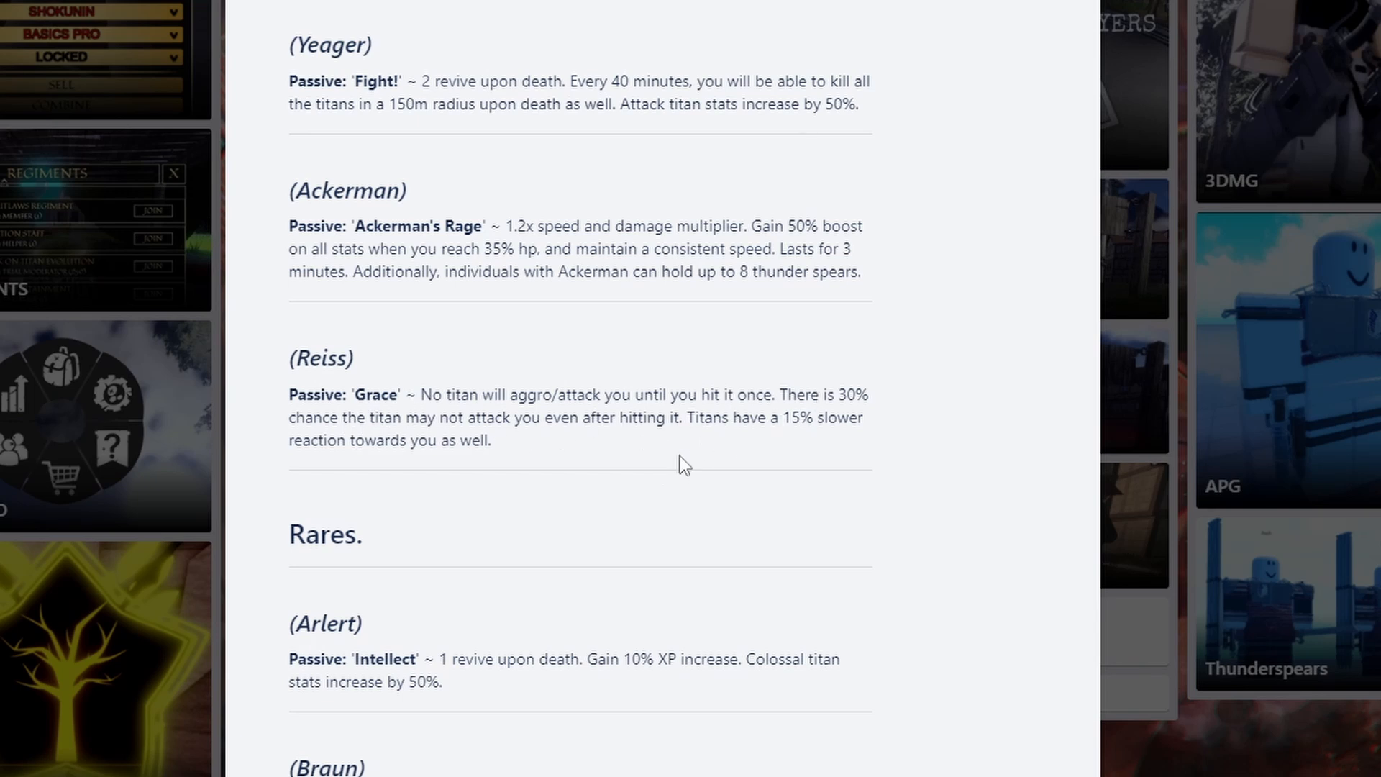
drag(422, 393, 491, 440)
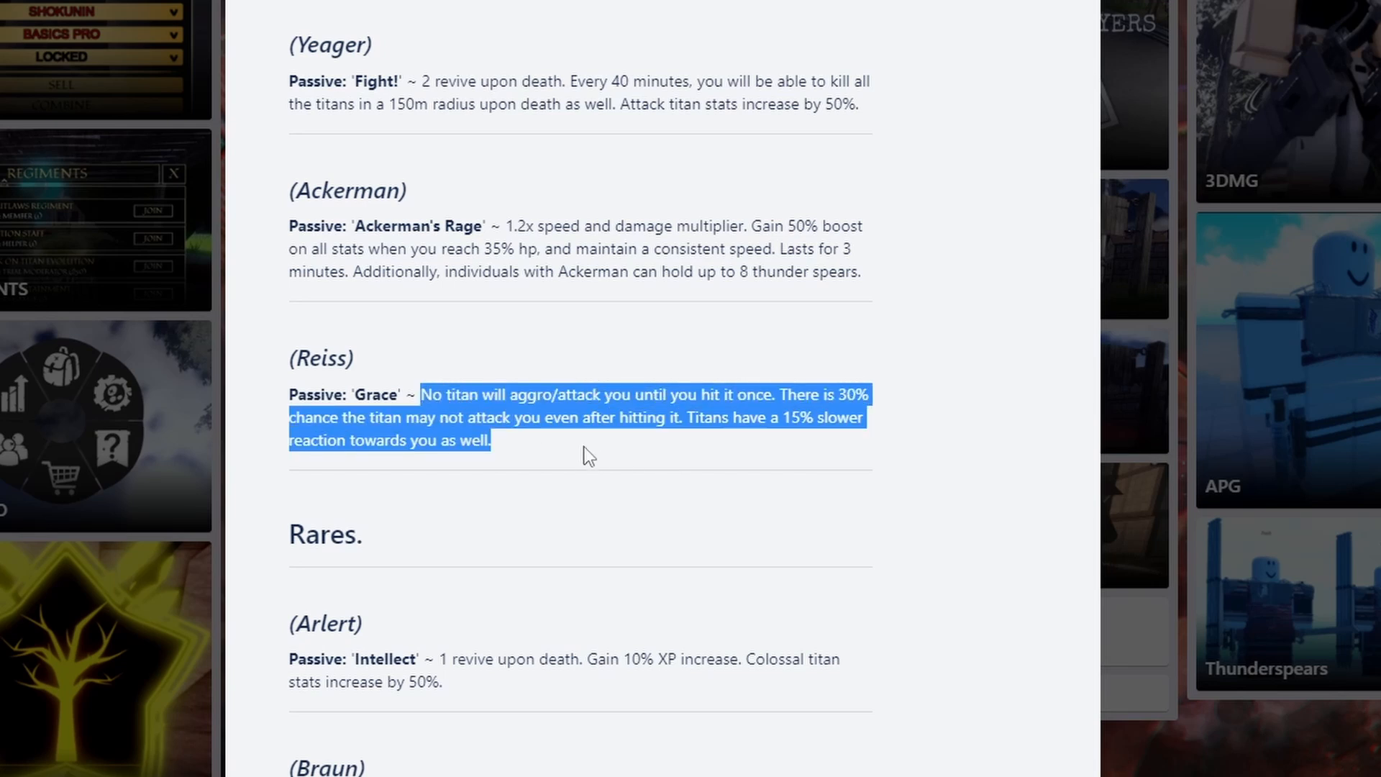
click(589, 454)
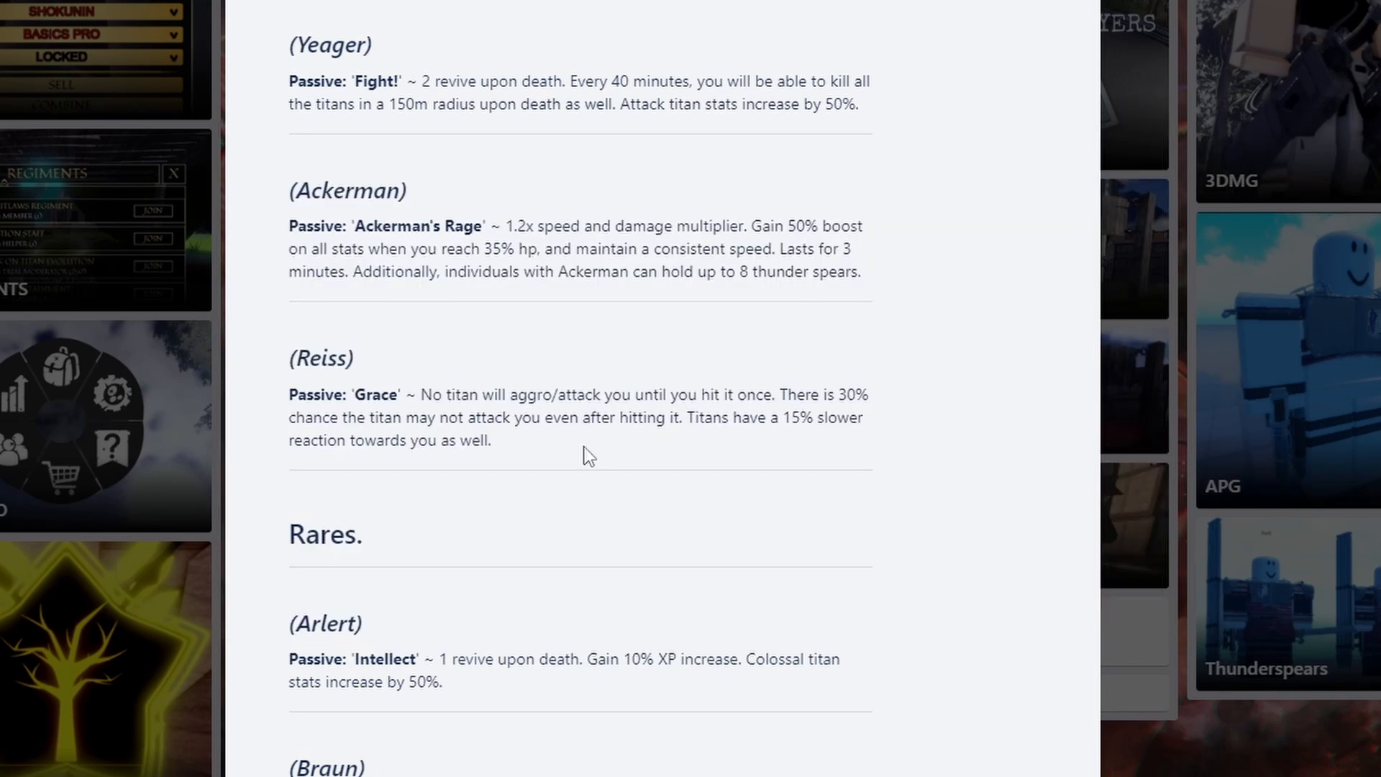
scroll(up, 3)
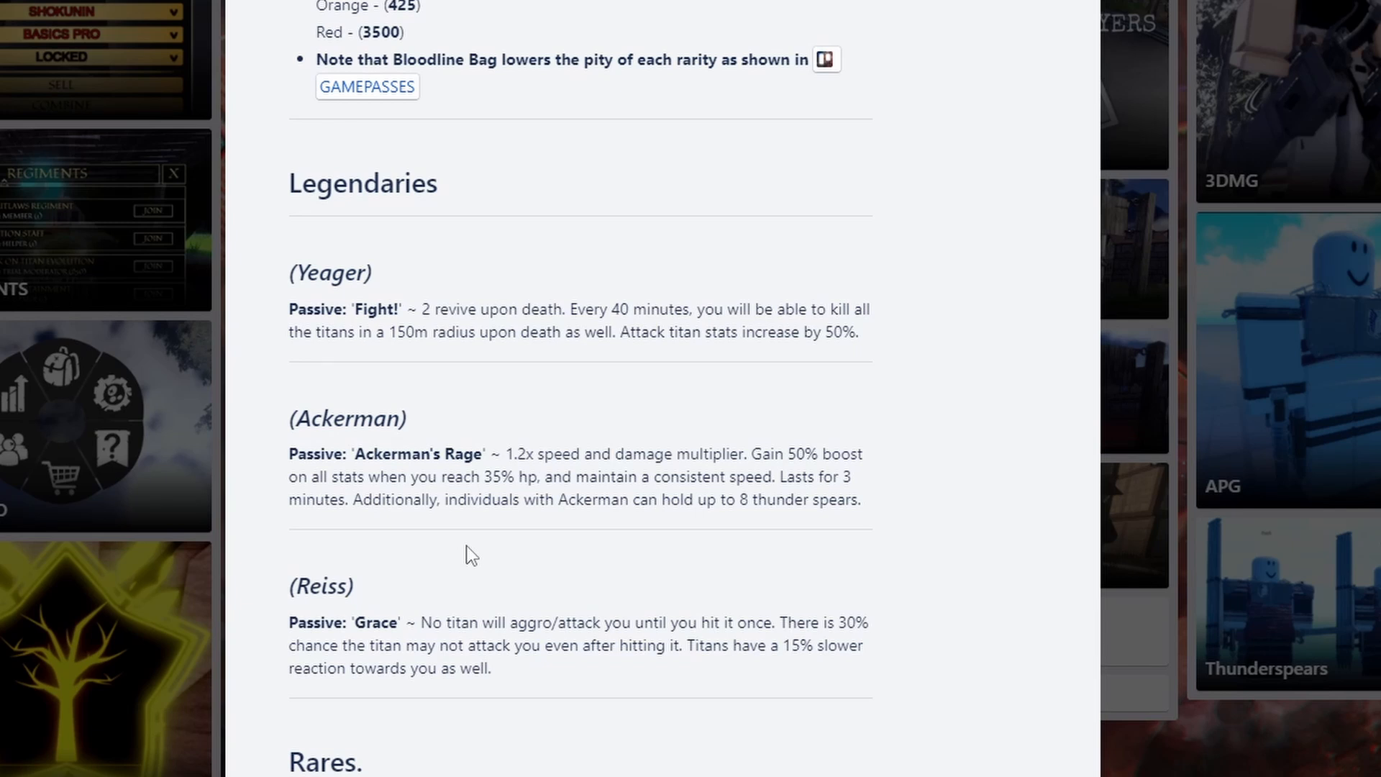
mouse_move(538, 474)
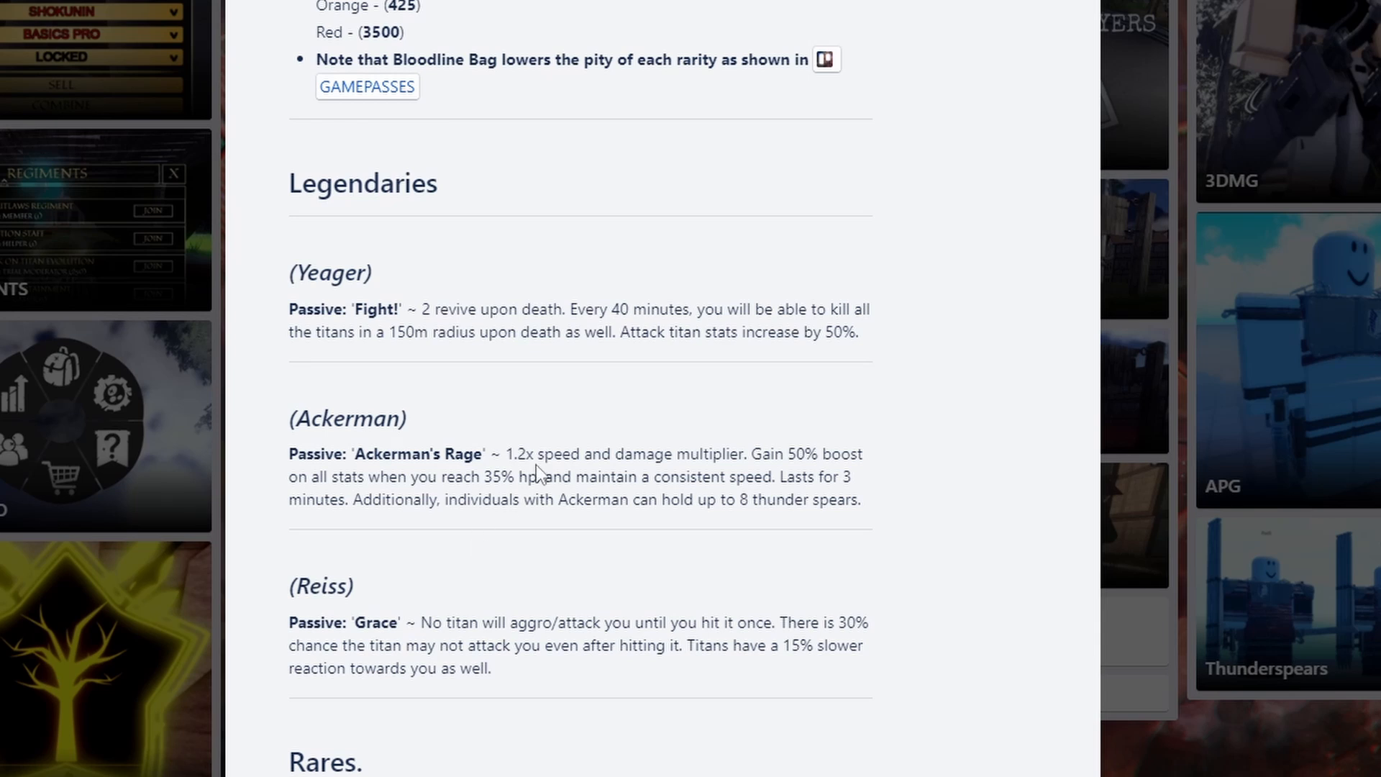
mouse_move(475, 486)
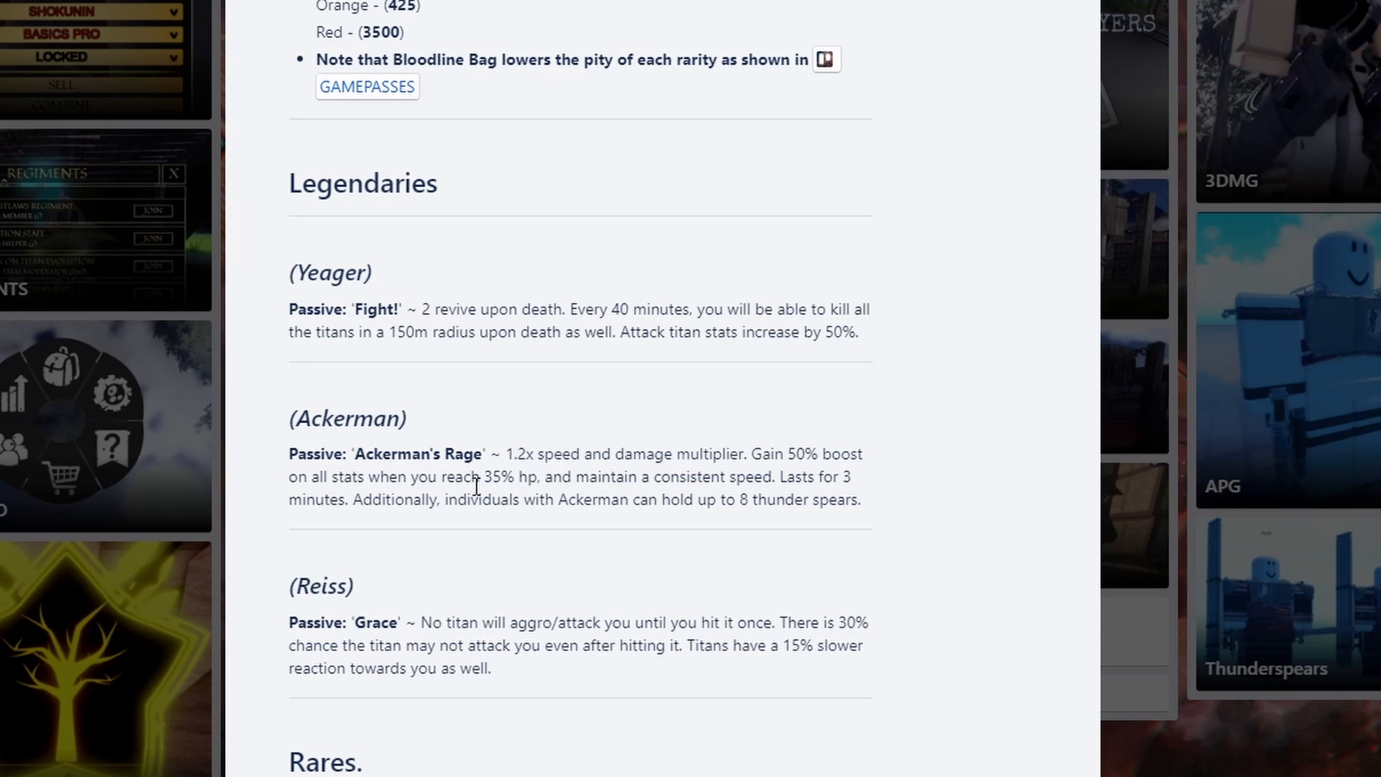
mouse_move(552, 564)
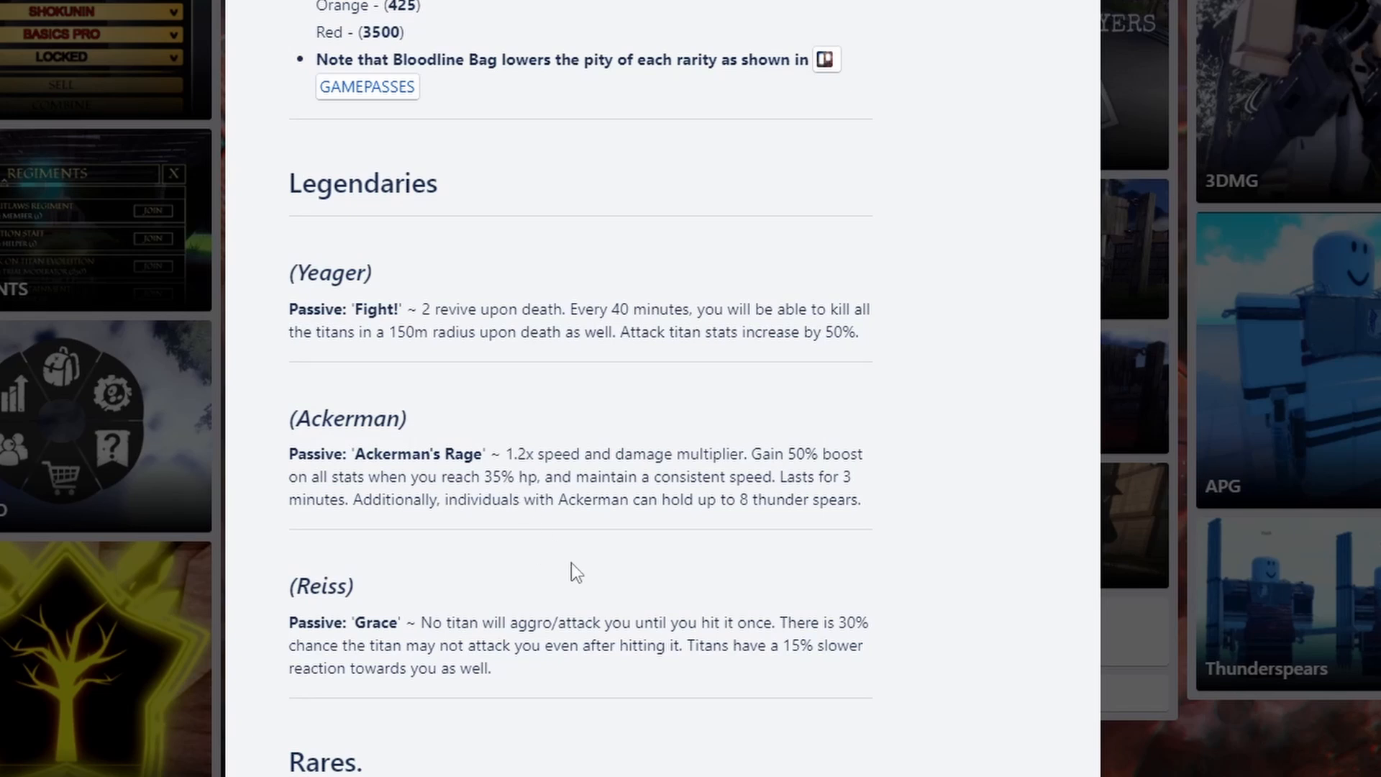
mouse_move(529, 471)
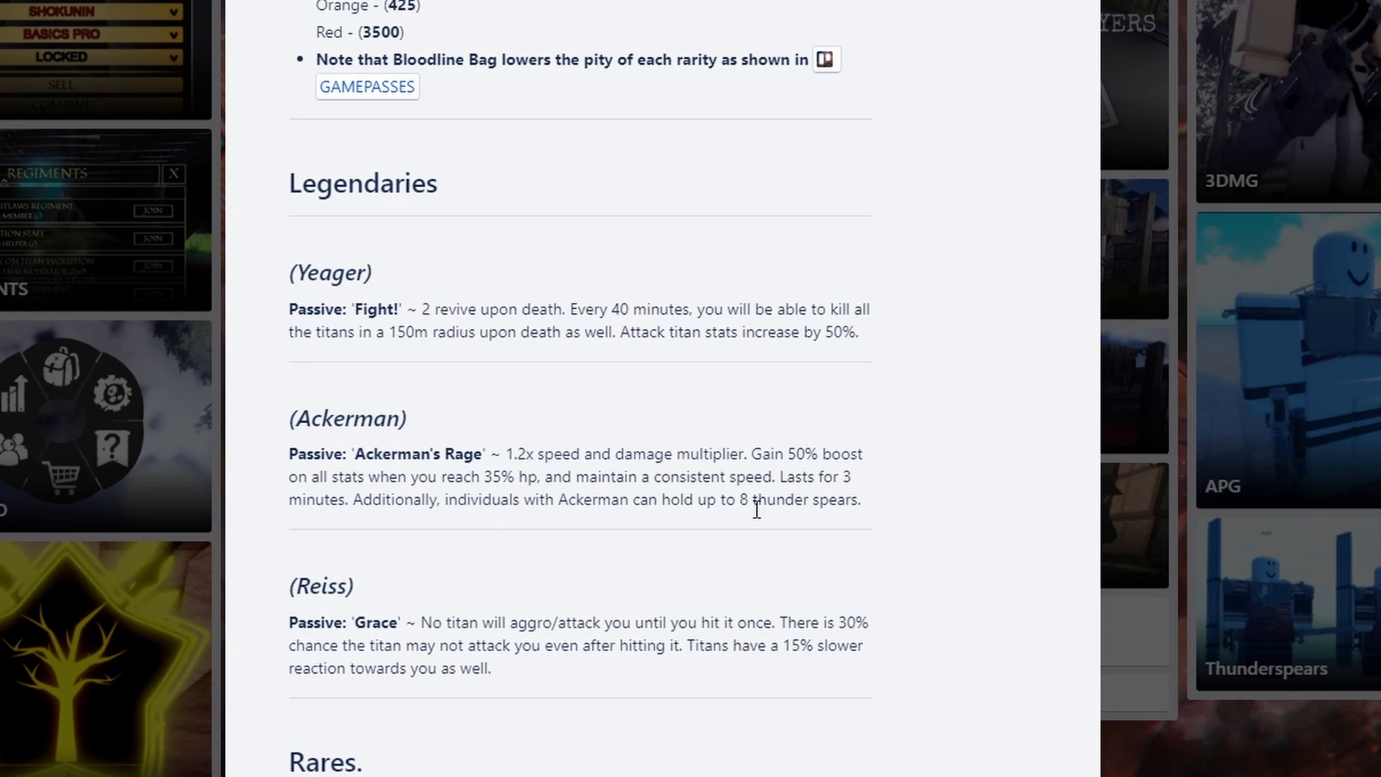
mouse_move(725, 575)
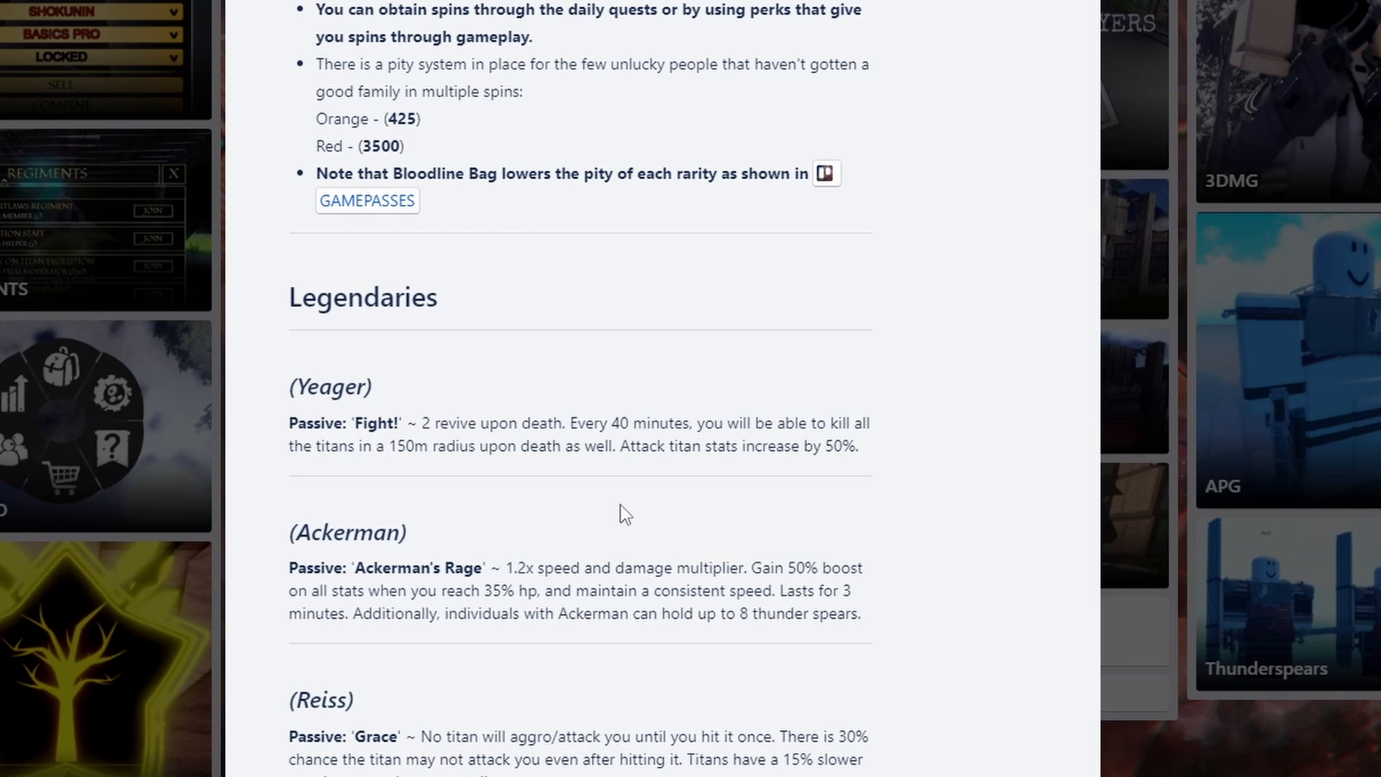
mouse_move(605, 562)
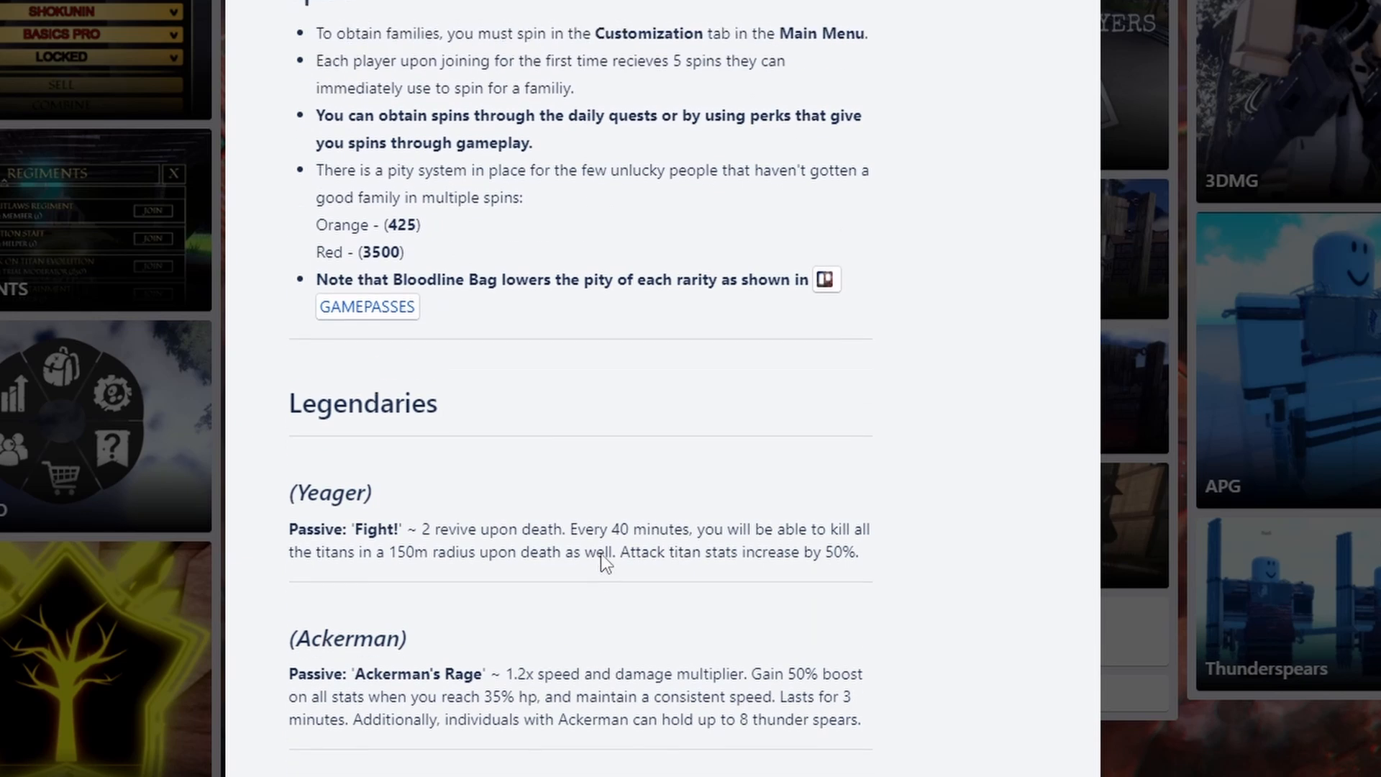
scroll(down, 3)
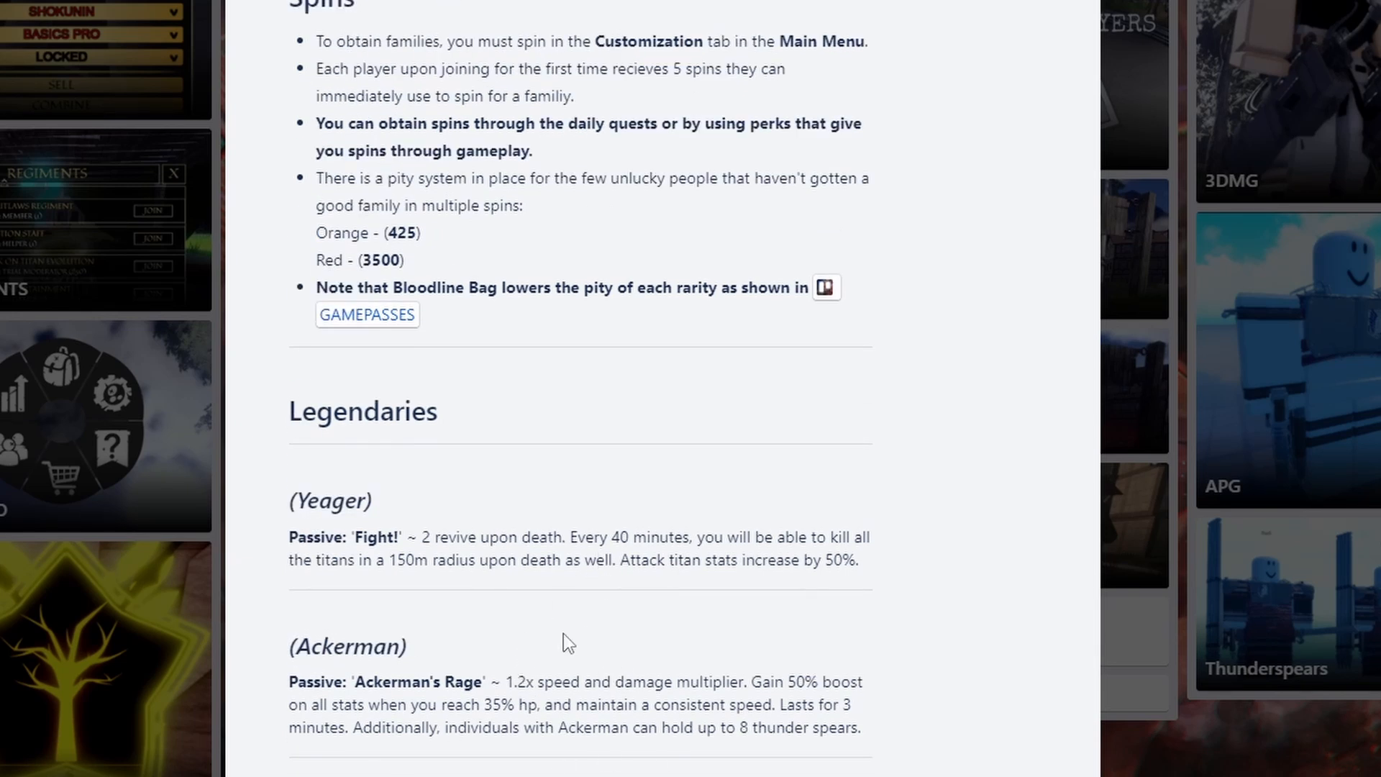
mouse_move(533, 678)
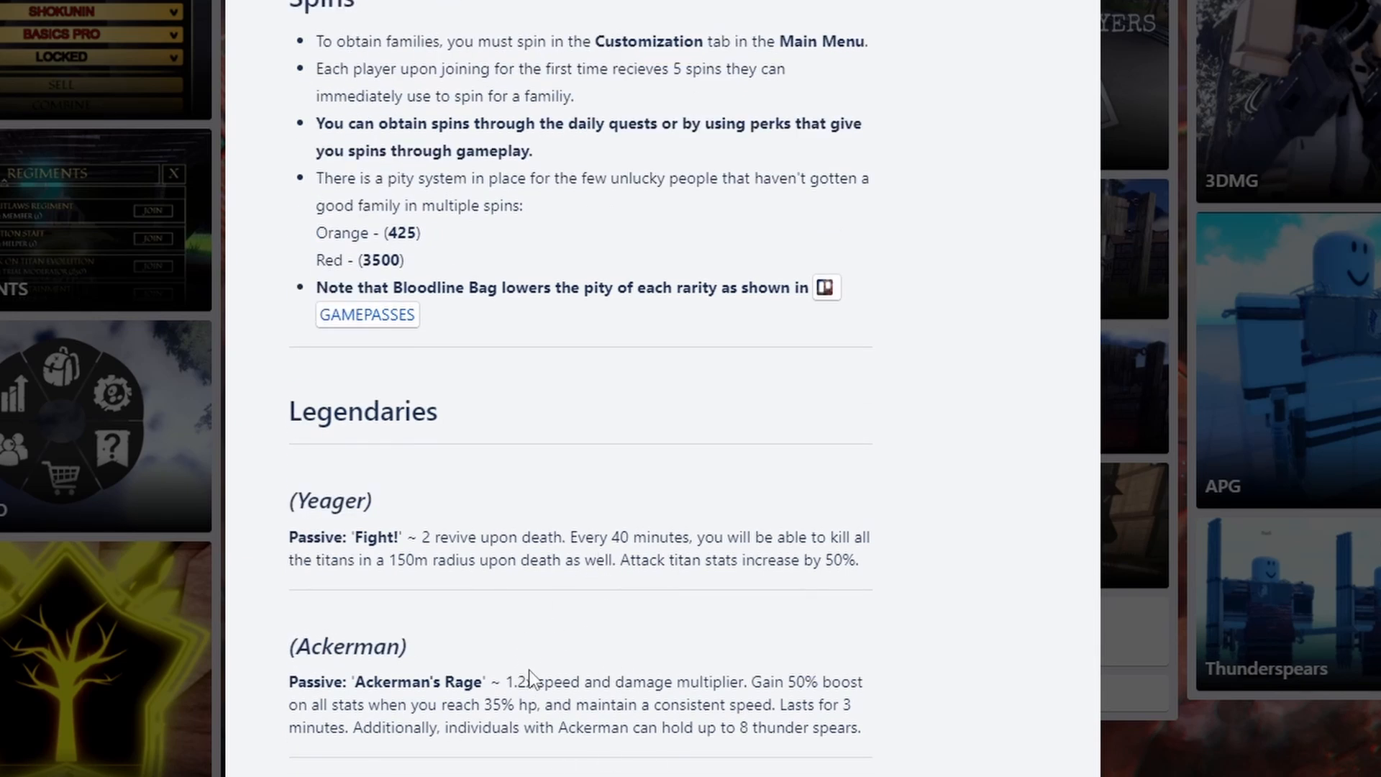
mouse_move(498, 679)
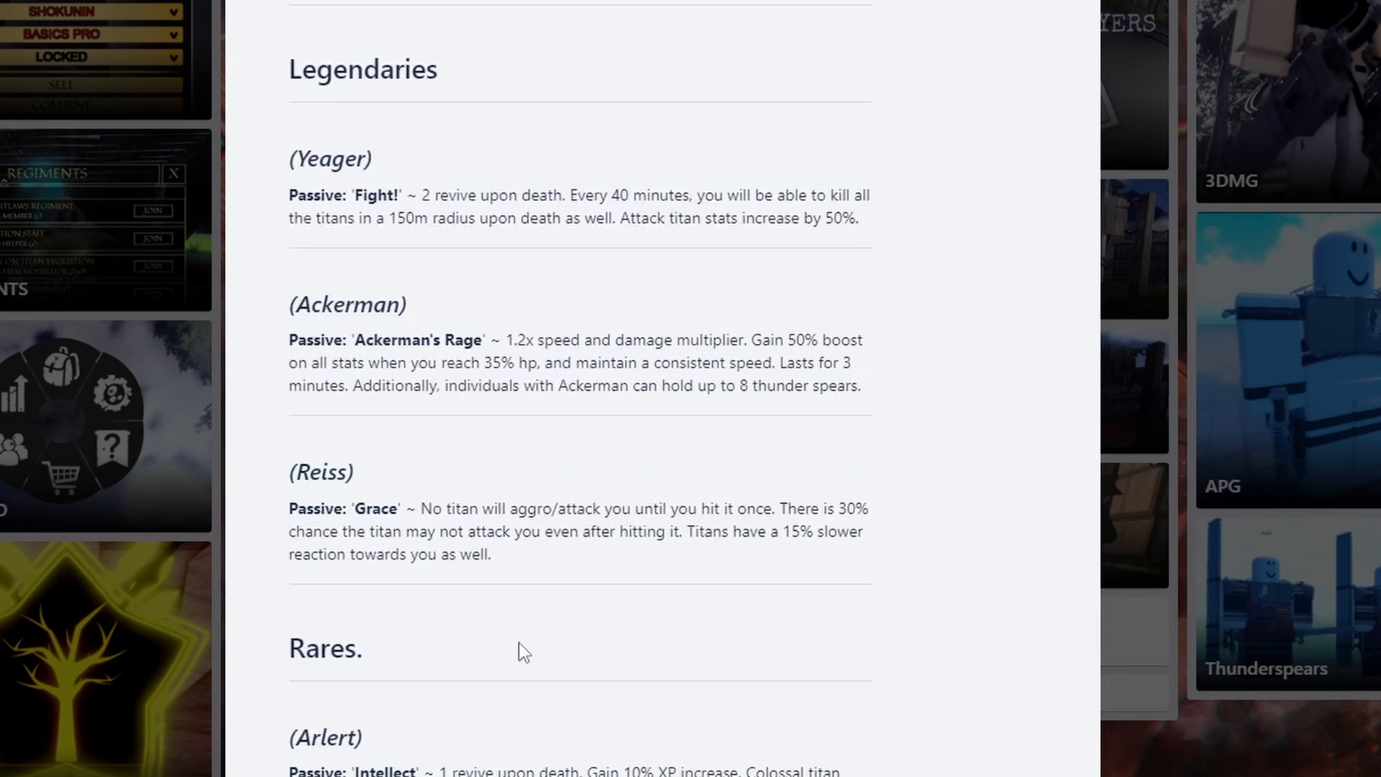
scroll(down, 3)
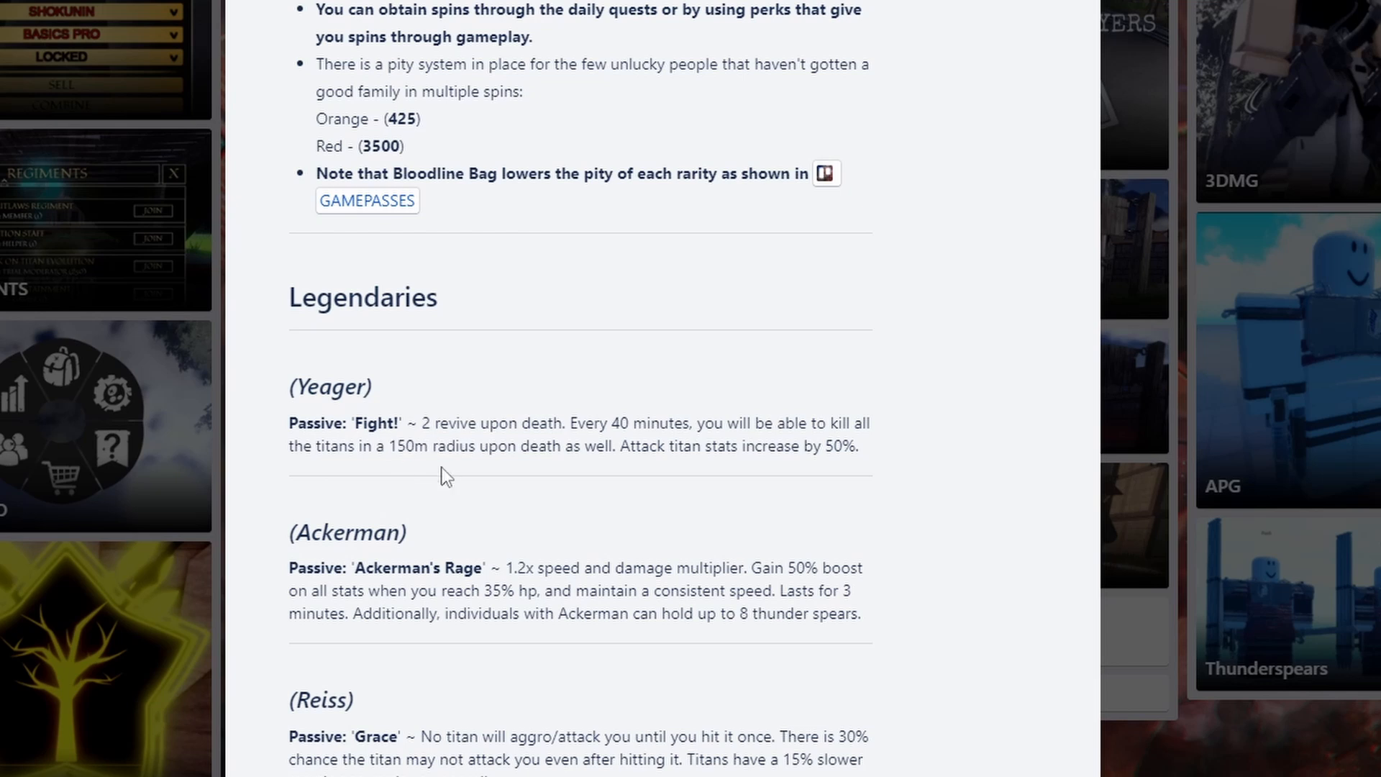
mouse_move(503, 425)
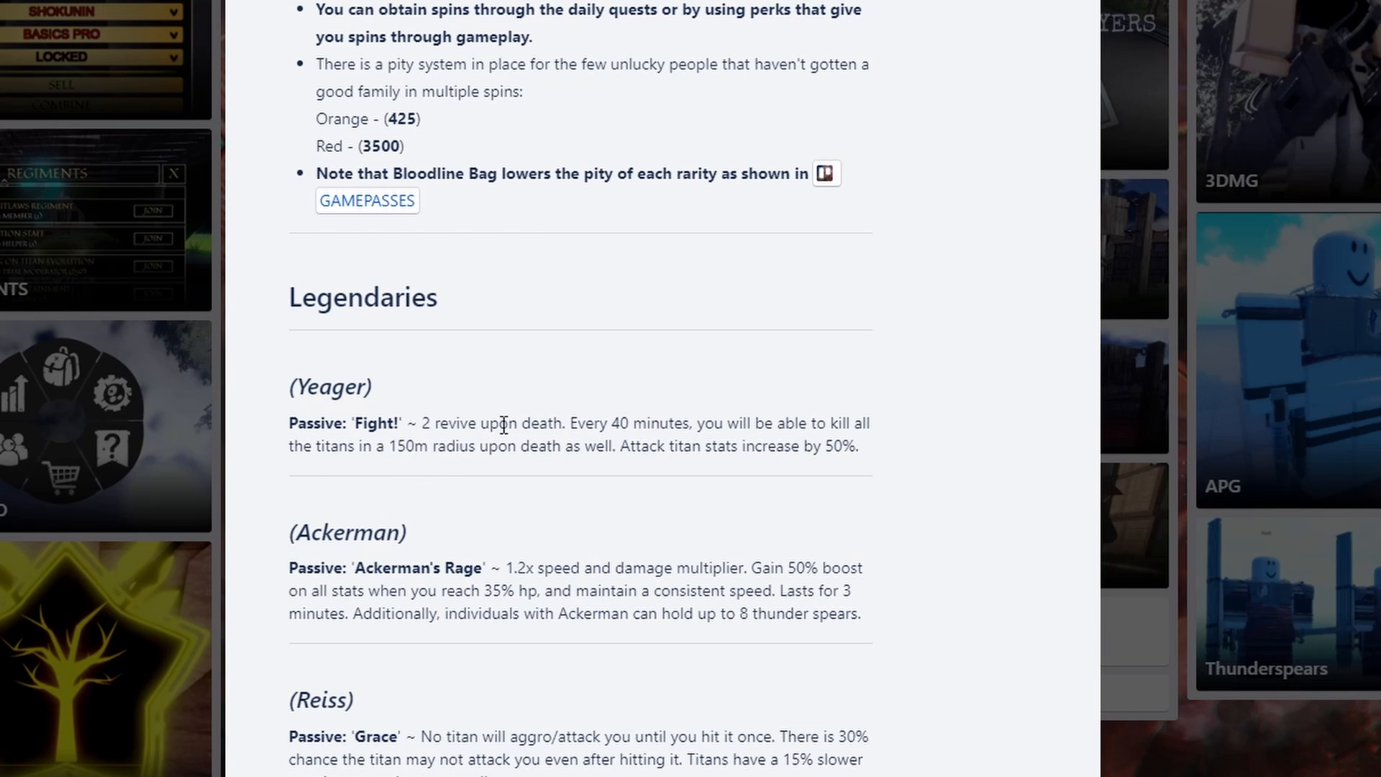
mouse_move(648, 417)
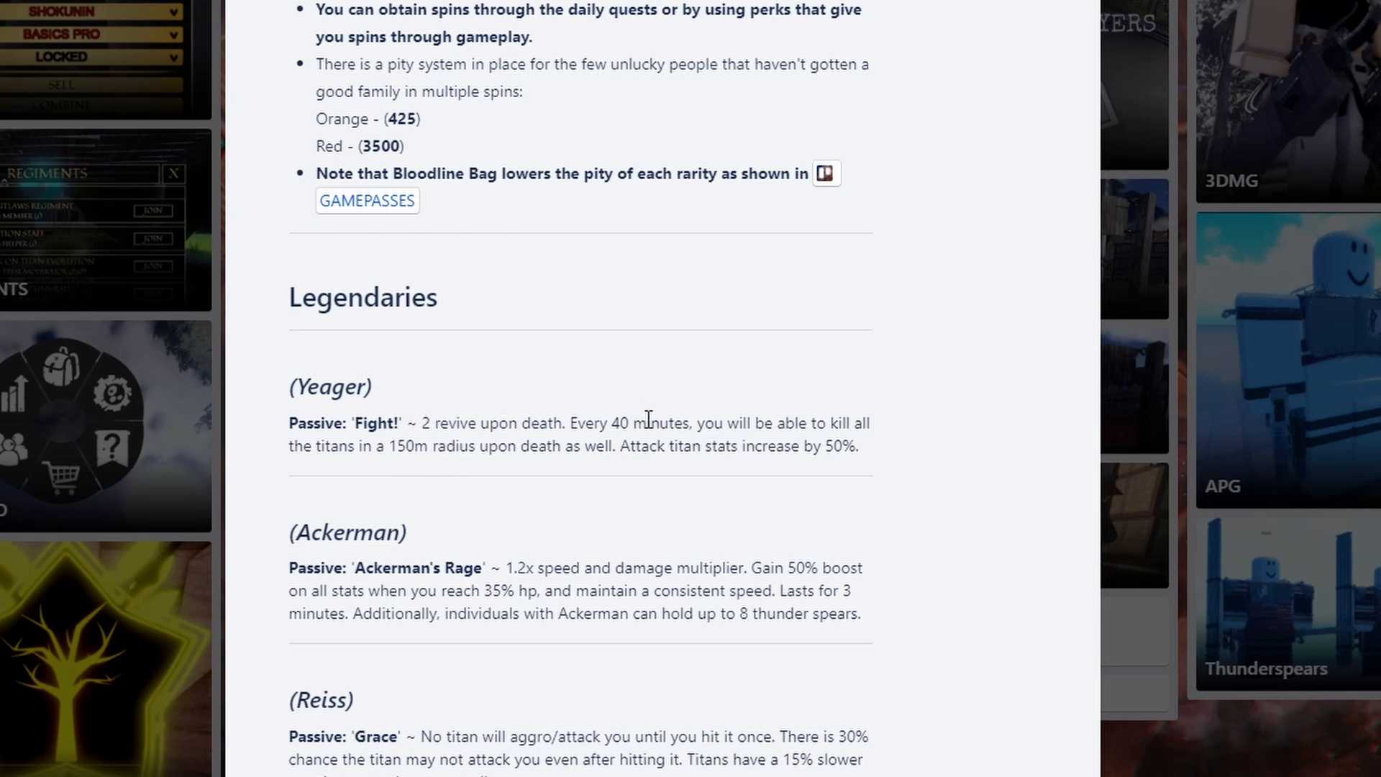
drag(650, 446, 841, 446)
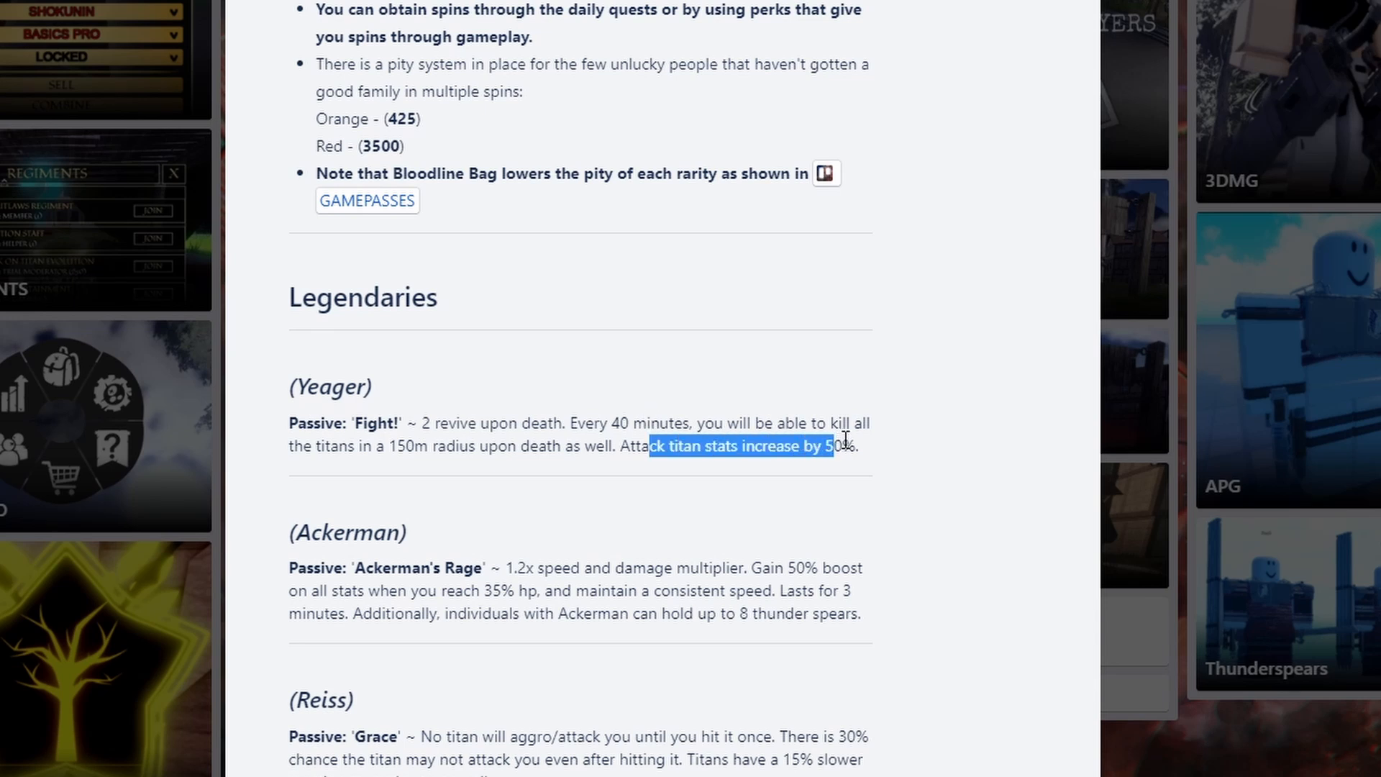
click(803, 474)
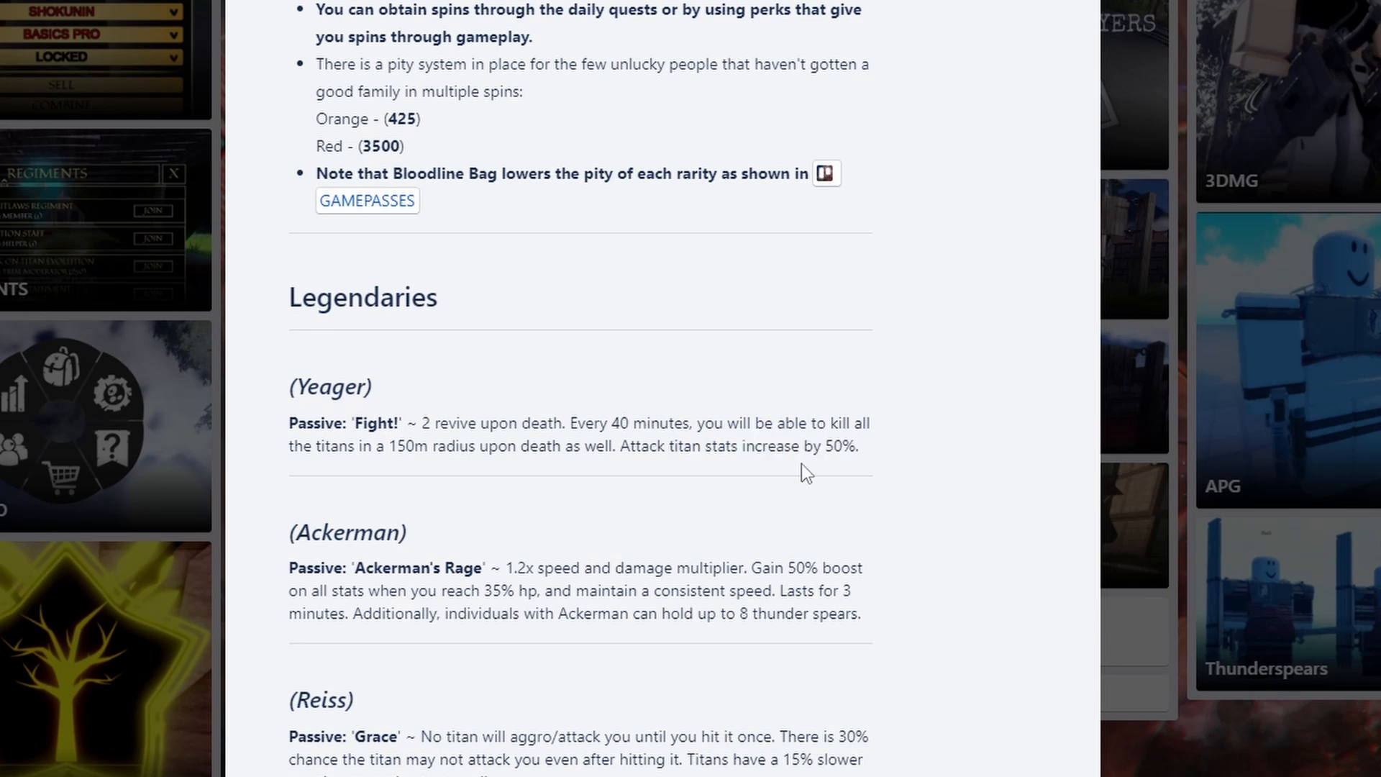
mouse_move(409, 474)
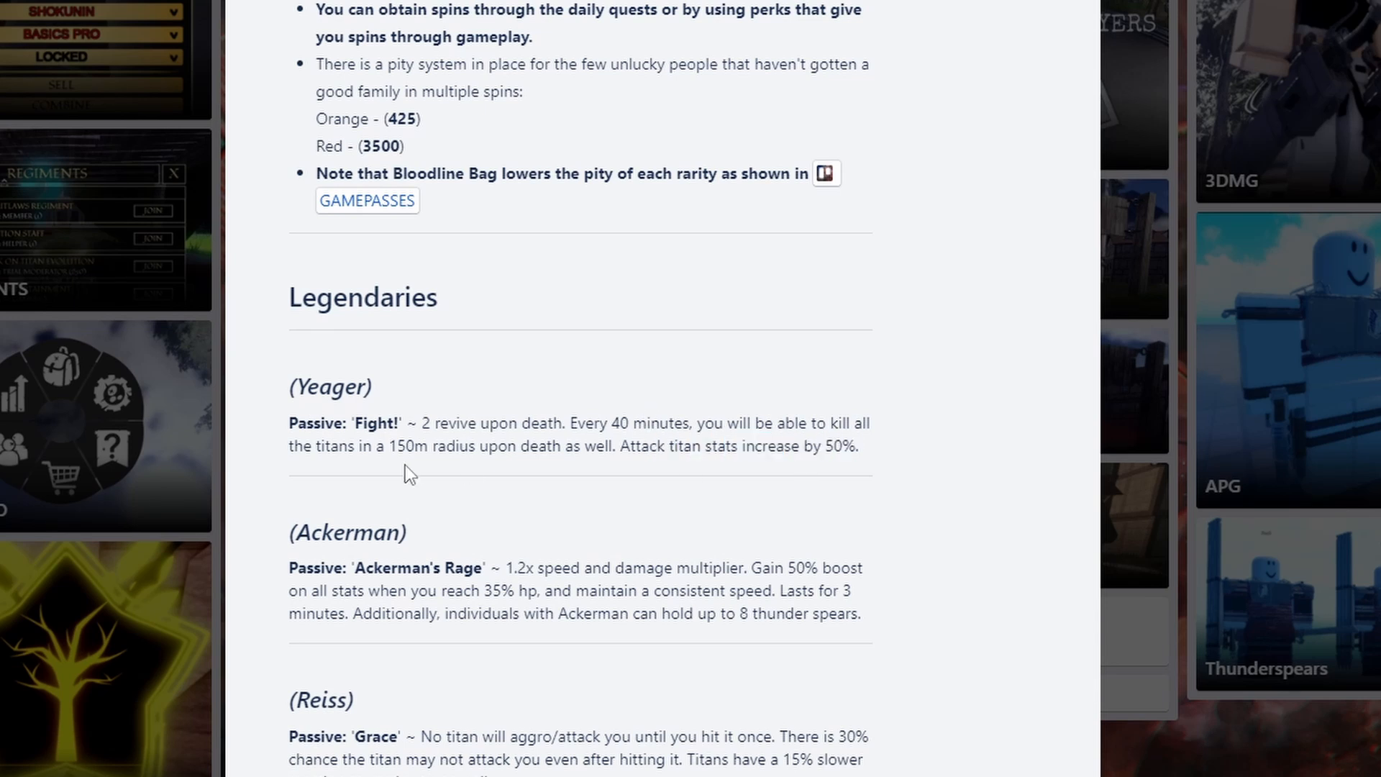
mouse_move(491, 492)
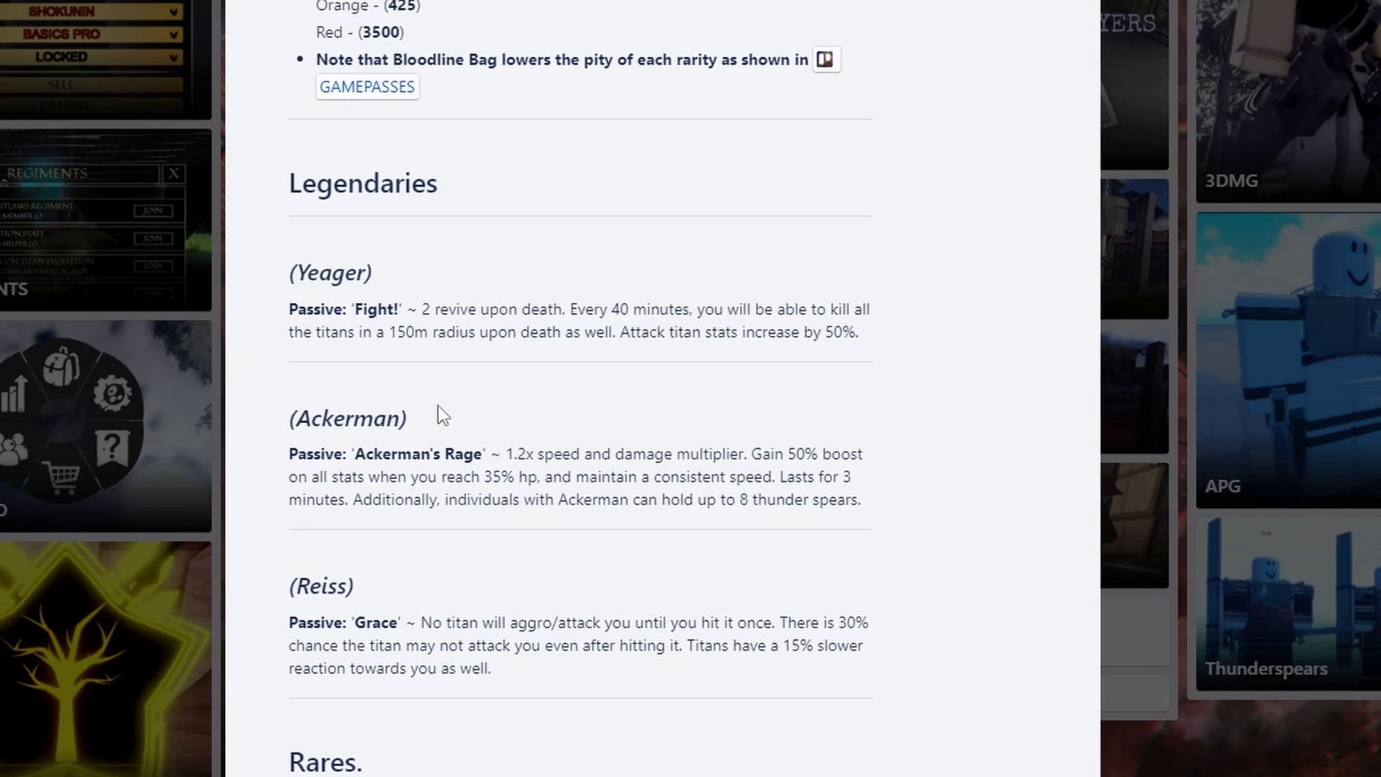
mouse_move(497, 412)
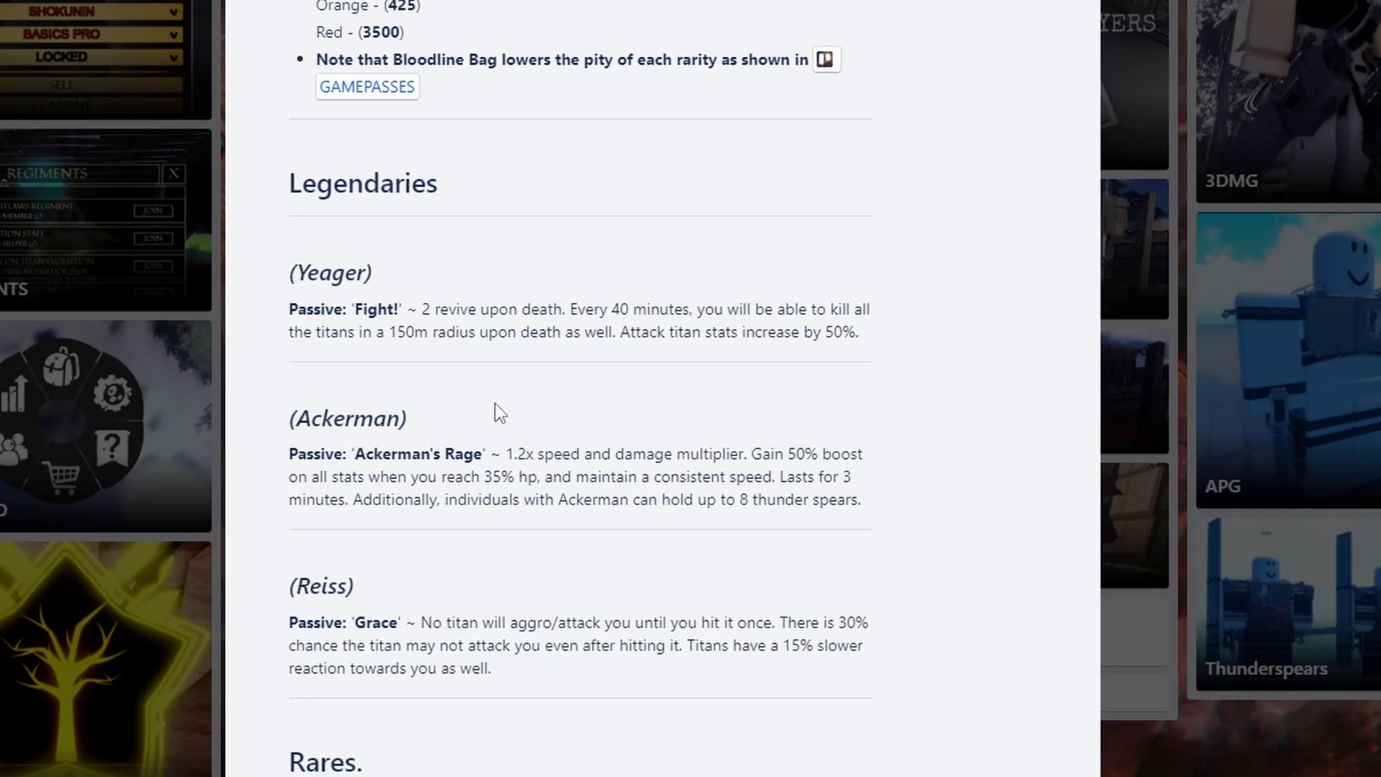
mouse_move(562, 533)
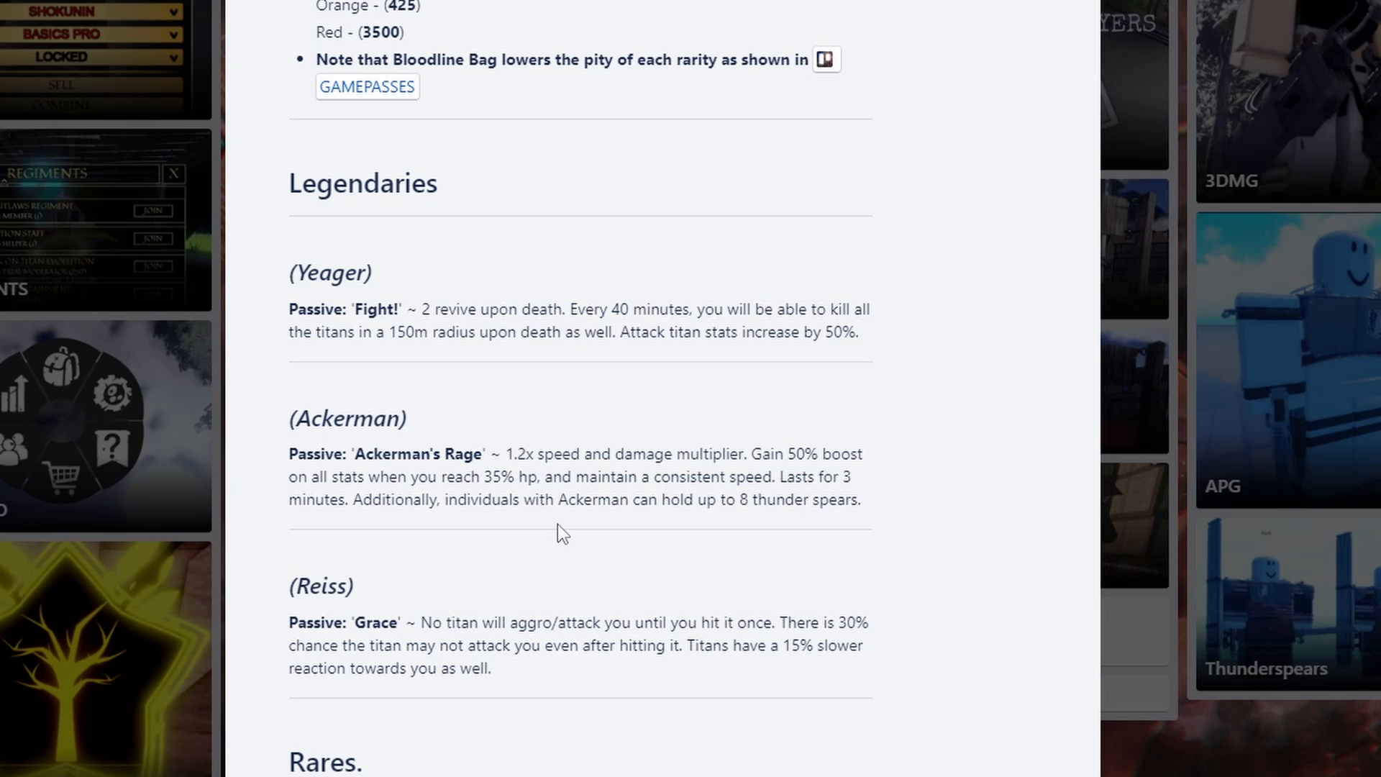
Highlight Ackerman's speed and damage multiplier text while reading
drag(505, 454, 622, 454)
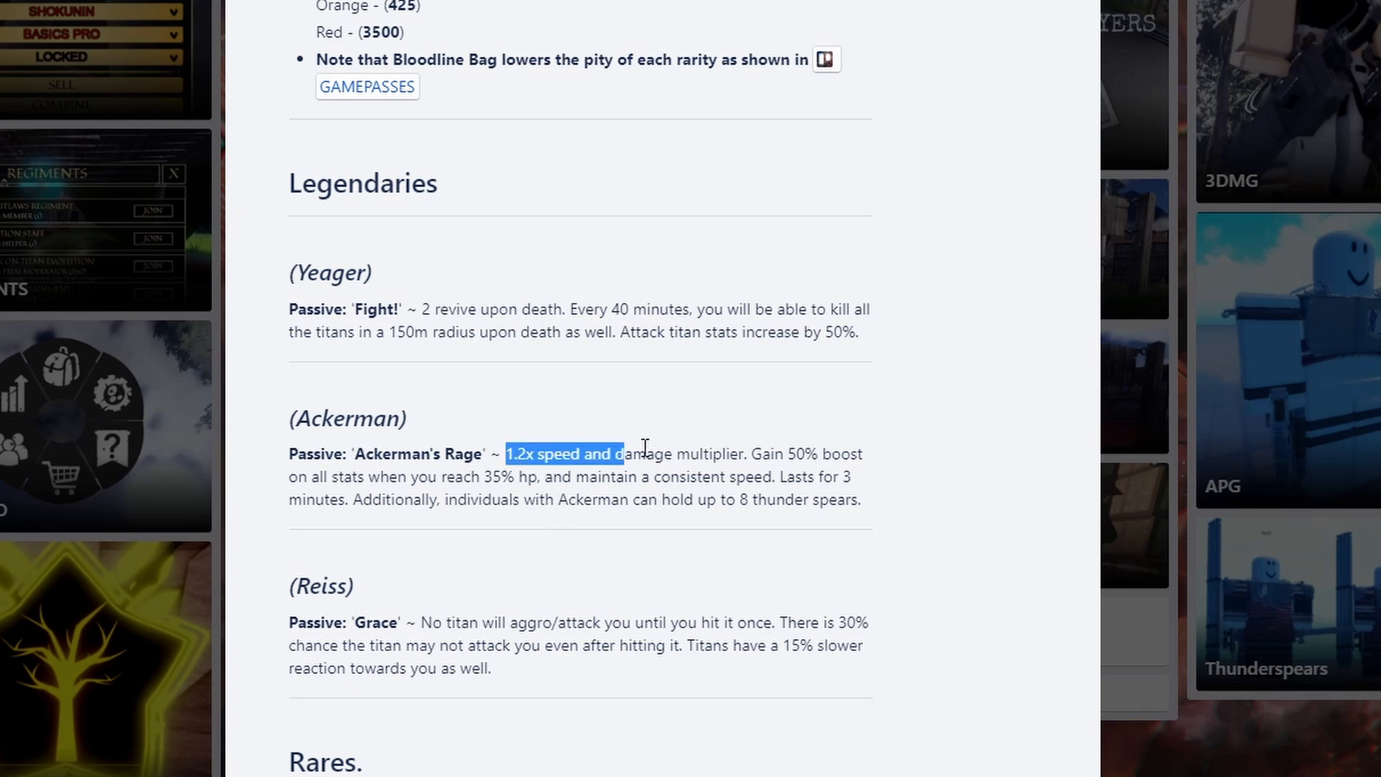
drag(619, 454, 738, 454)
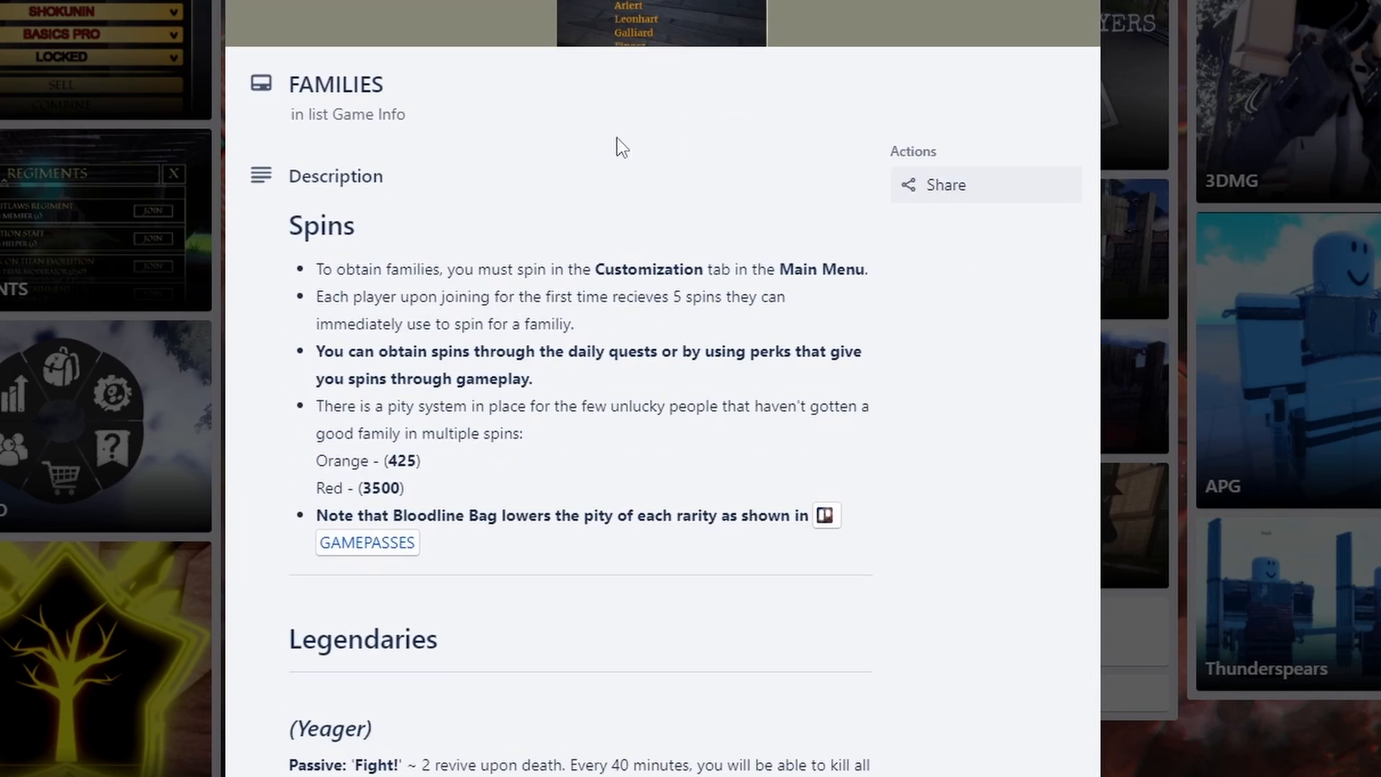
mouse_move(317, 208)
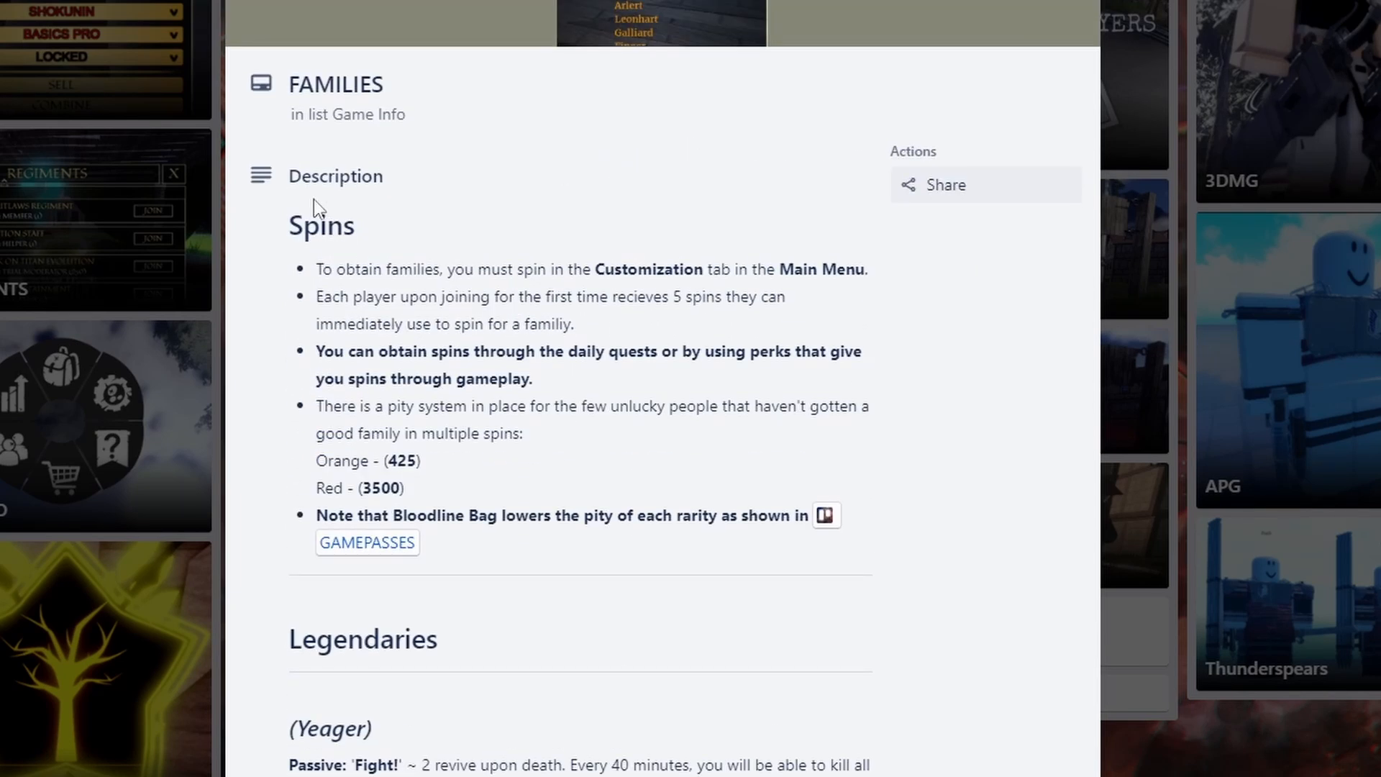
mouse_move(520, 484)
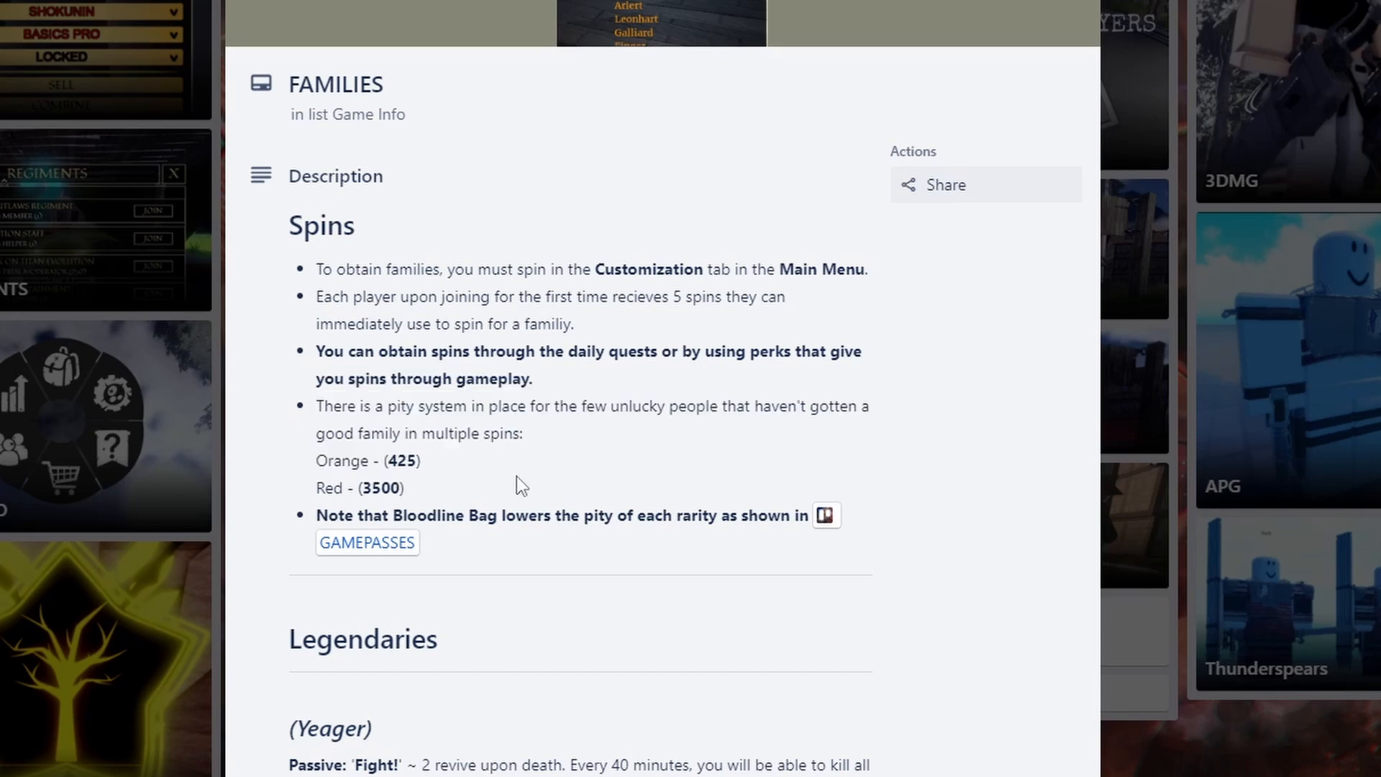